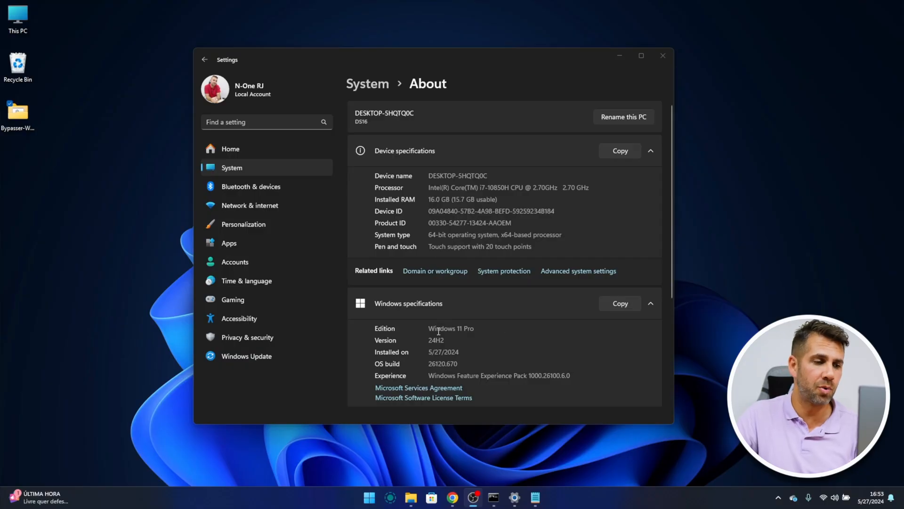
mouse_move(306, 350)
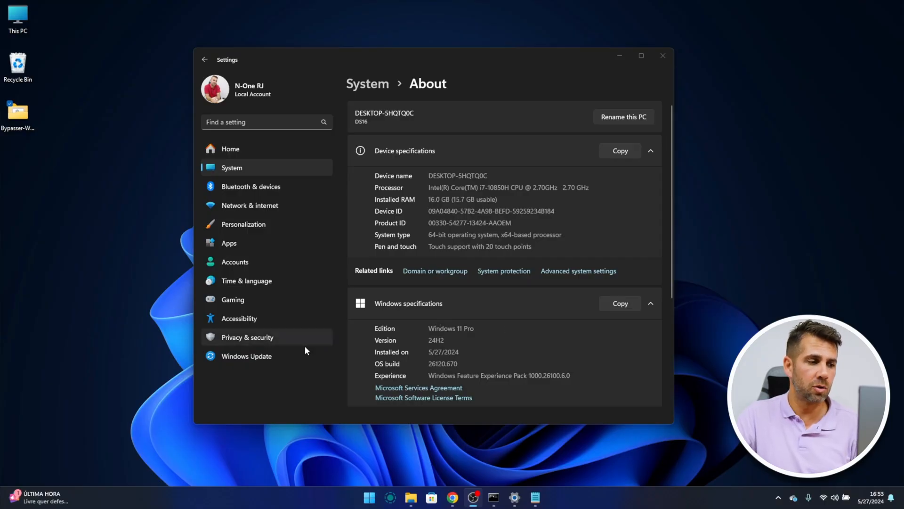
Step: Leave the About page for Windows Update, which reports the PC is up to date
click(246, 356)
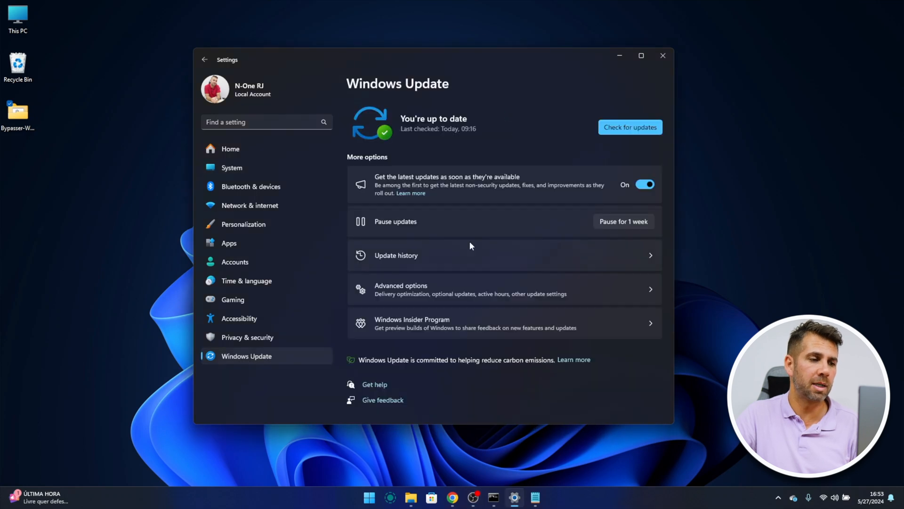
mouse_move(644, 326)
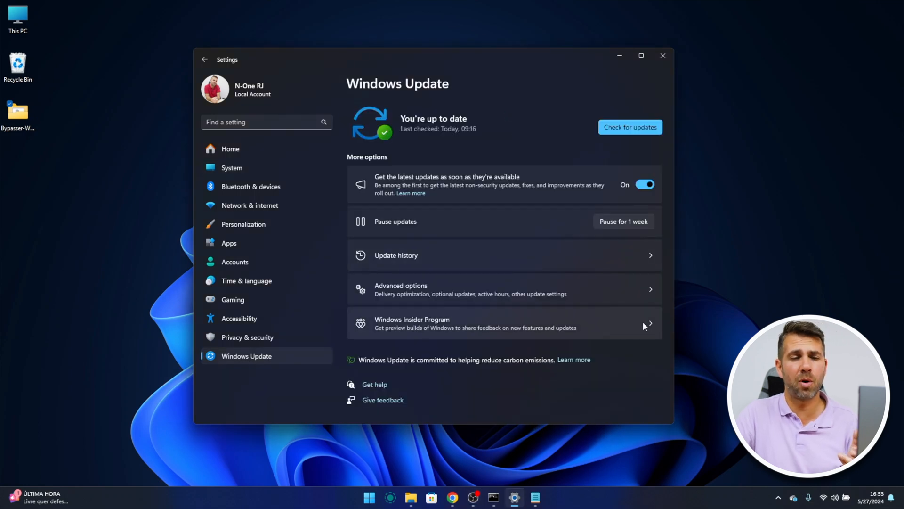
mouse_move(427, 111)
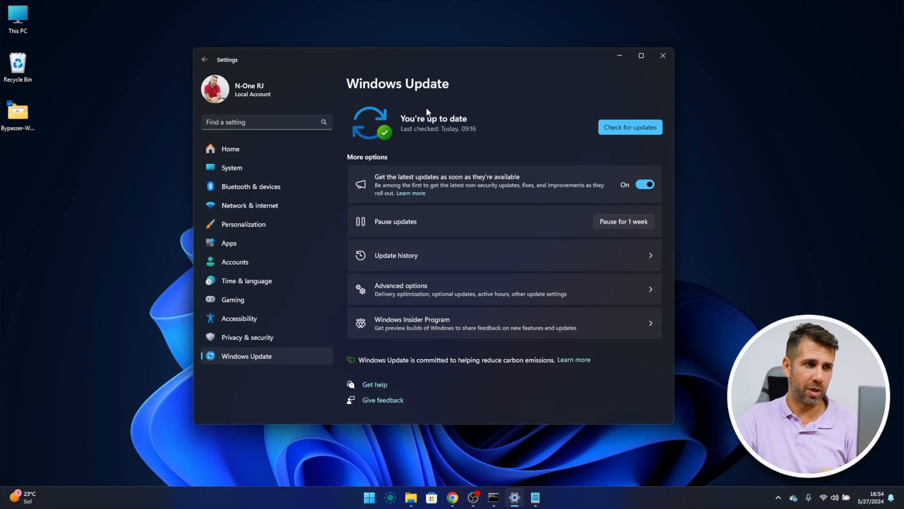
mouse_move(307, 167)
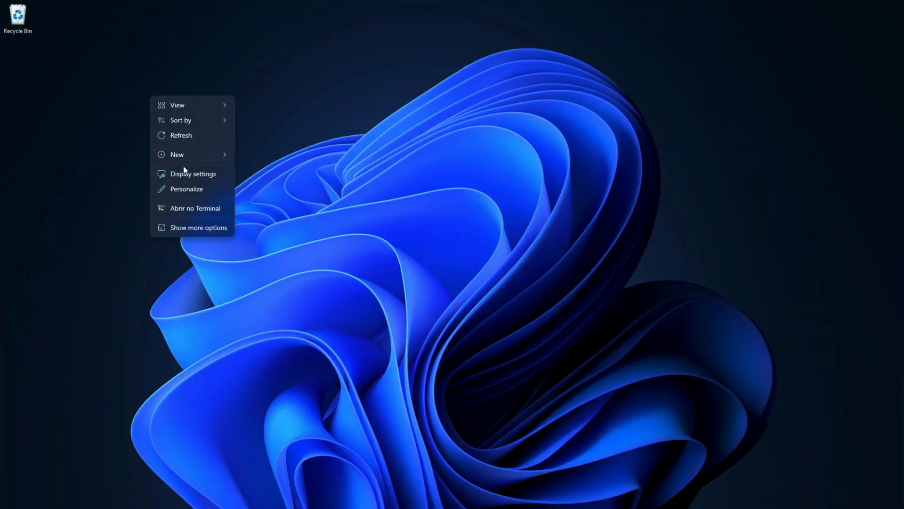
Step: Open Personalization and go to Themes, showing the activation-required notice
click(186, 189)
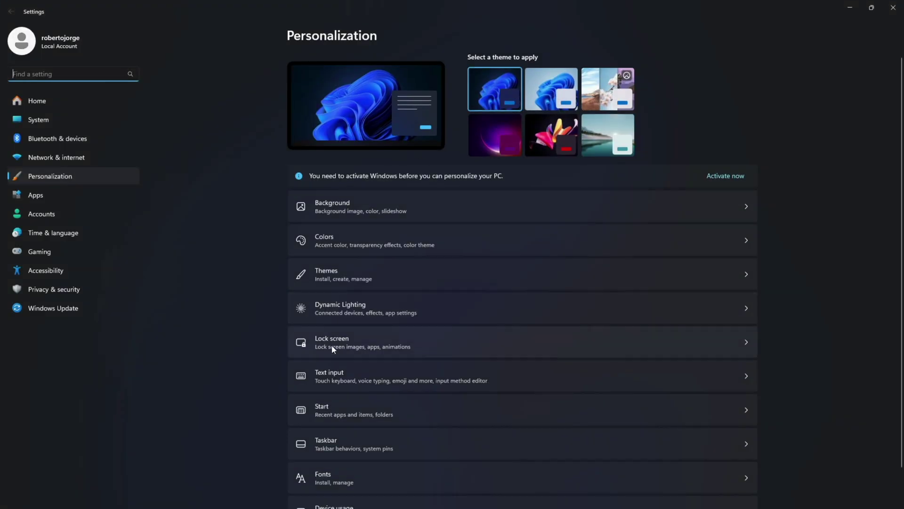
click(326, 274)
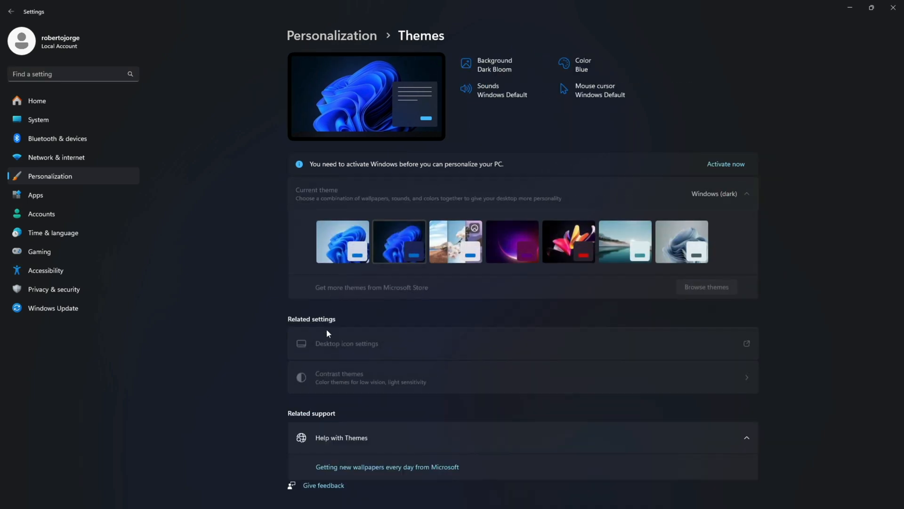
mouse_move(445, 187)
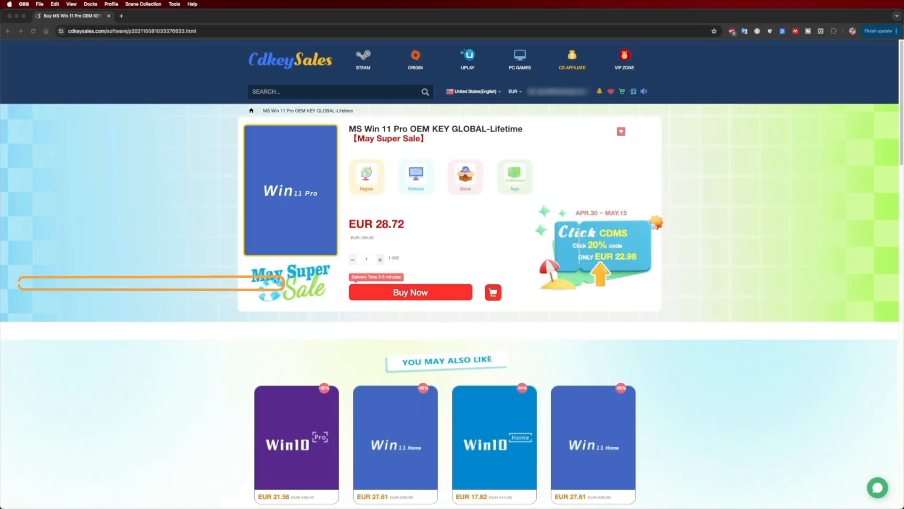
Step: Buy the Windows 11 Pro OEM key and take the order to payment at EUR 21.54
click(410, 292)
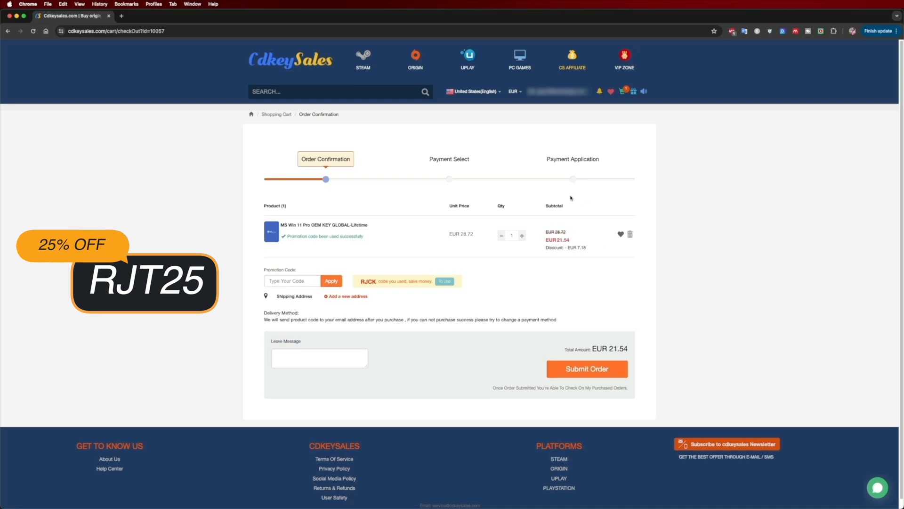
click(587, 368)
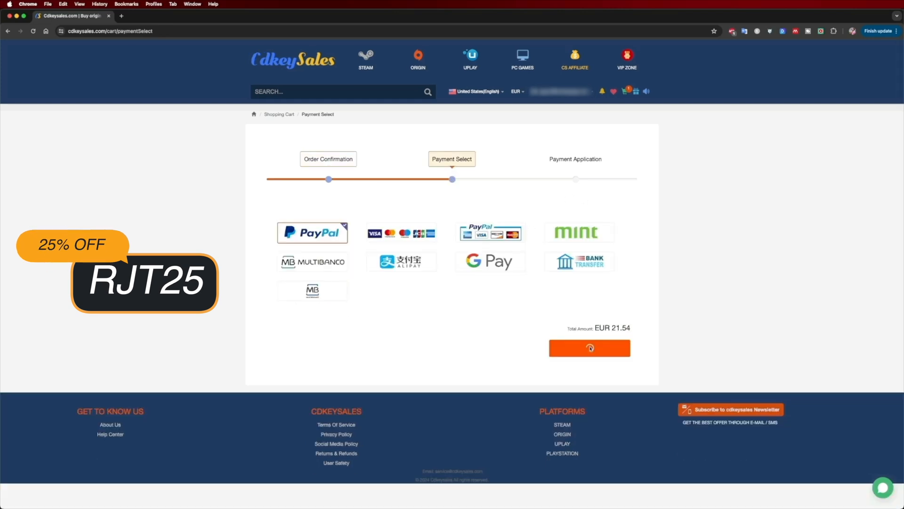
click(589, 348)
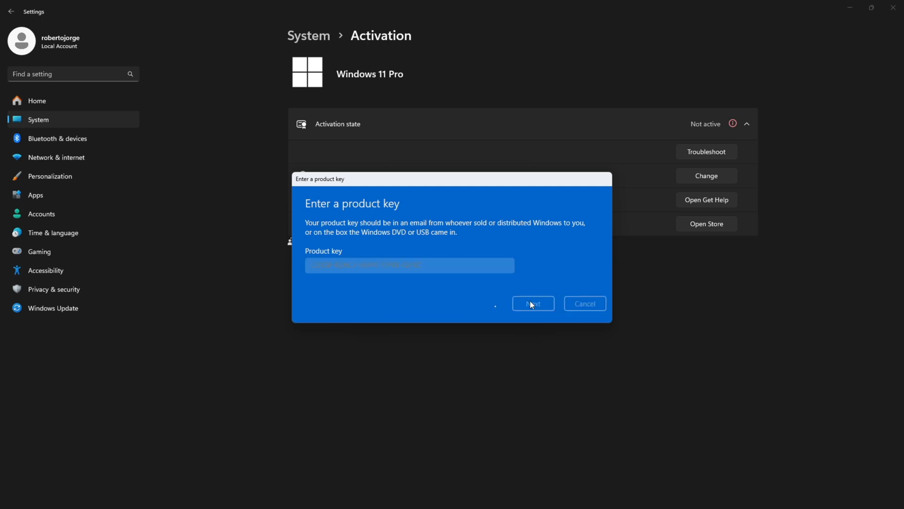
Step: Submit the entered product key in the Activation dialog
click(532, 303)
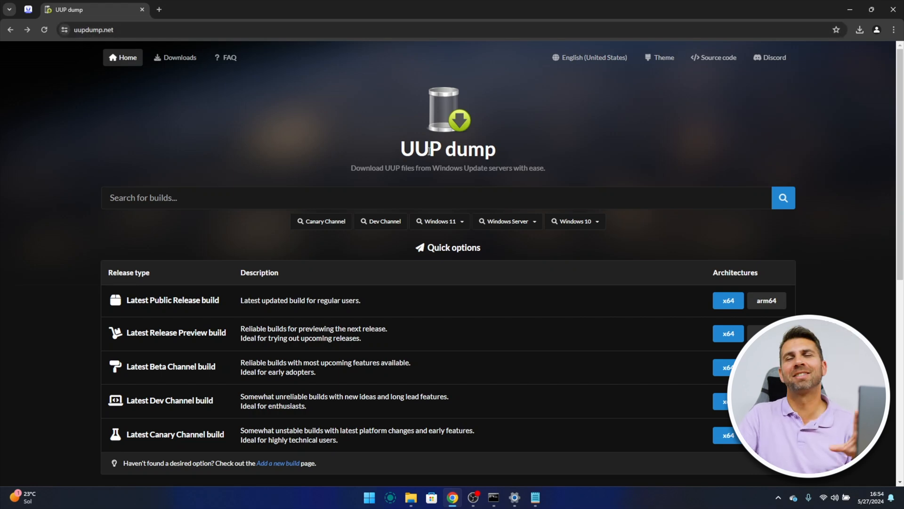
mouse_move(412, 166)
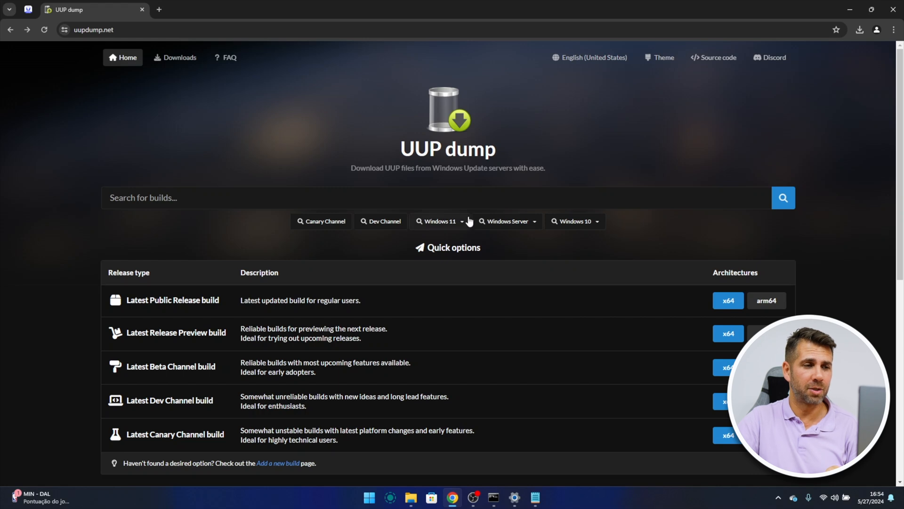
mouse_move(594, 232)
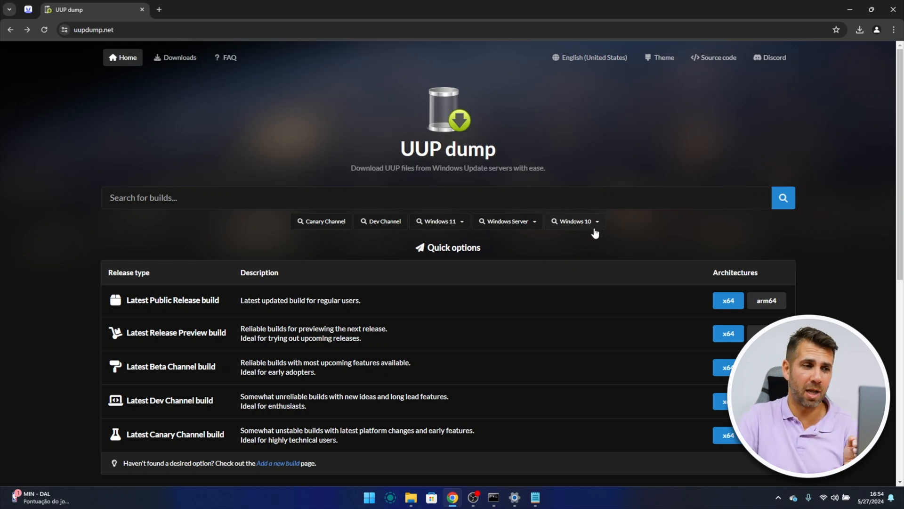
mouse_move(439, 220)
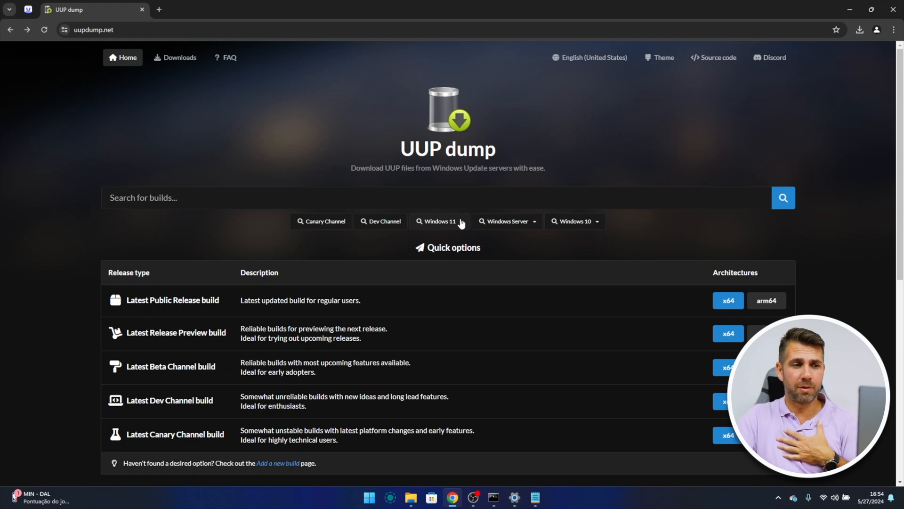
Step: Choose Windows 11 version 24H2 and browse its 19 listed builds
click(439, 221)
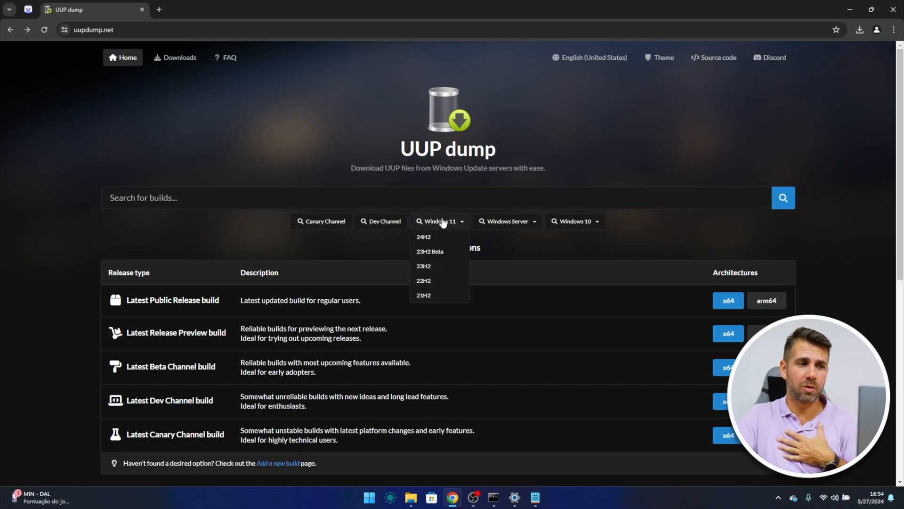
mouse_move(424, 239)
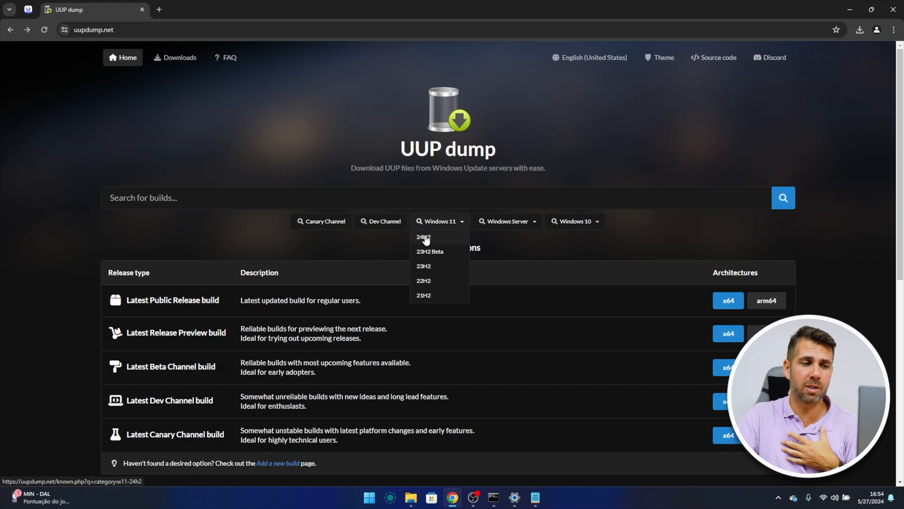
click(423, 236)
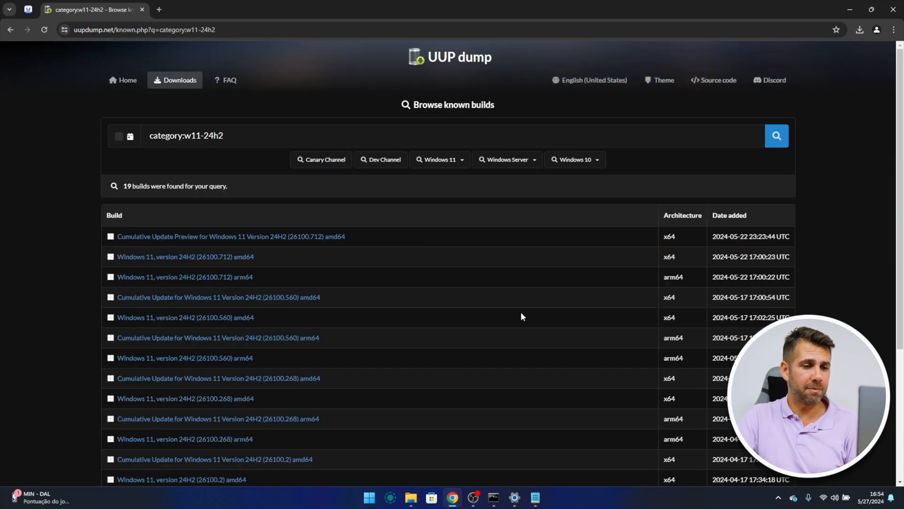
scroll(down, 3)
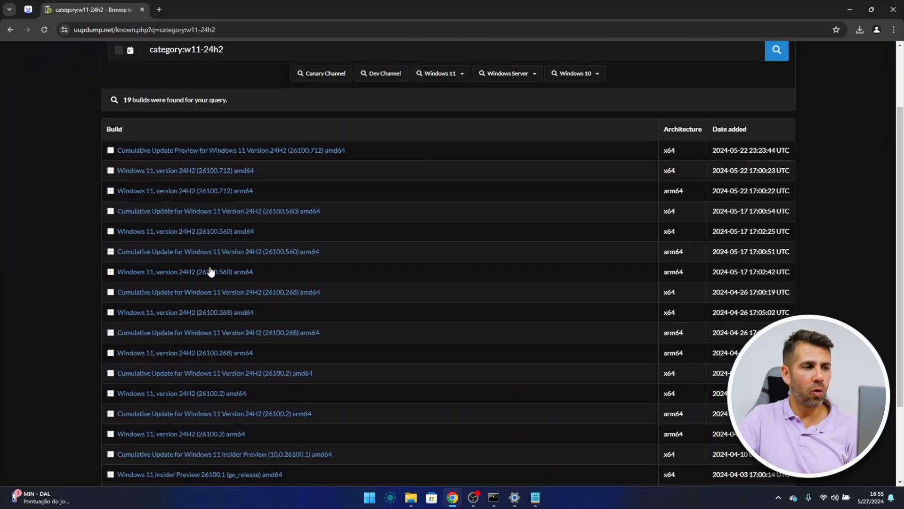
scroll(down, 3)
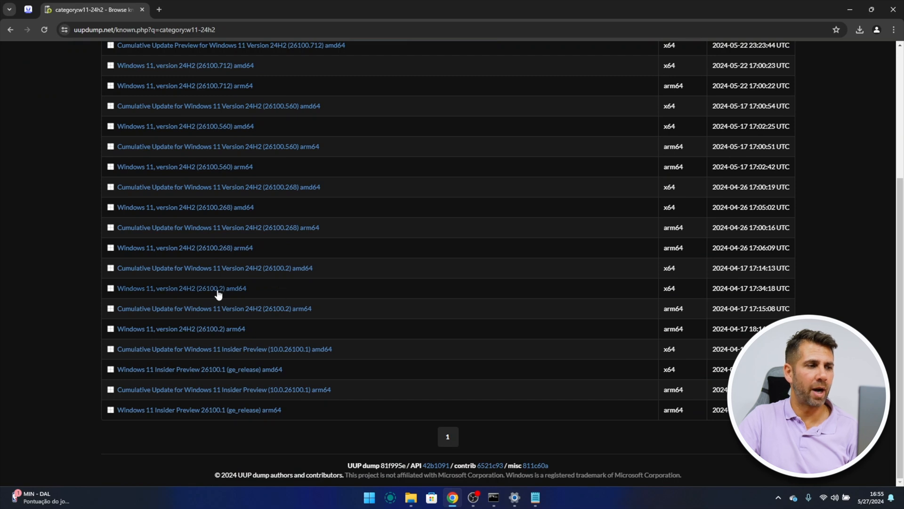
scroll(up, 3)
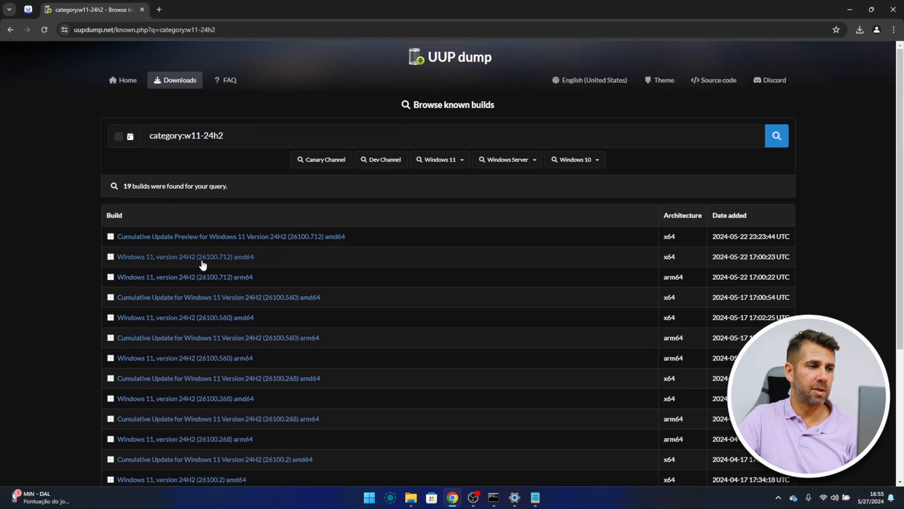
mouse_move(192, 257)
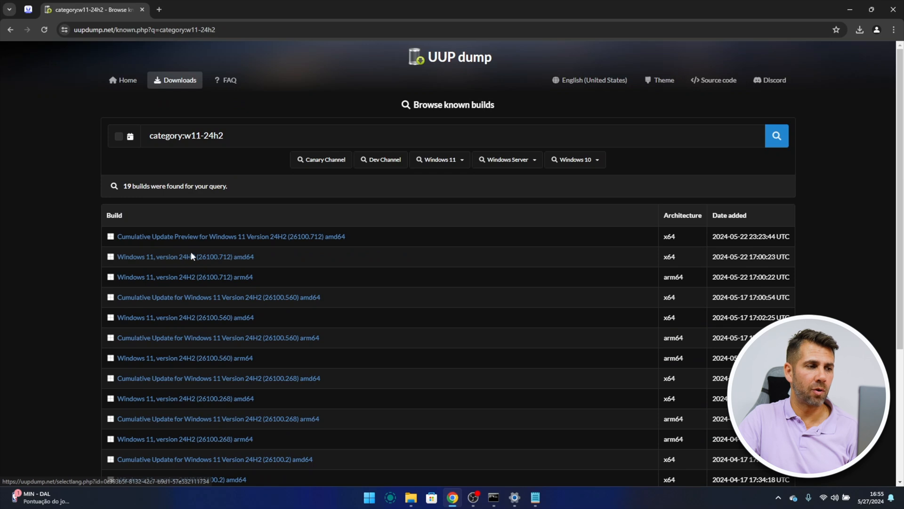
mouse_move(242, 249)
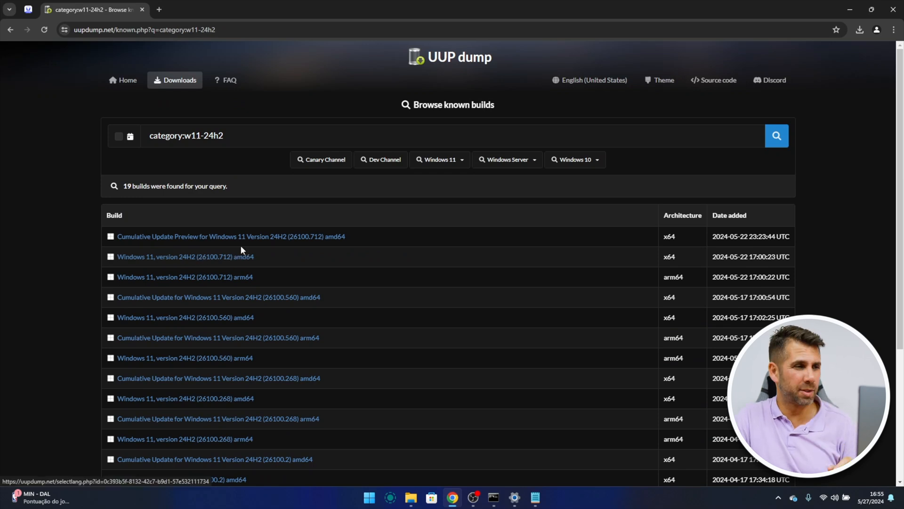
mouse_move(296, 241)
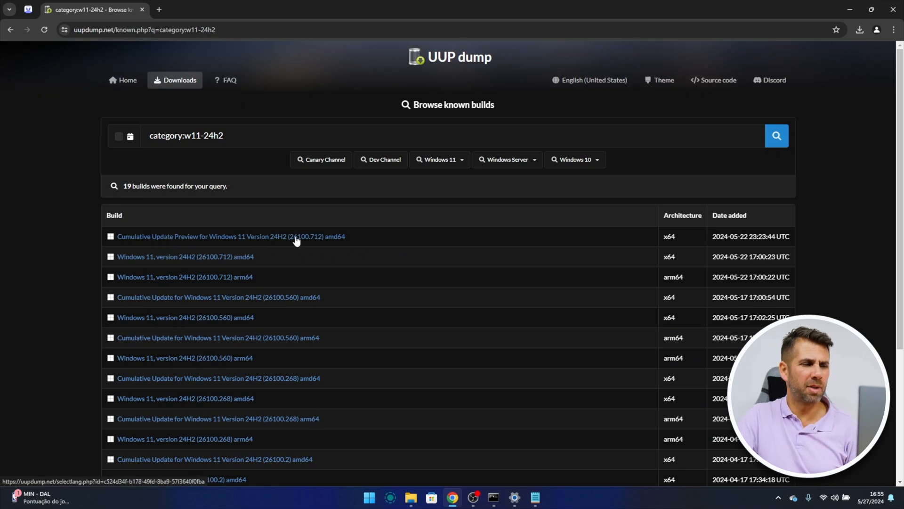
mouse_move(202, 260)
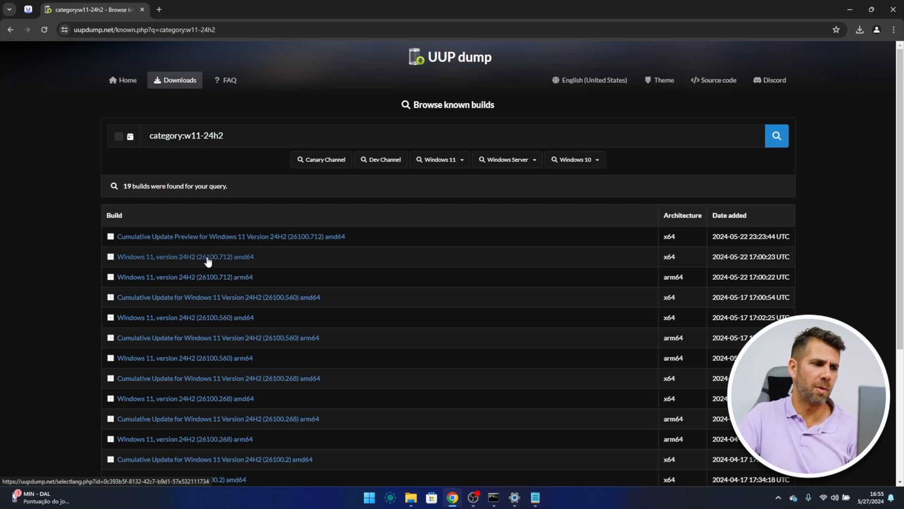
Step: Open build 26100.712 amd64, keep English (United States), and continue to editions
click(185, 256)
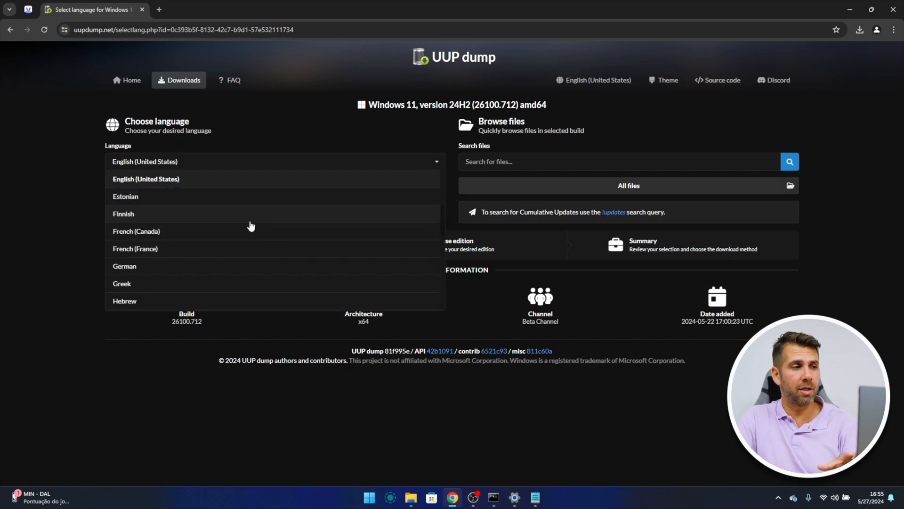
scroll(down, 3)
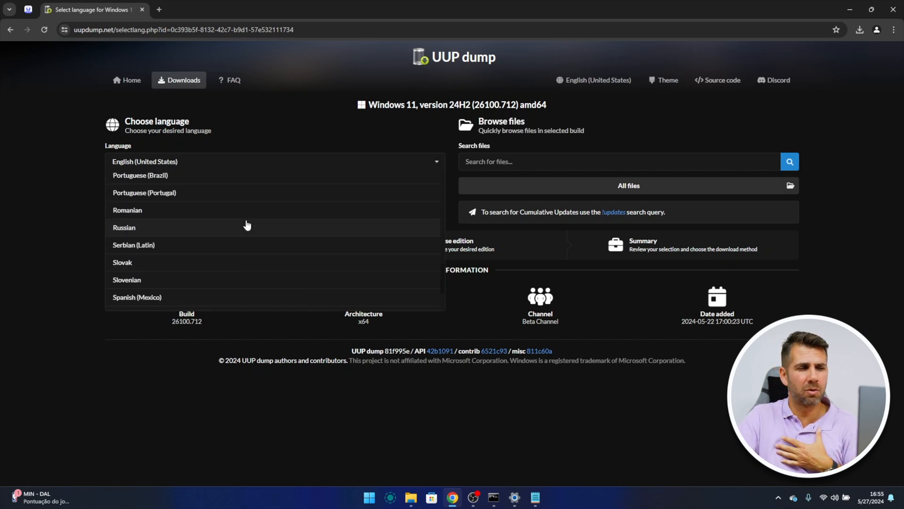
scroll(up, 3)
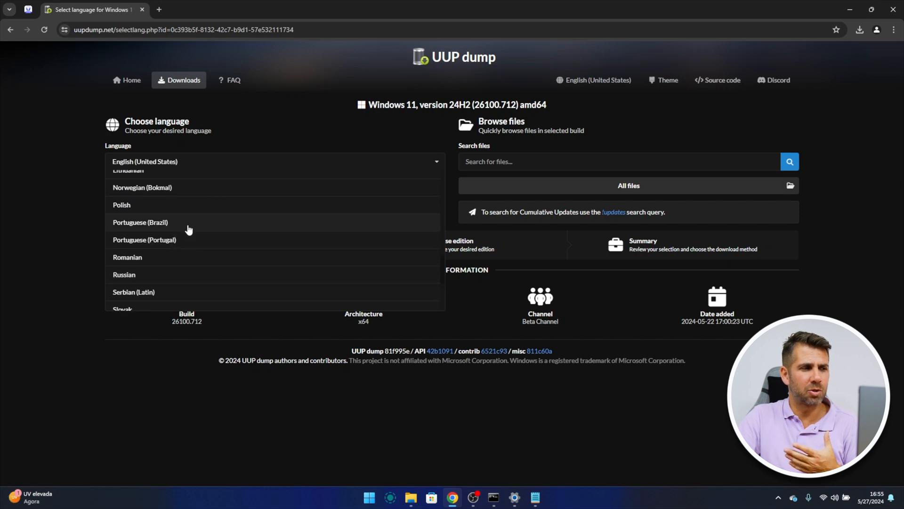
mouse_move(190, 243)
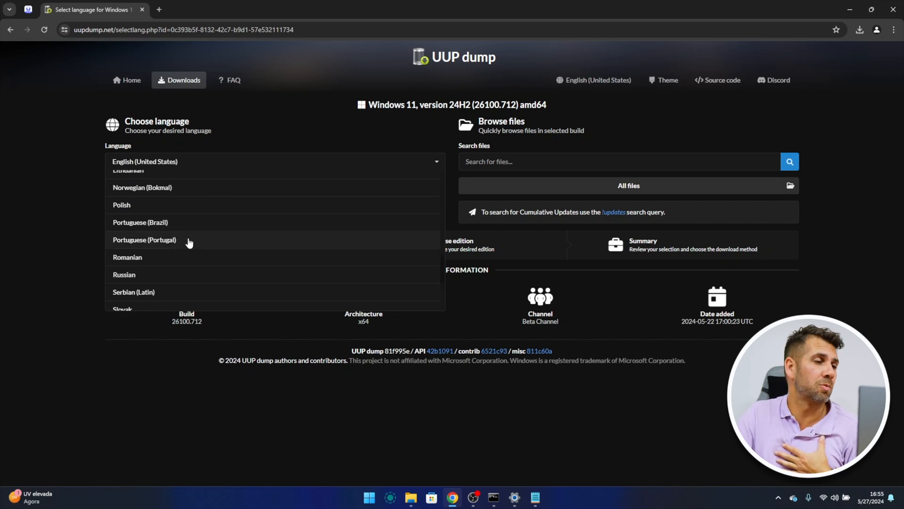
mouse_move(197, 227)
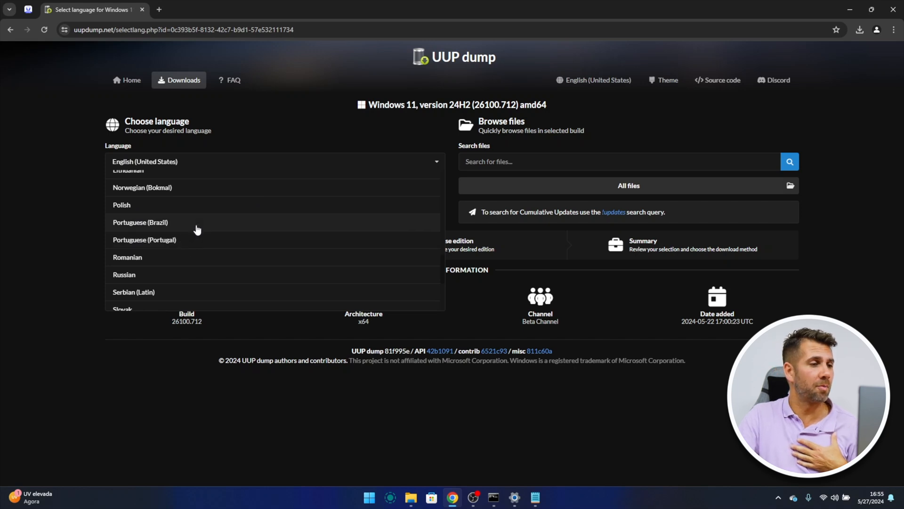
scroll(down, 3)
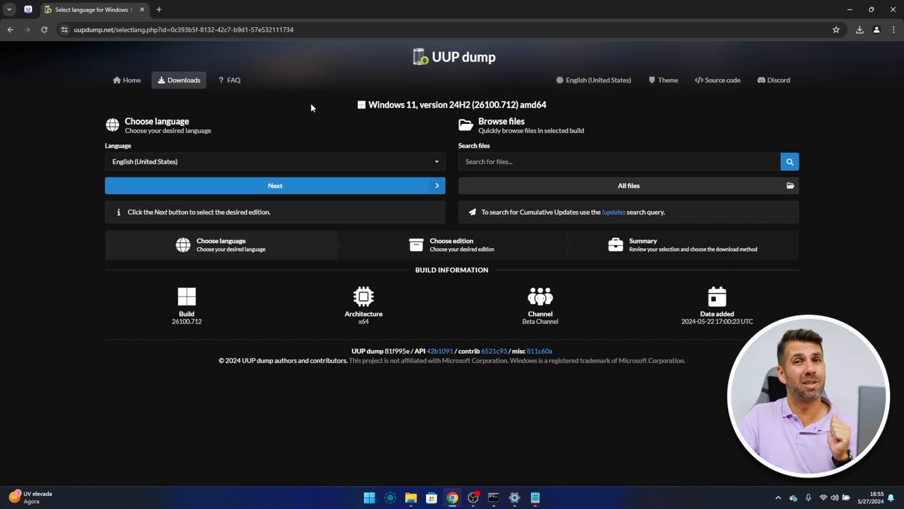
mouse_move(283, 185)
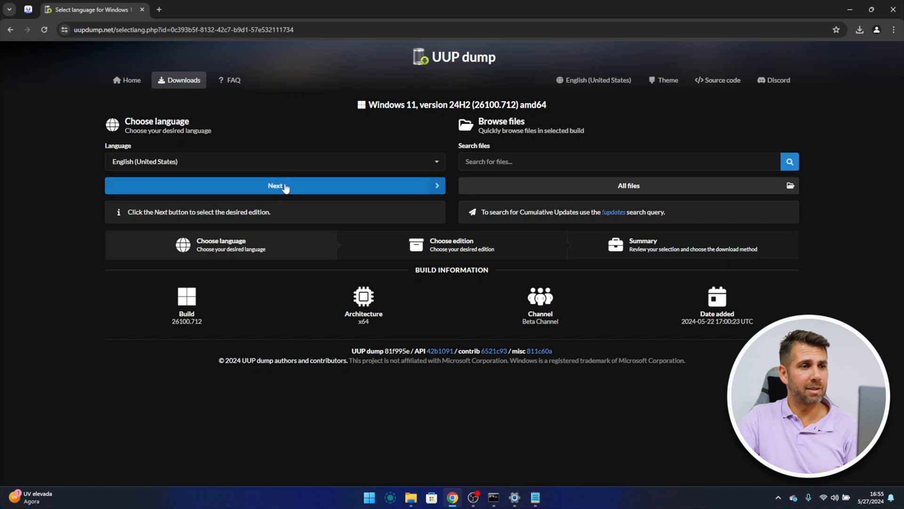
click(275, 185)
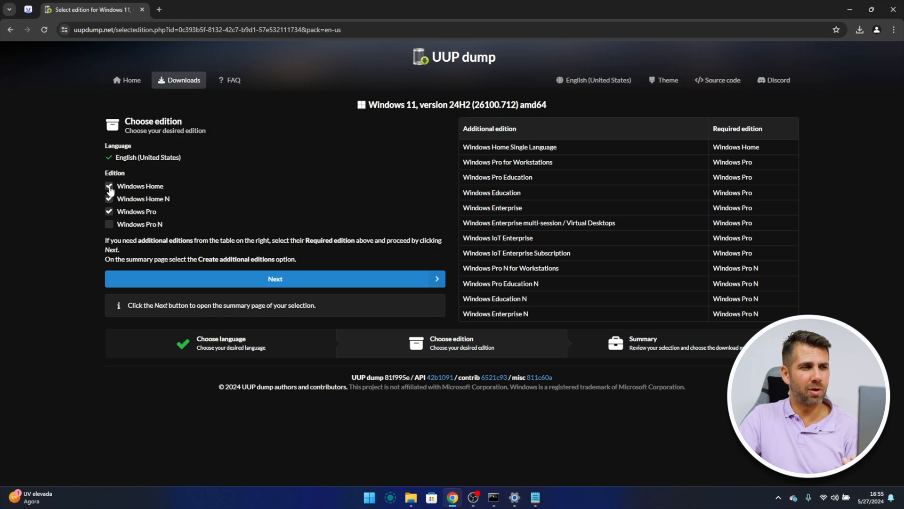
Step: Uncheck Windows Home N, keeping Home and Pro, and continue to the summary
click(108, 198)
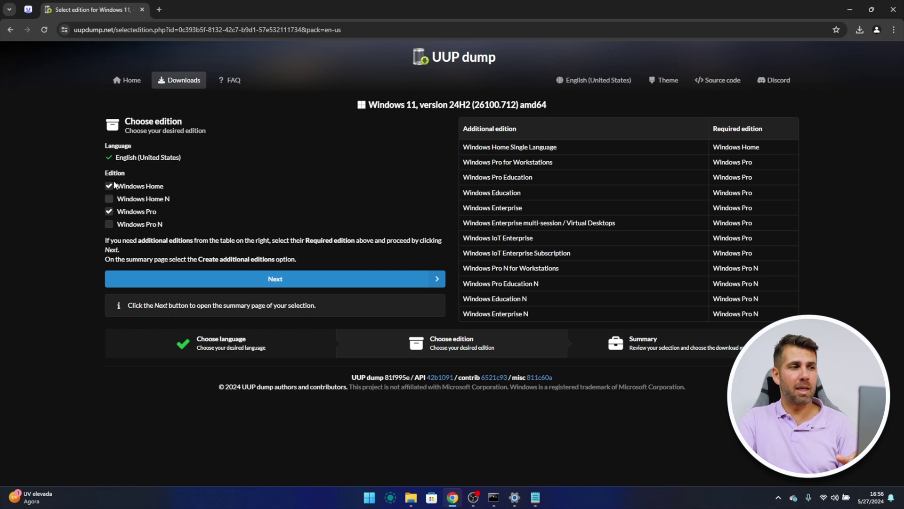
click(109, 185)
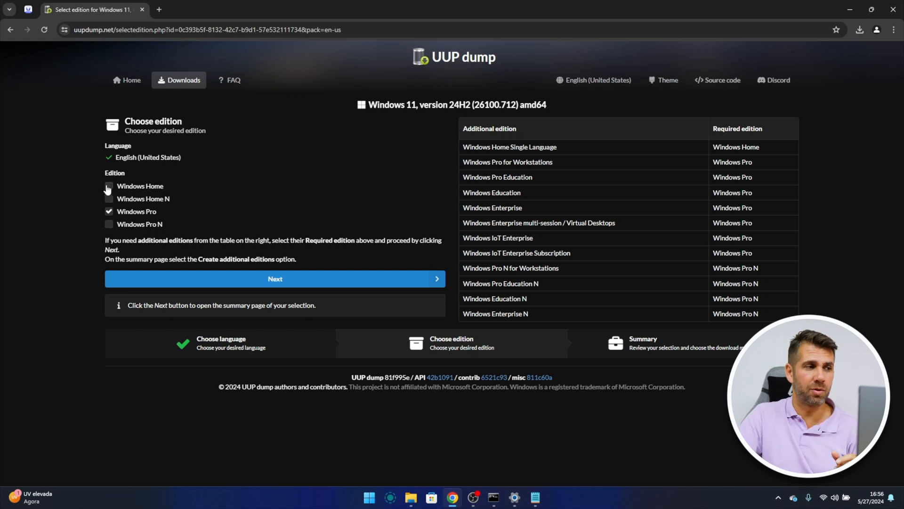
click(275, 278)
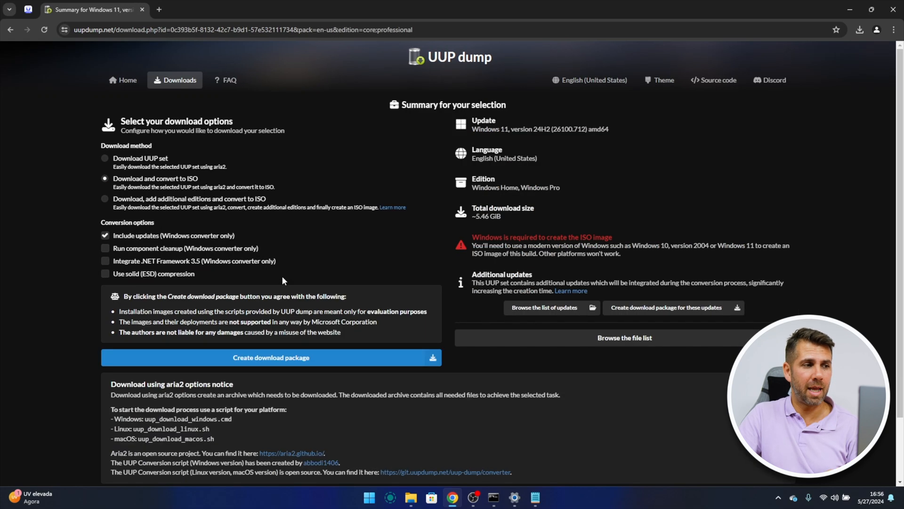
mouse_move(233, 217)
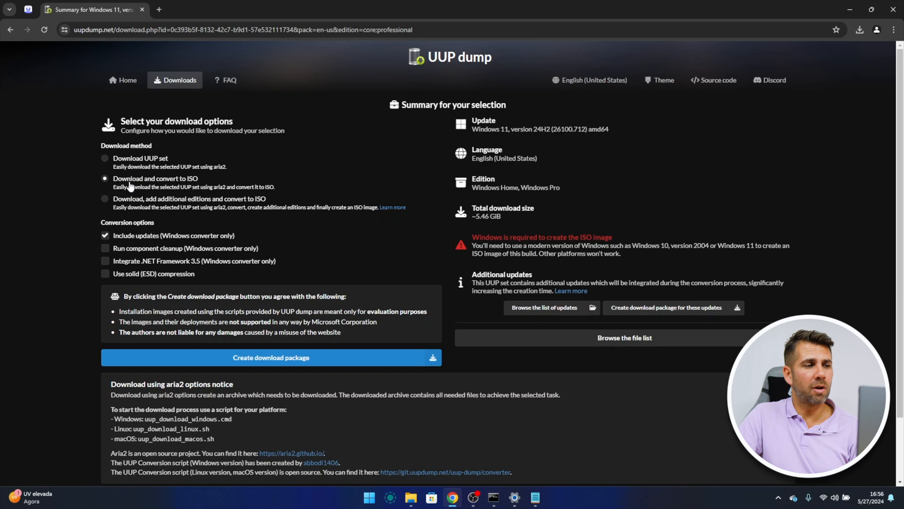
mouse_move(105, 203)
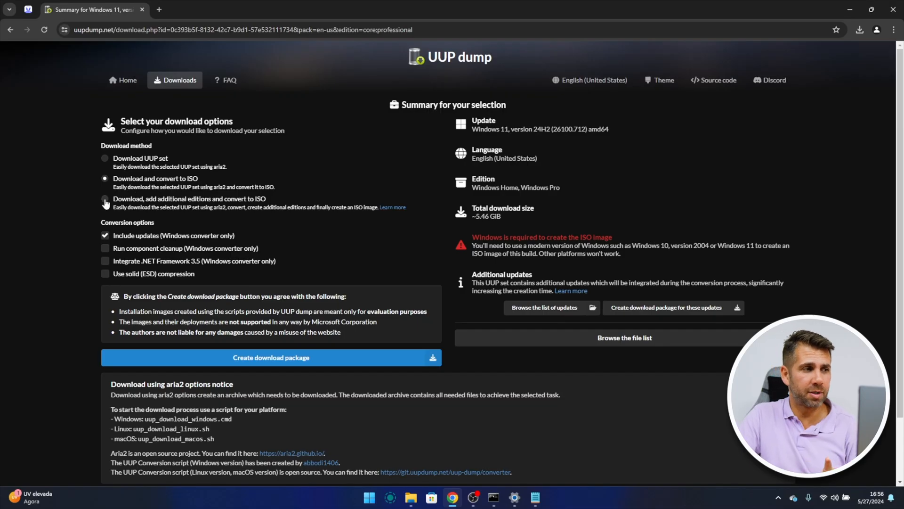
Step: Choose 'Download, add additional editions and convert to ISO' with no additional editions checked
click(105, 198)
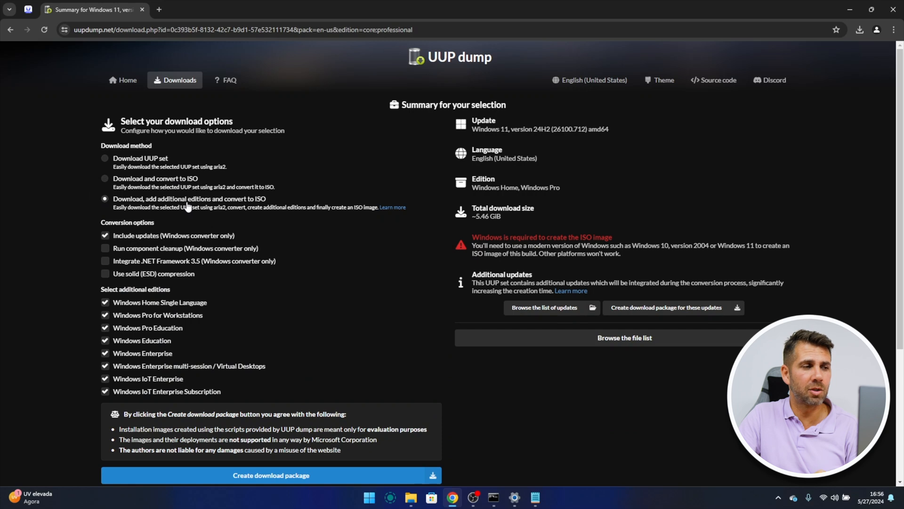
mouse_move(251, 203)
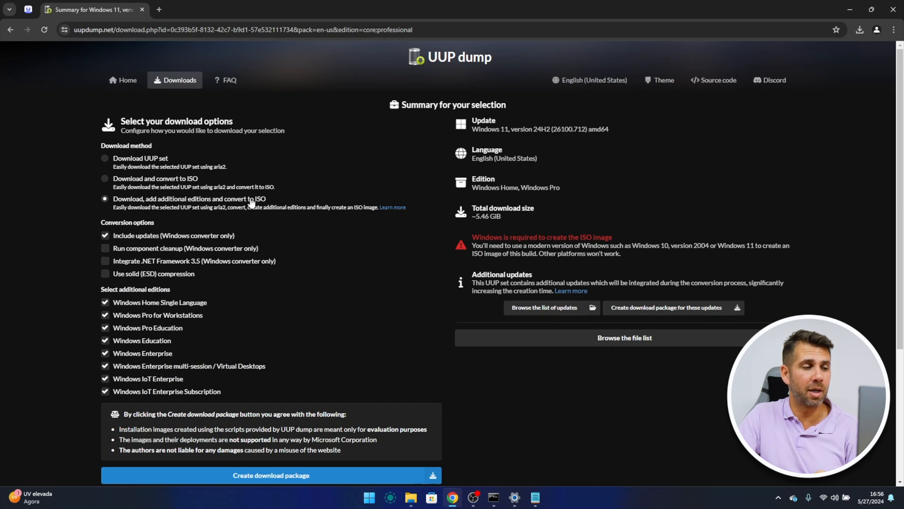
scroll(down, 3)
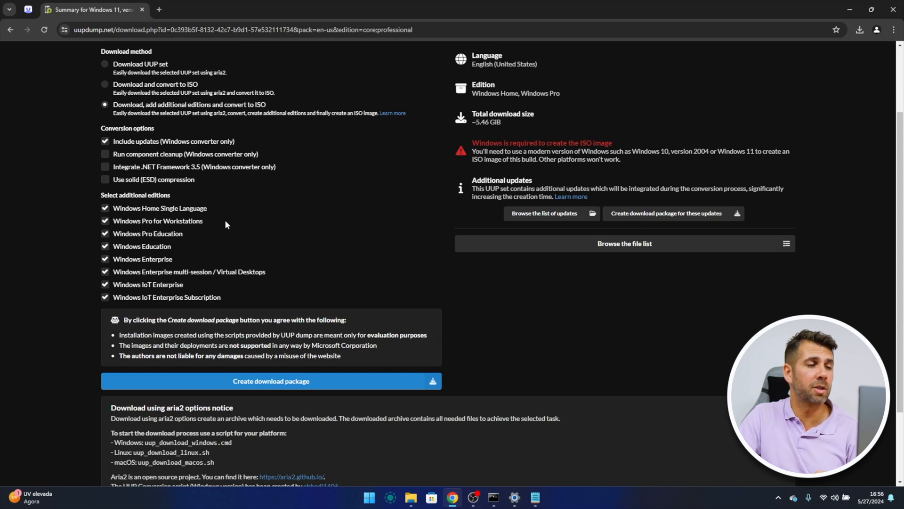
mouse_move(151, 291)
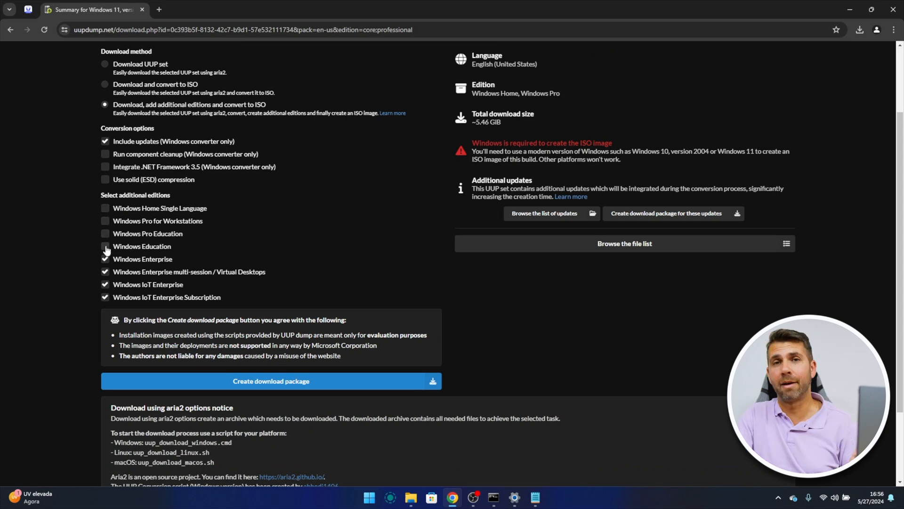
click(105, 259)
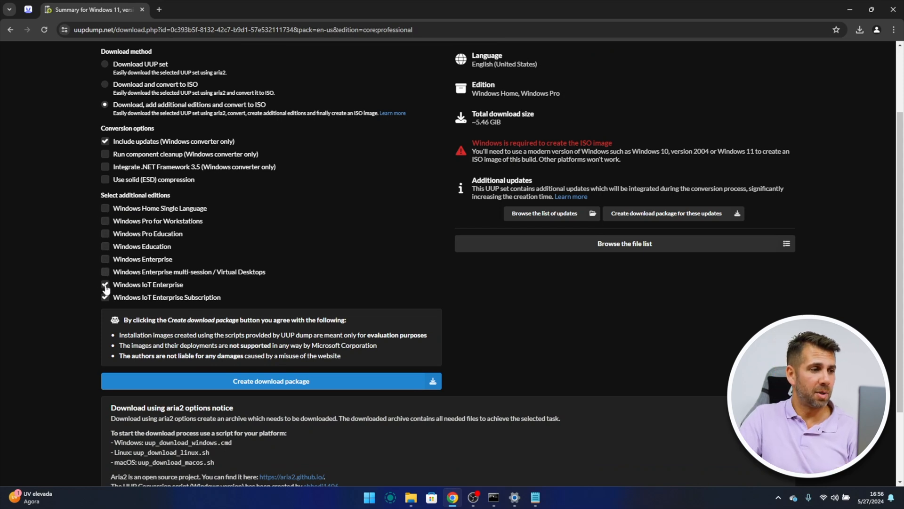
click(105, 285)
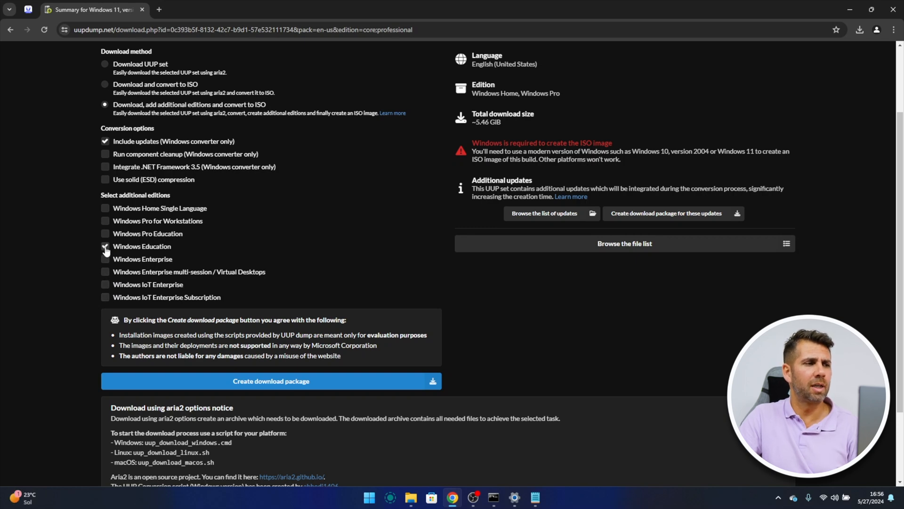
scroll(up, 3)
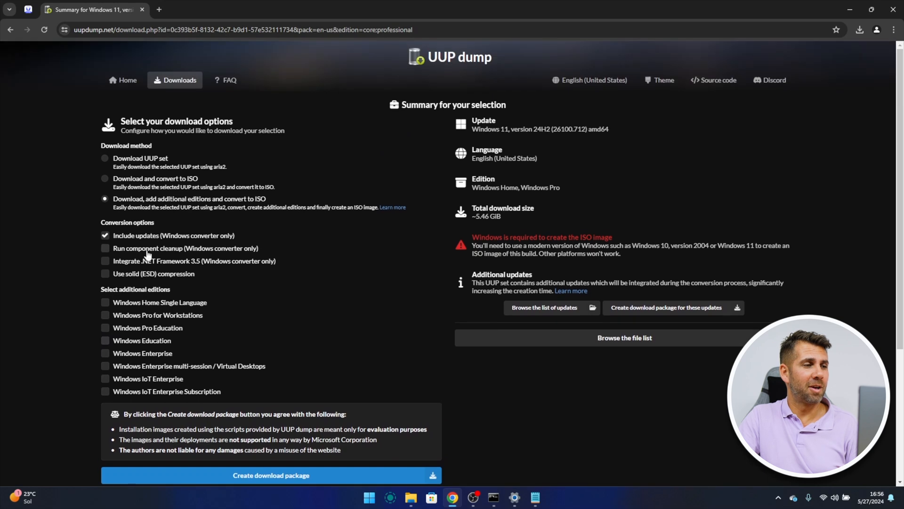
Step: Revert to plain convert to ISO, enable solid ESD compression, and download the package
click(105, 179)
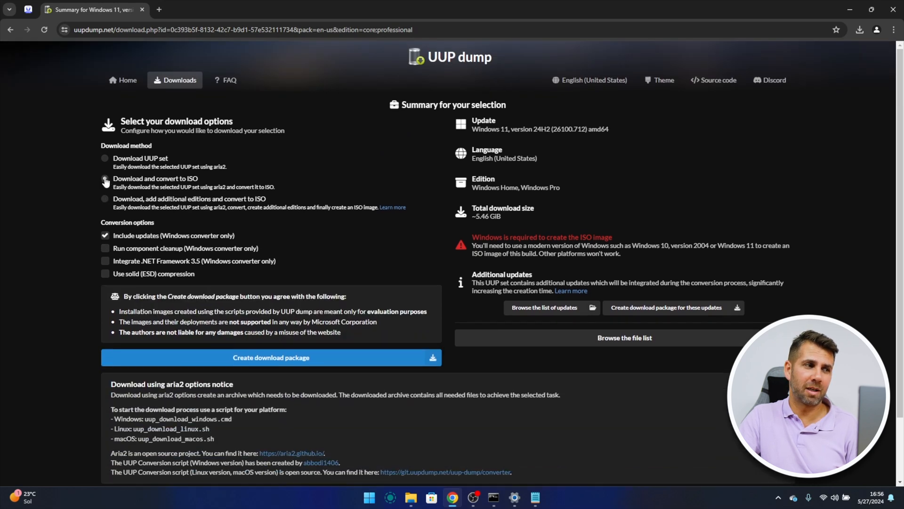
click(104, 179)
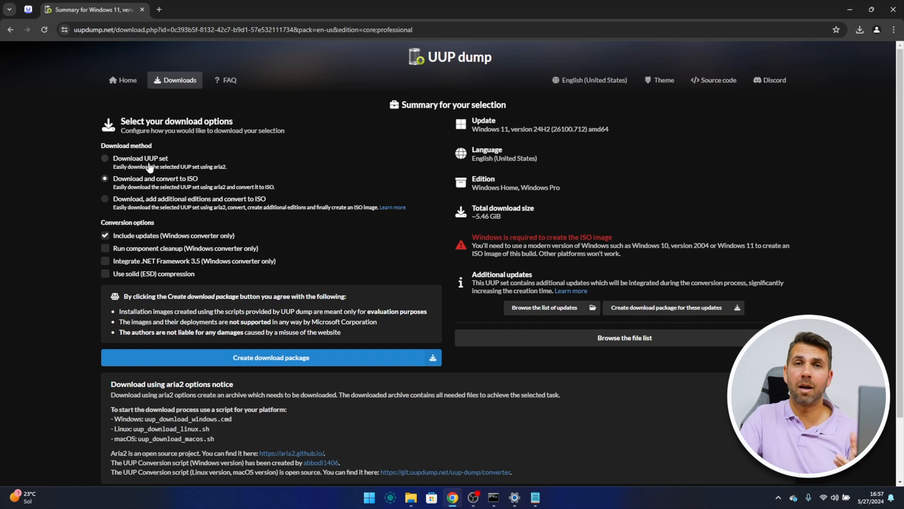
mouse_move(130, 251)
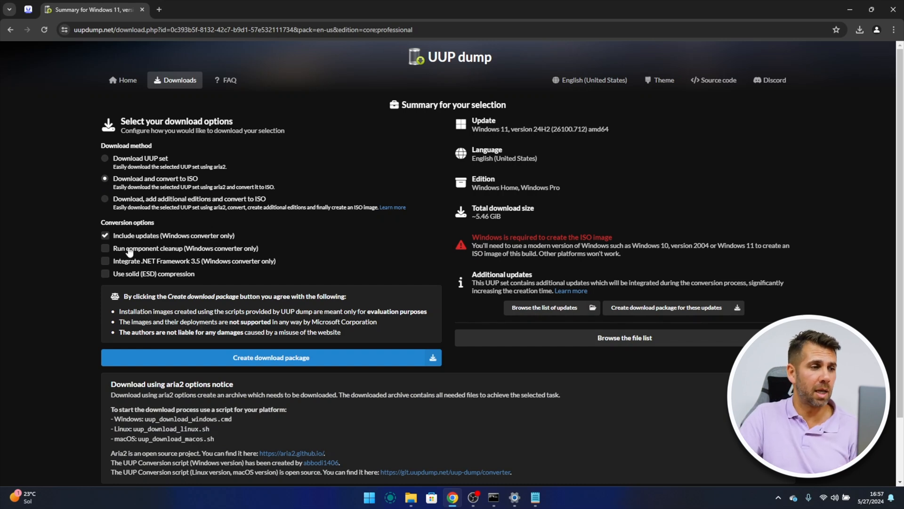
mouse_move(202, 266)
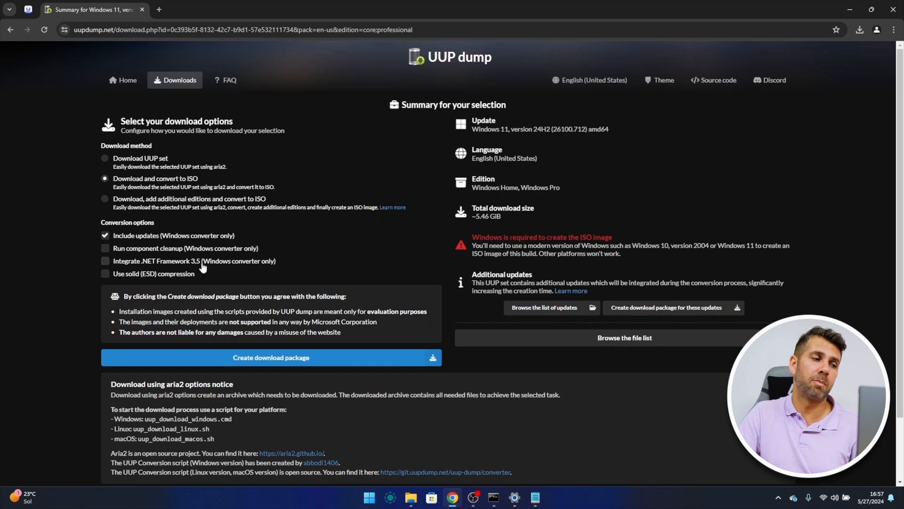
mouse_move(148, 279)
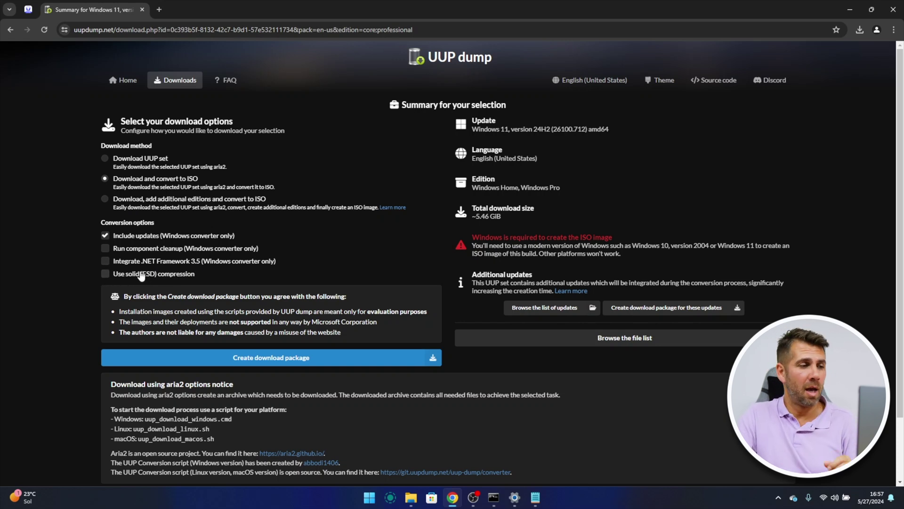
click(105, 273)
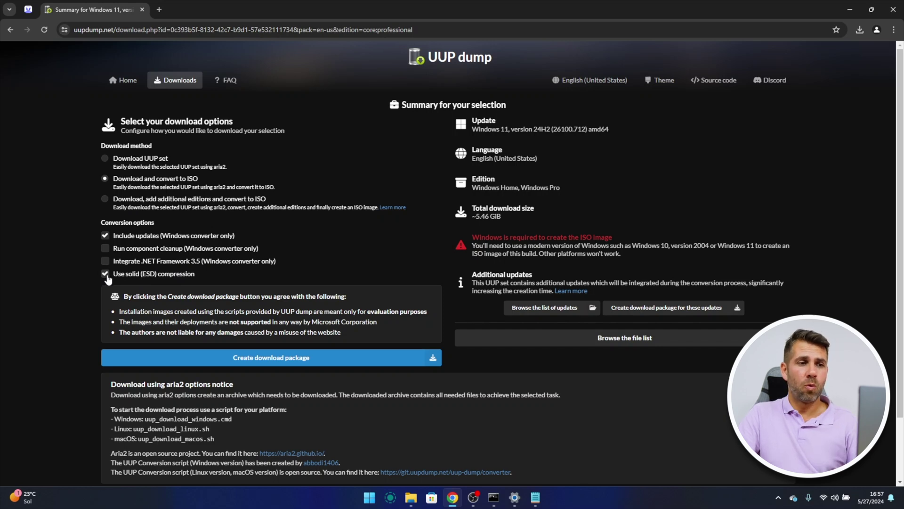
mouse_move(272, 356)
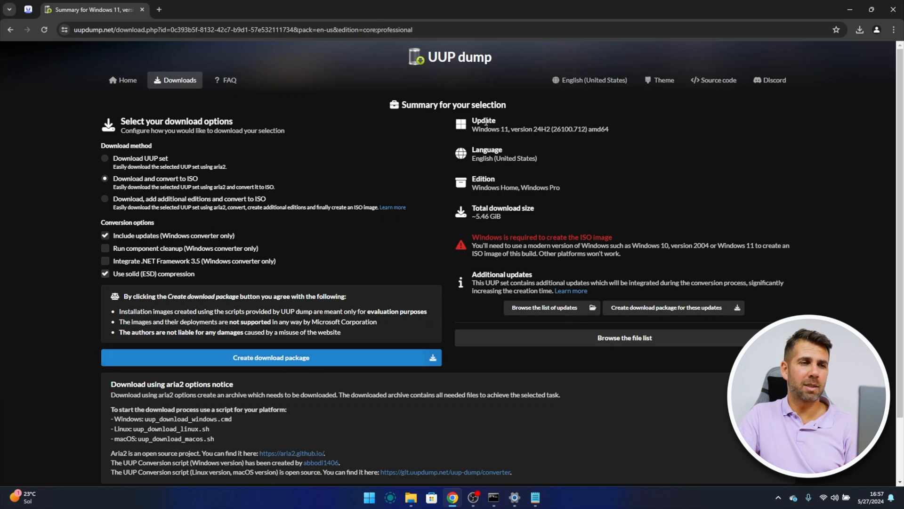
mouse_move(469, 240)
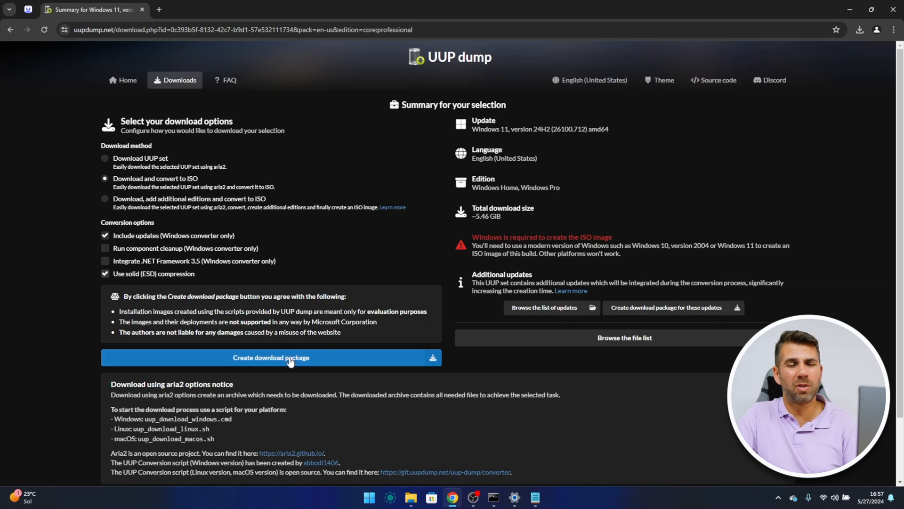
mouse_move(309, 363)
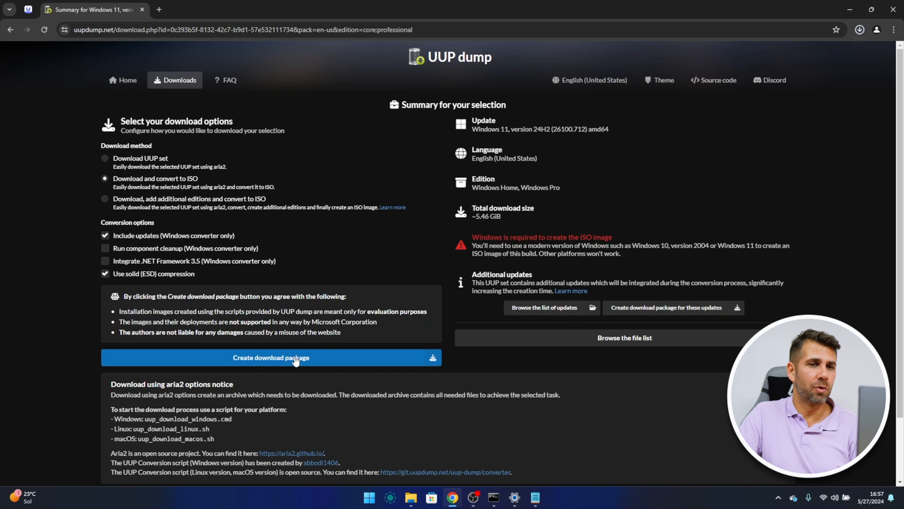
click(270, 357)
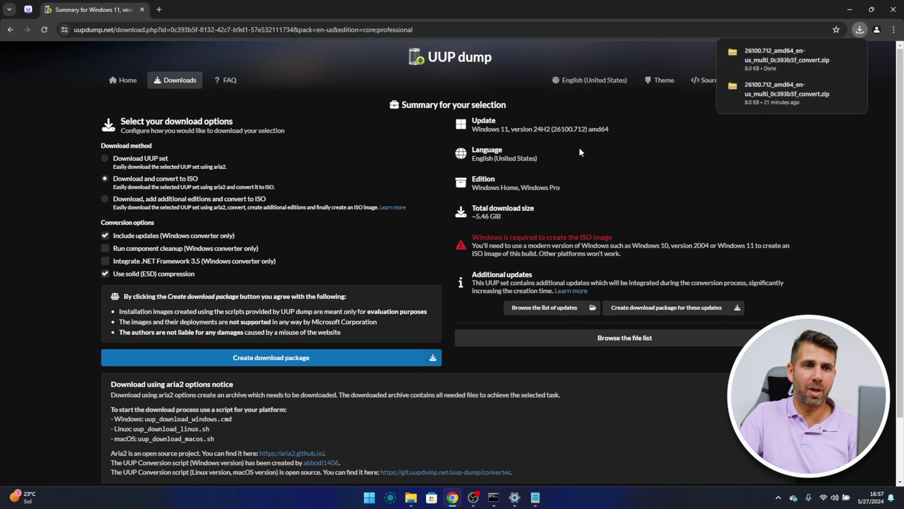
click(870, 9)
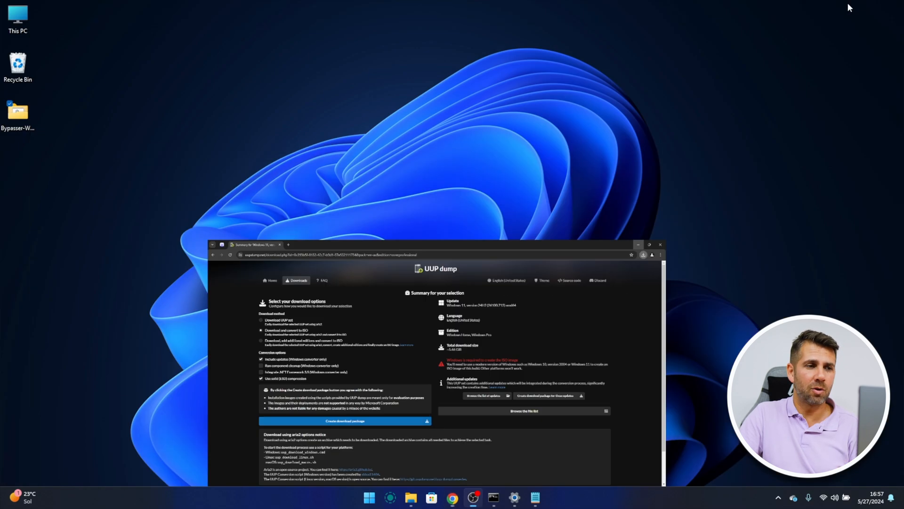
Step: Extract the 26100.712 conversion zip in Downloads into its own folder and select it
click(410, 496)
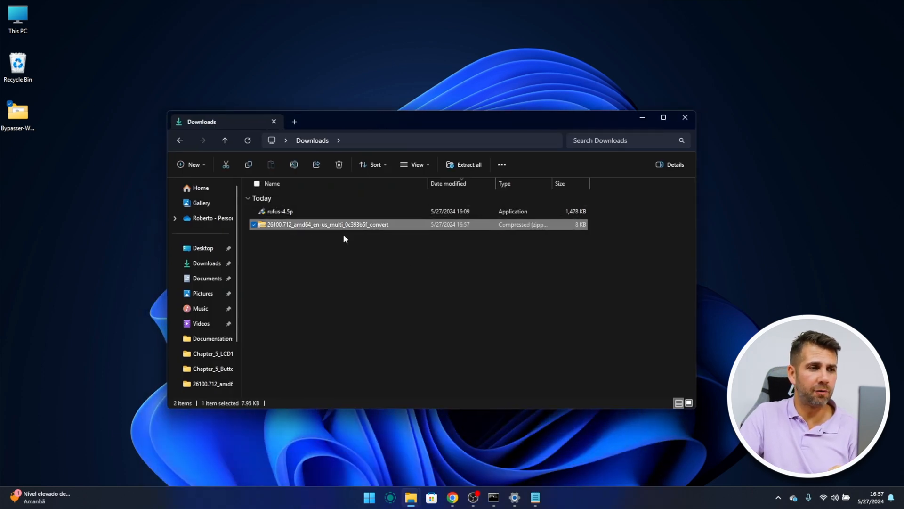
mouse_move(580, 230)
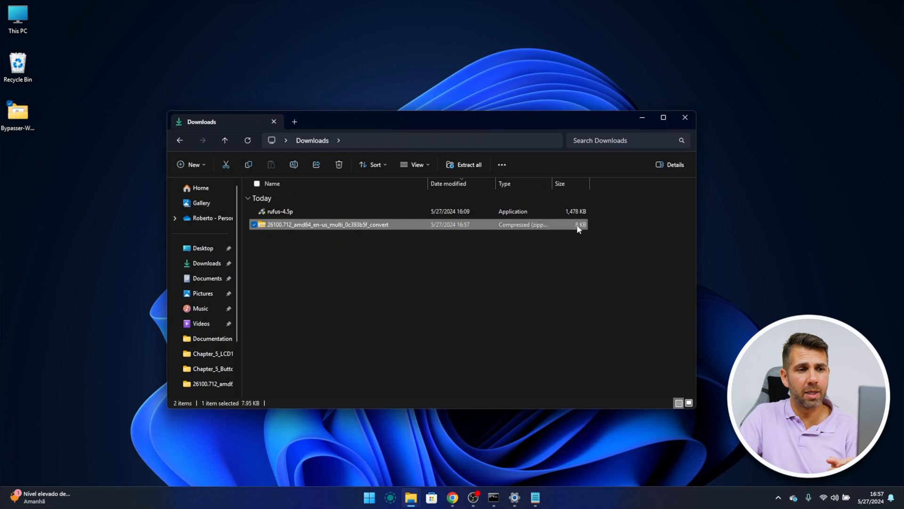
mouse_move(317, 229)
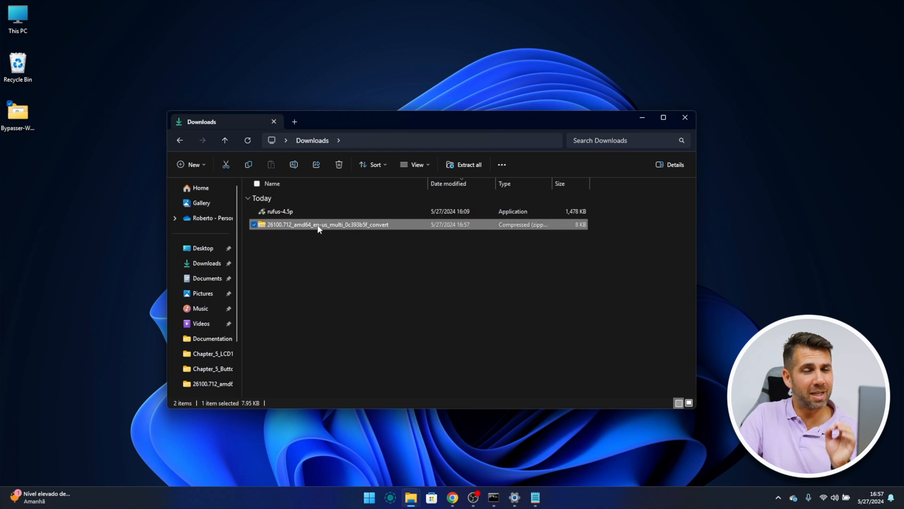
mouse_move(314, 225)
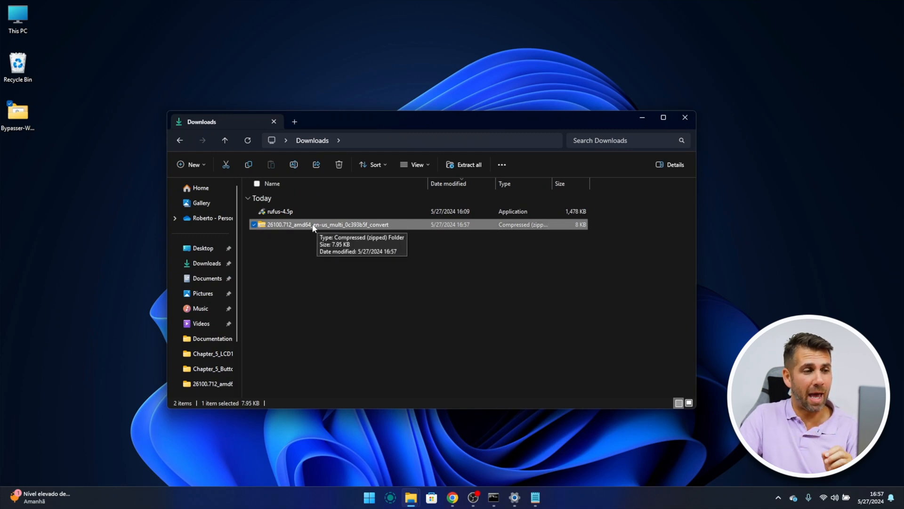
right_click(315, 224)
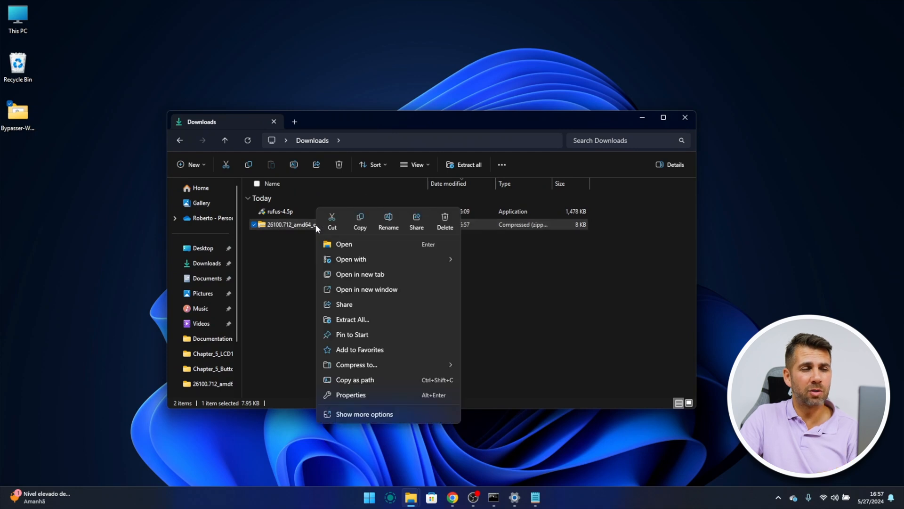
mouse_move(316, 237)
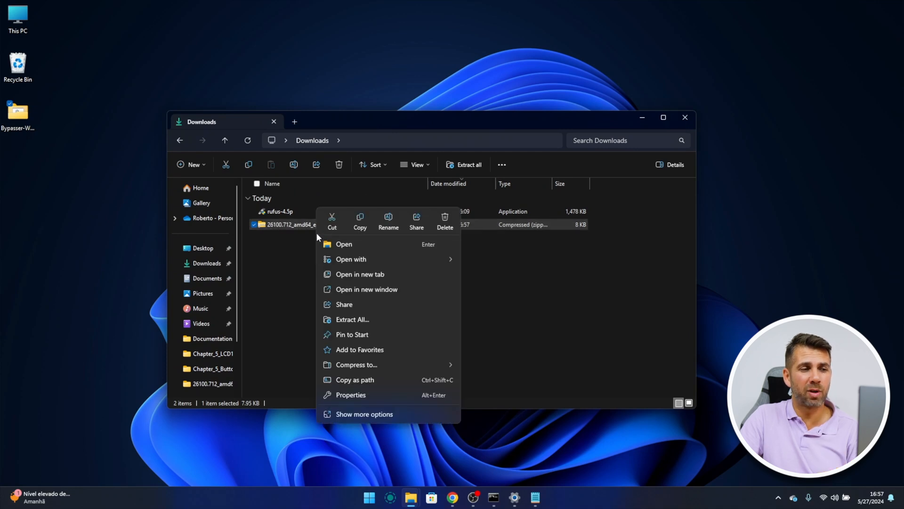
click(352, 319)
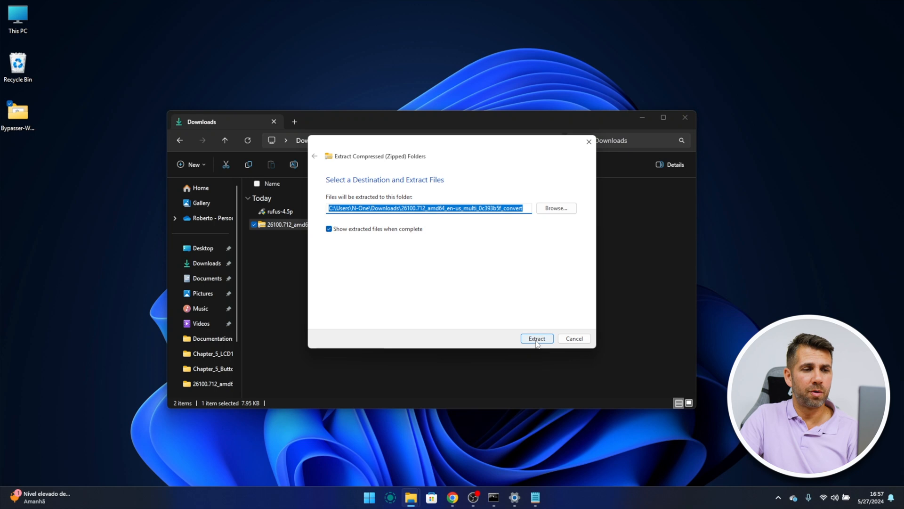
click(536, 338)
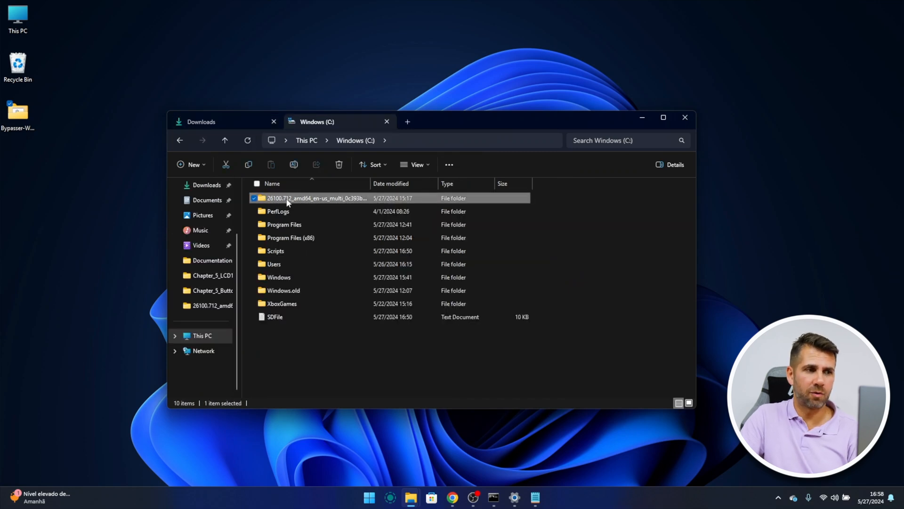
mouse_move(305, 202)
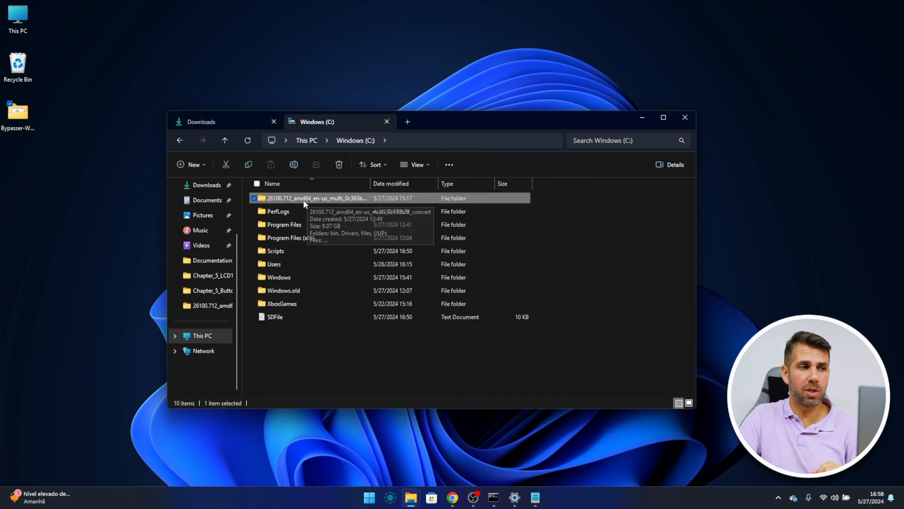
click(202, 122)
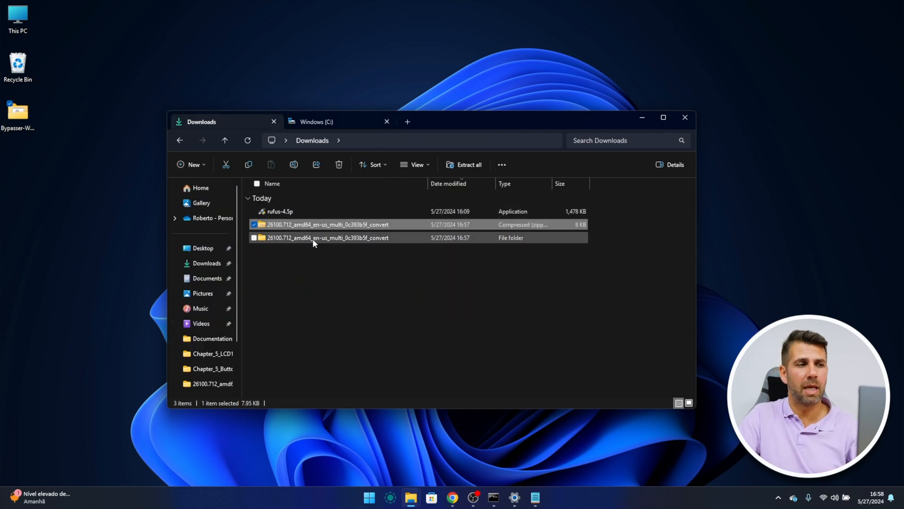
mouse_move(308, 237)
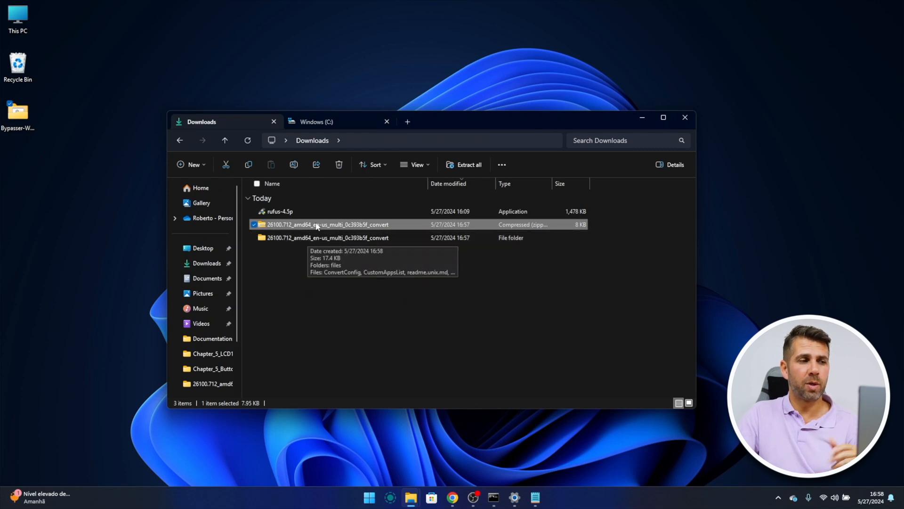
click(327, 237)
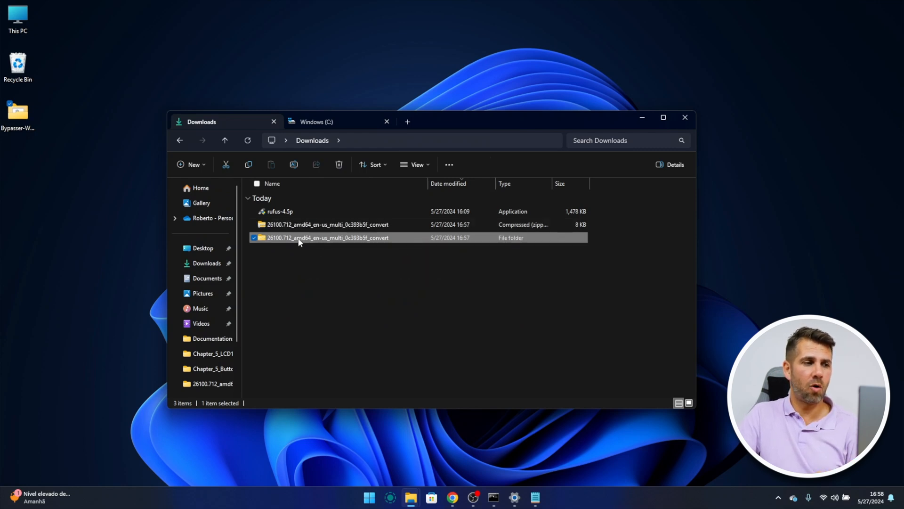
Step: Open the extracted folder and run uup_download_windows as administrator, allowing it past SmartScreen
double_click(328, 236)
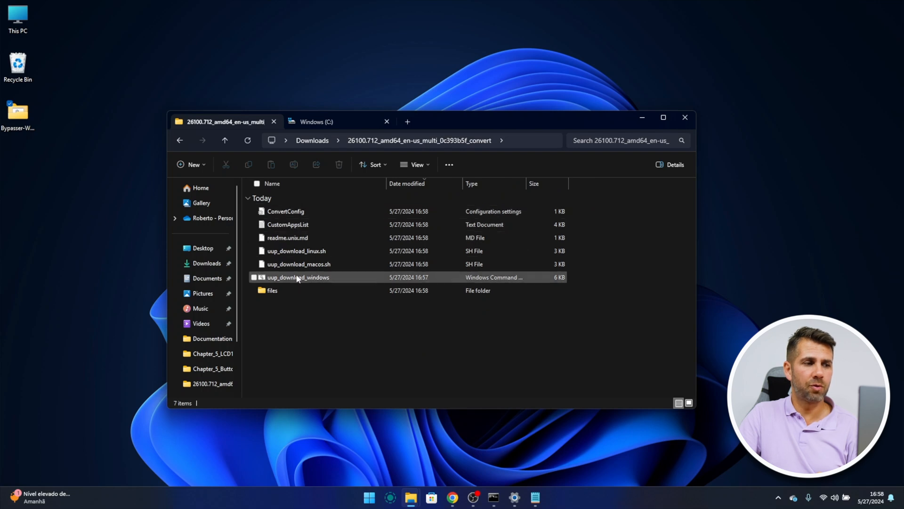
click(298, 277)
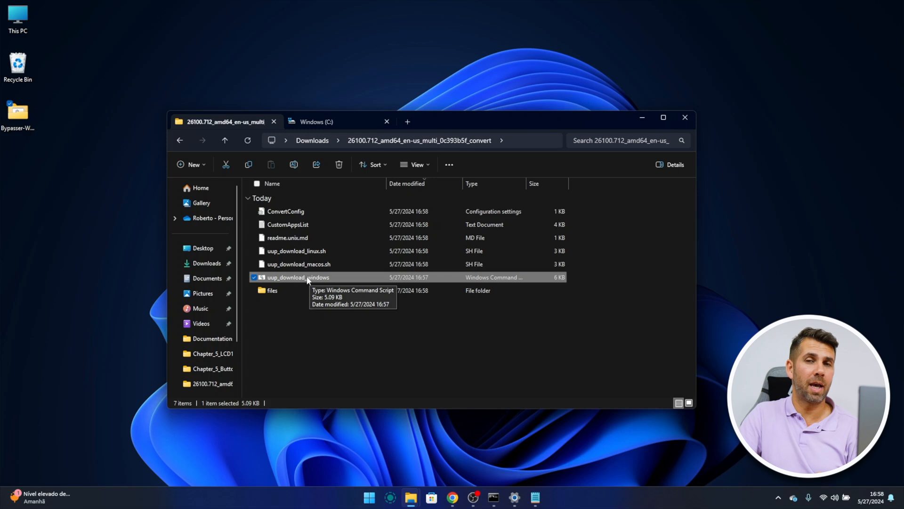
right_click(298, 277)
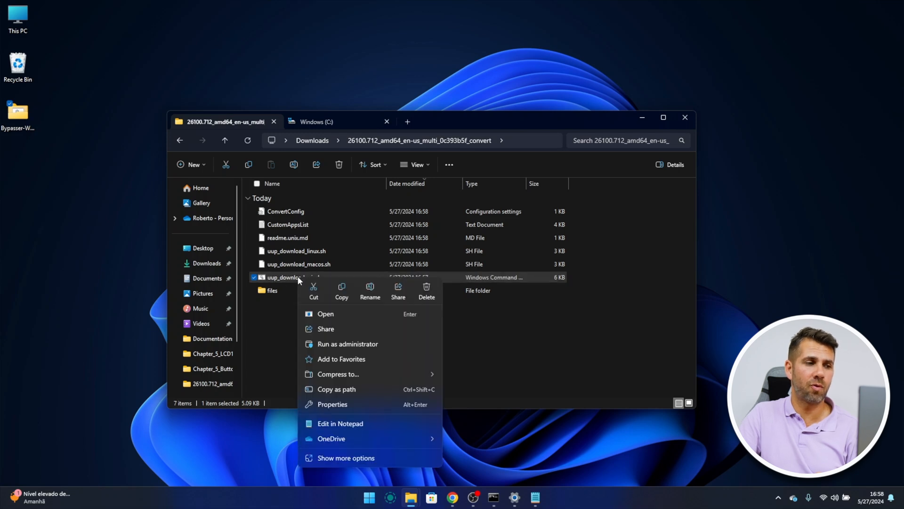
click(341, 345)
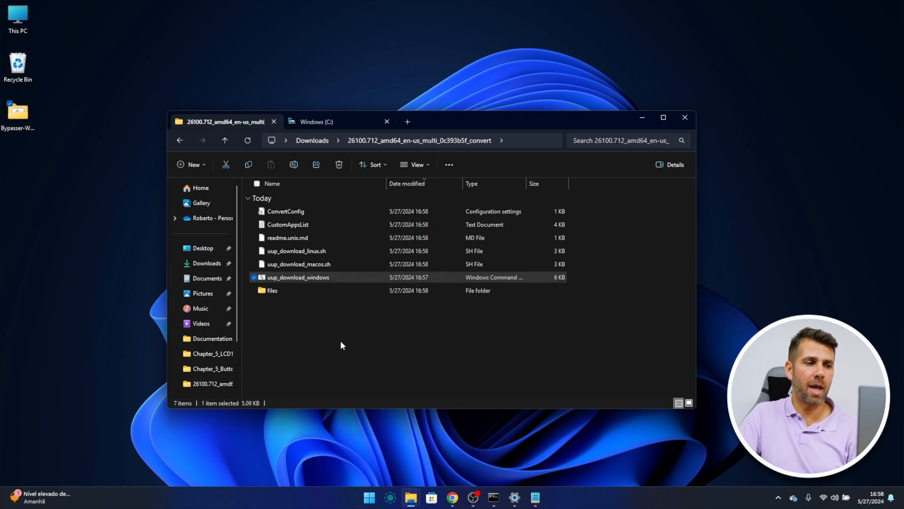
double_click(298, 277)
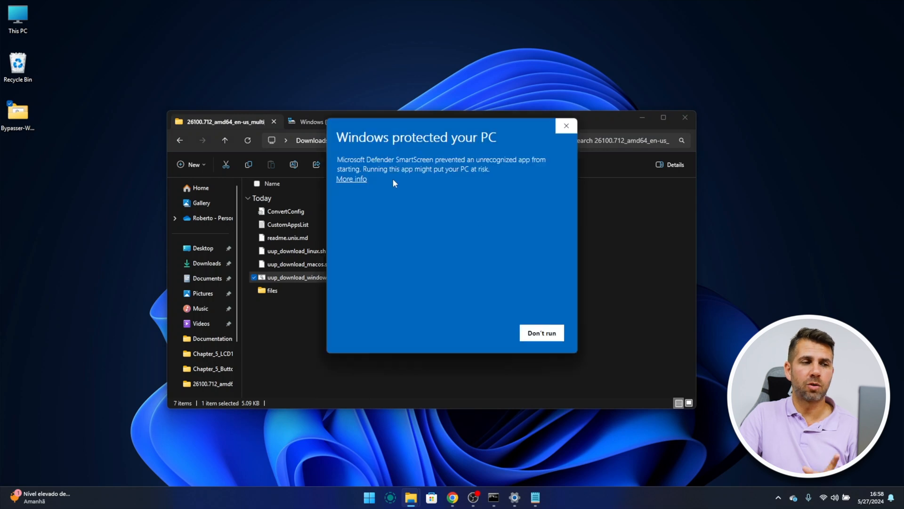
click(350, 179)
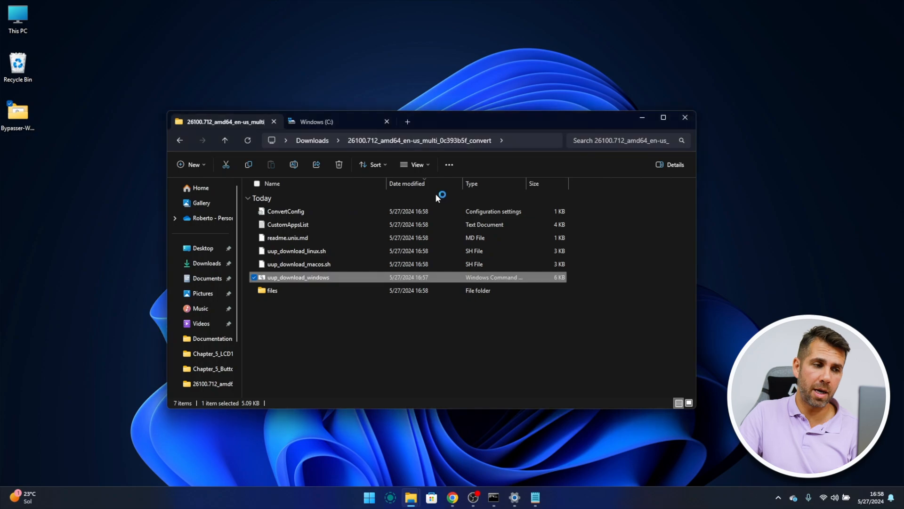
double_click(298, 277)
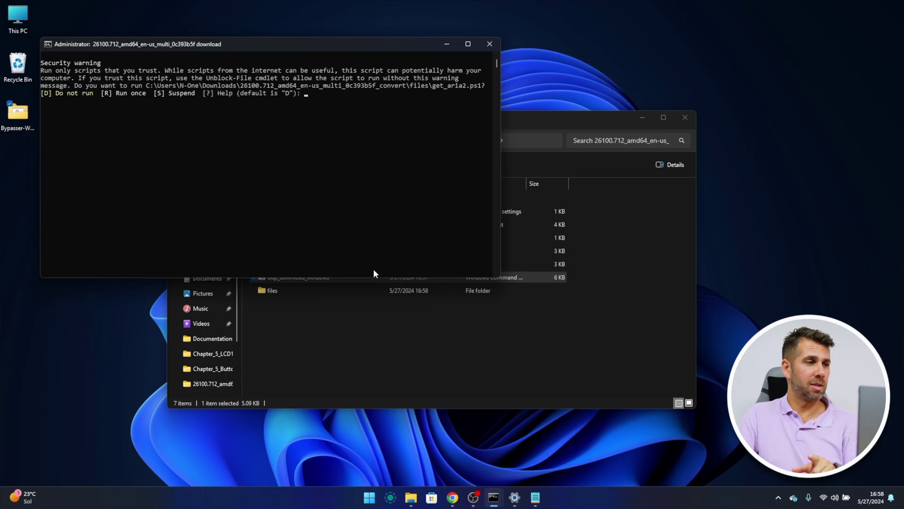
mouse_move(177, 120)
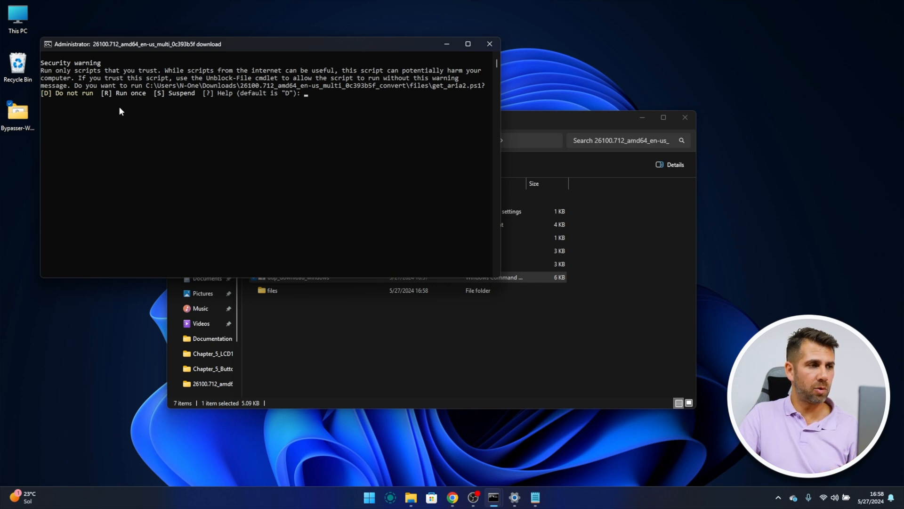
Step: Answer R at the security warning so the conversion builds the 26100.712 ISO
text(r)
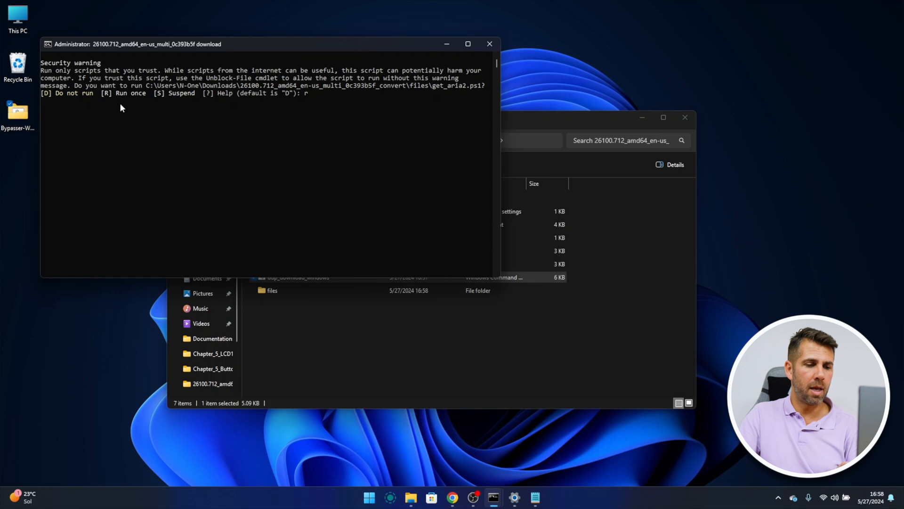
key(Return)
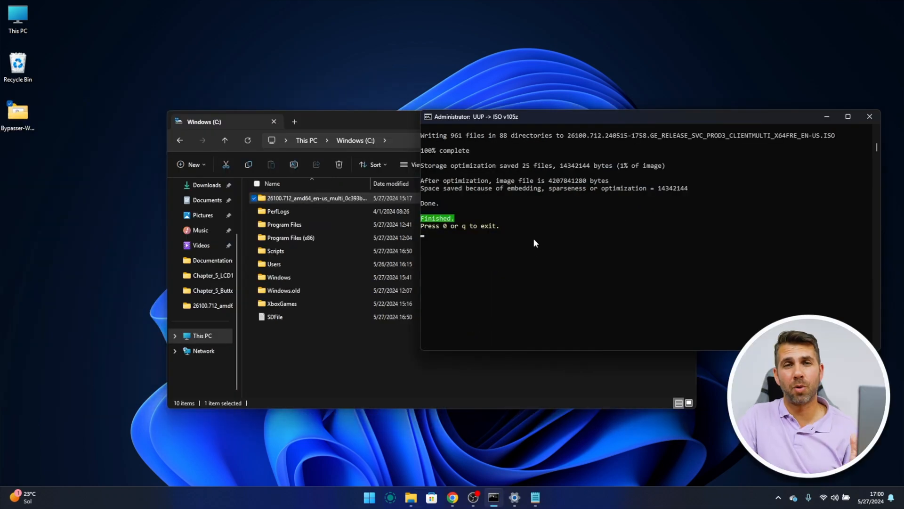
mouse_move(504, 172)
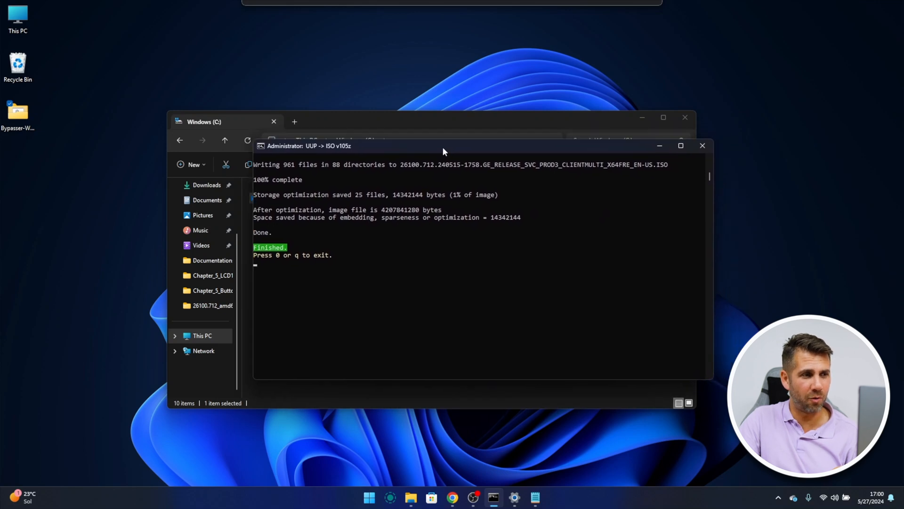
mouse_move(286, 263)
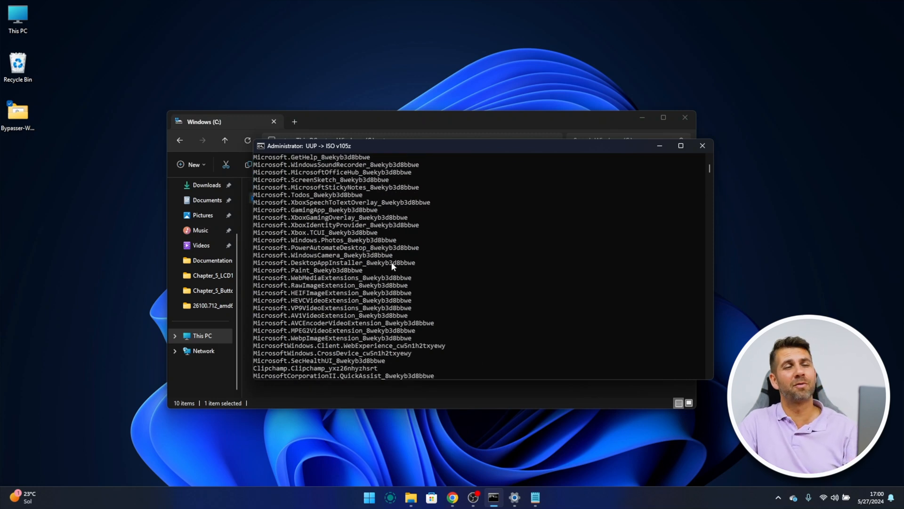
scroll(up, 3)
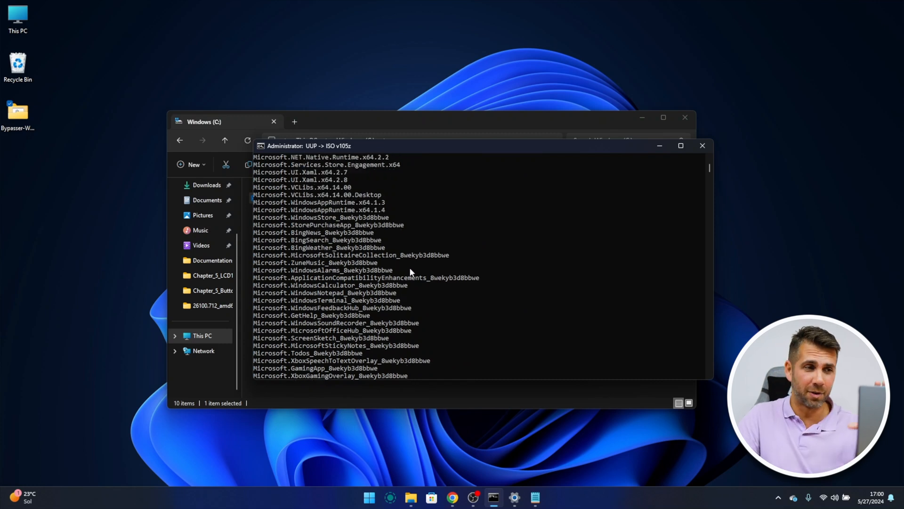
mouse_move(382, 268)
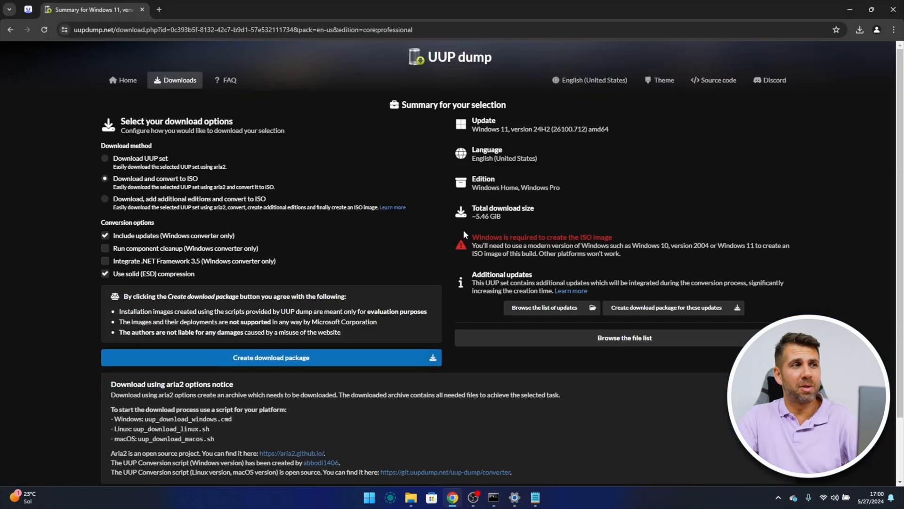
mouse_move(450, 198)
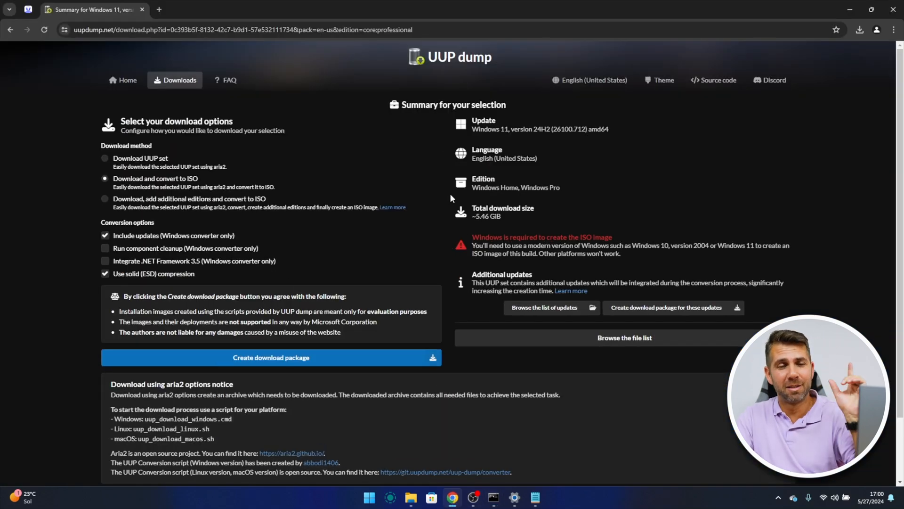
Step: Maximize the Chrome window showing the Windows 11 24H2 UUP dump summary page
click(860, 9)
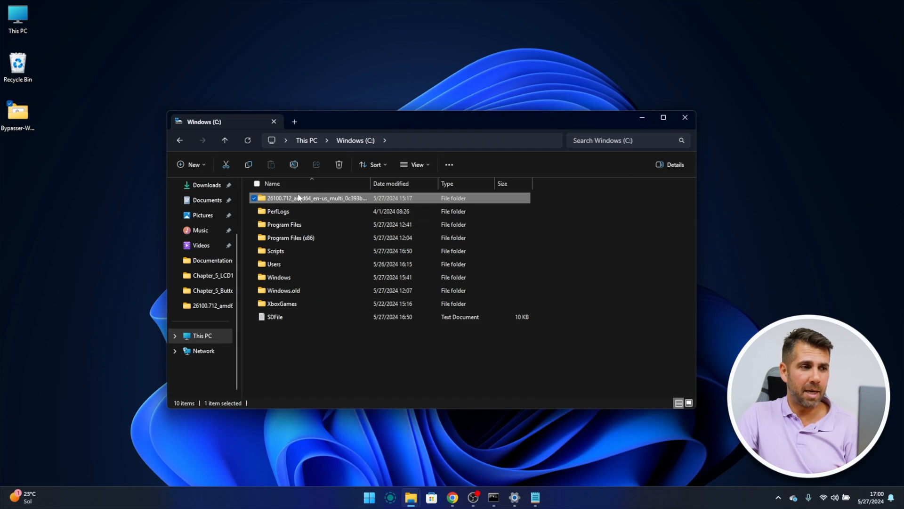
mouse_move(301, 198)
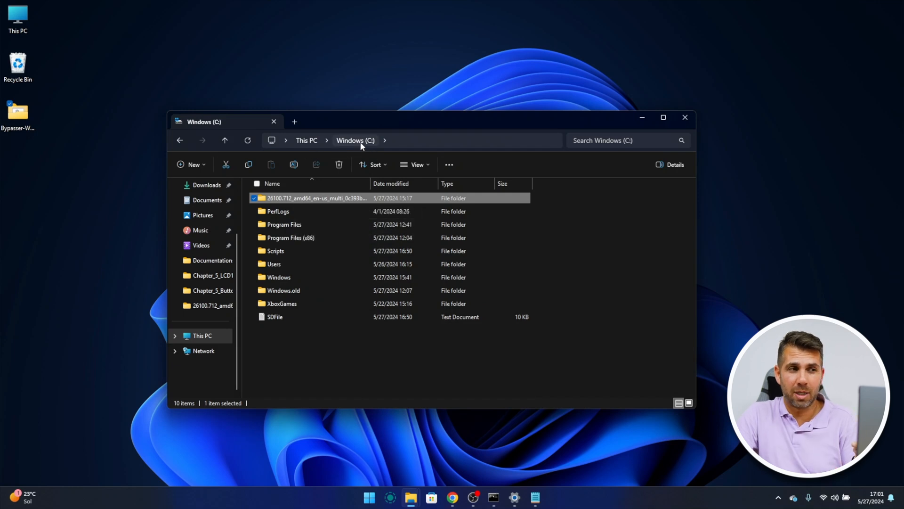
Step: Open the 26100.712 convert folder on C: and select its 3.91 GB ISO image
double_click(316, 198)
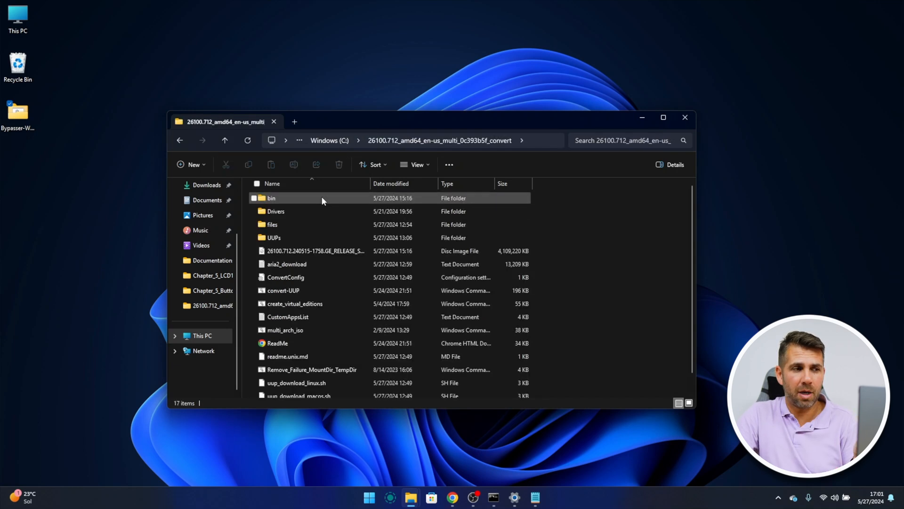
click(285, 277)
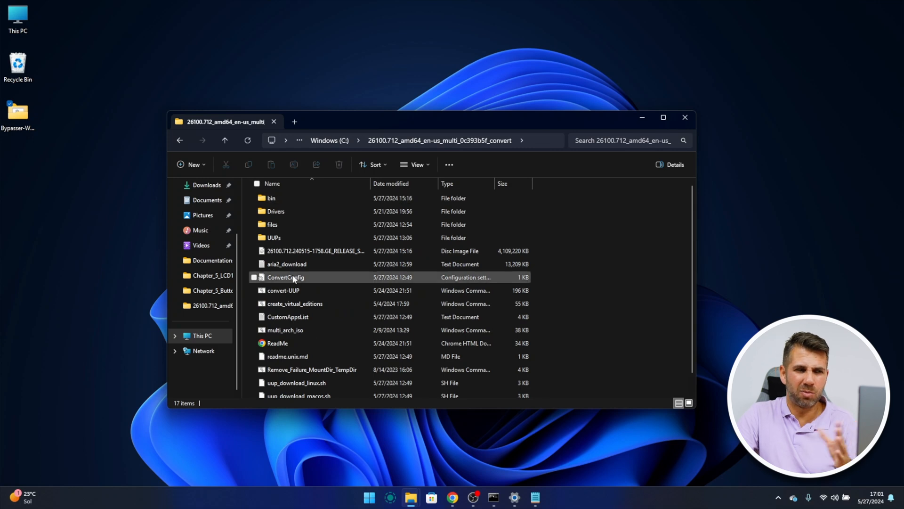
click(316, 250)
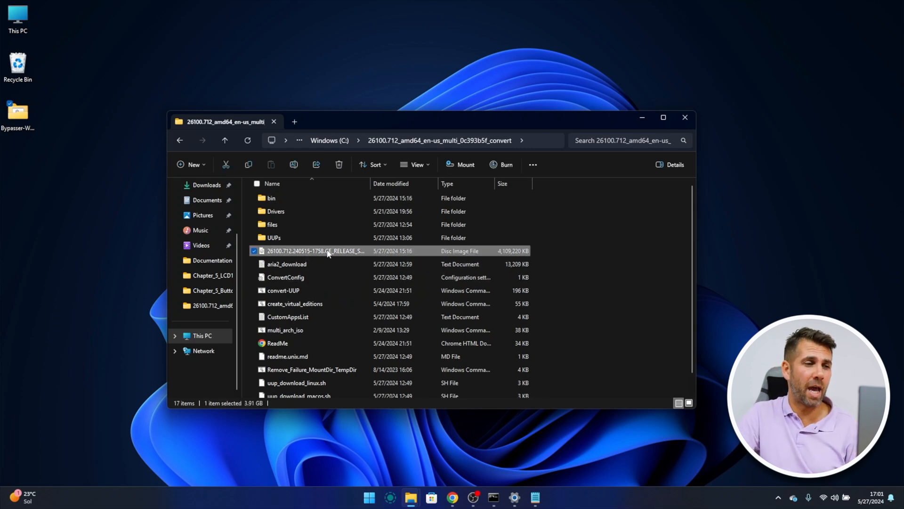
mouse_move(508, 254)
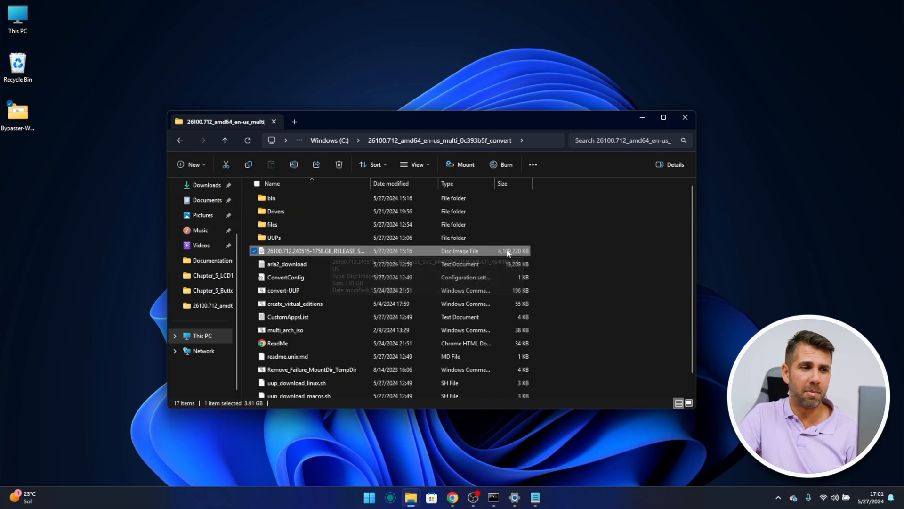
mouse_move(437, 252)
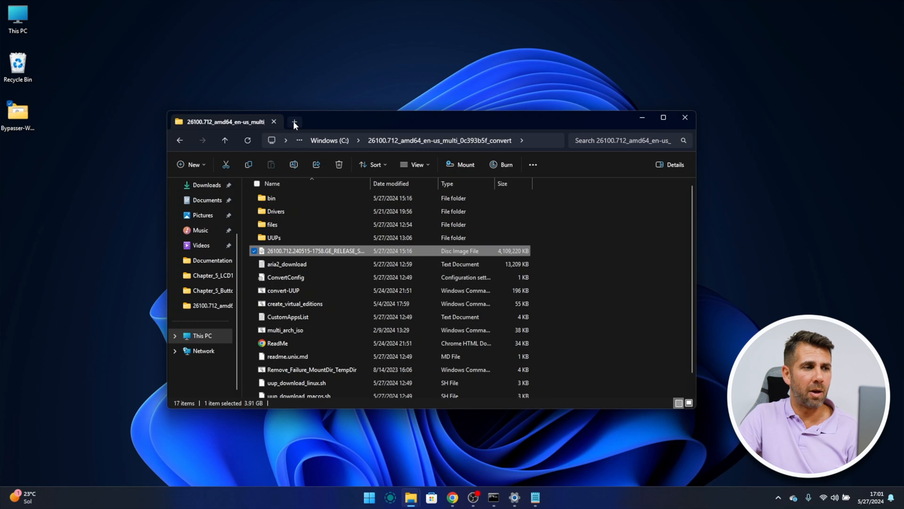
Step: Mount the ISO as drive D:, view it in a This PC tab, and launch Windows Setup
click(294, 122)
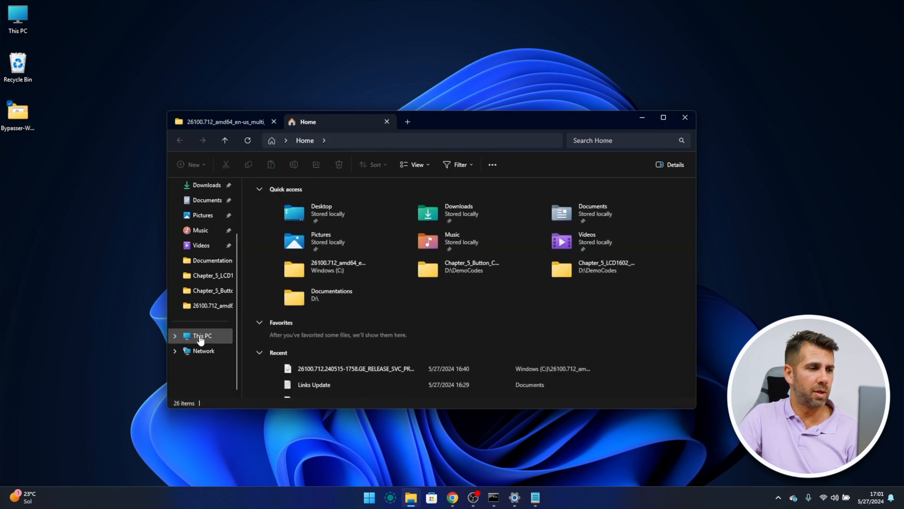
click(202, 335)
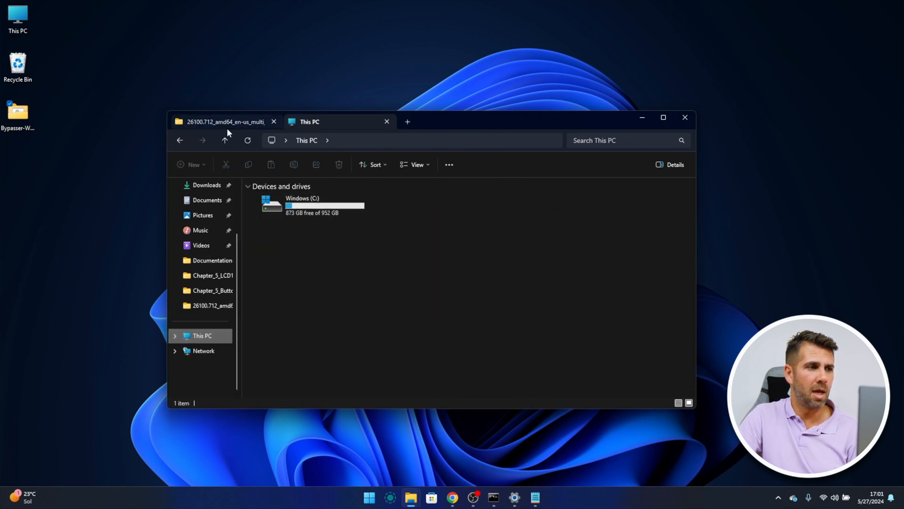
right_click(311, 250)
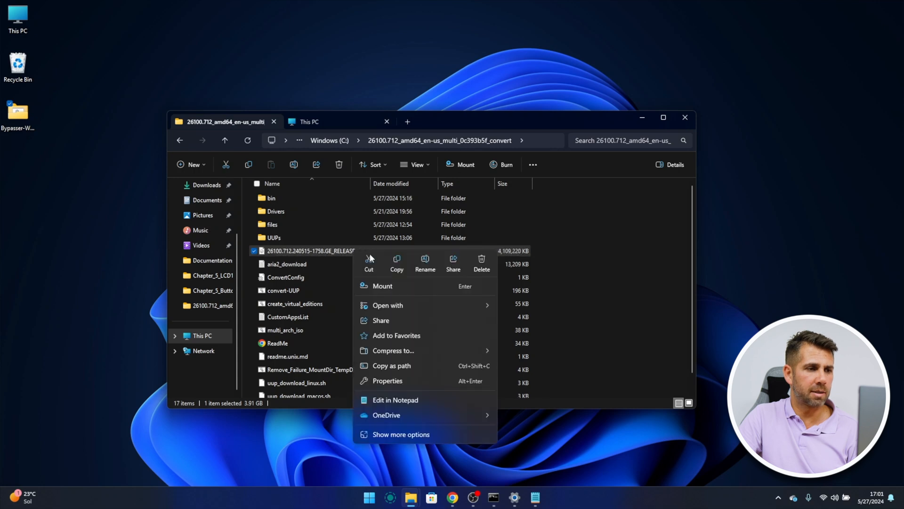
click(382, 285)
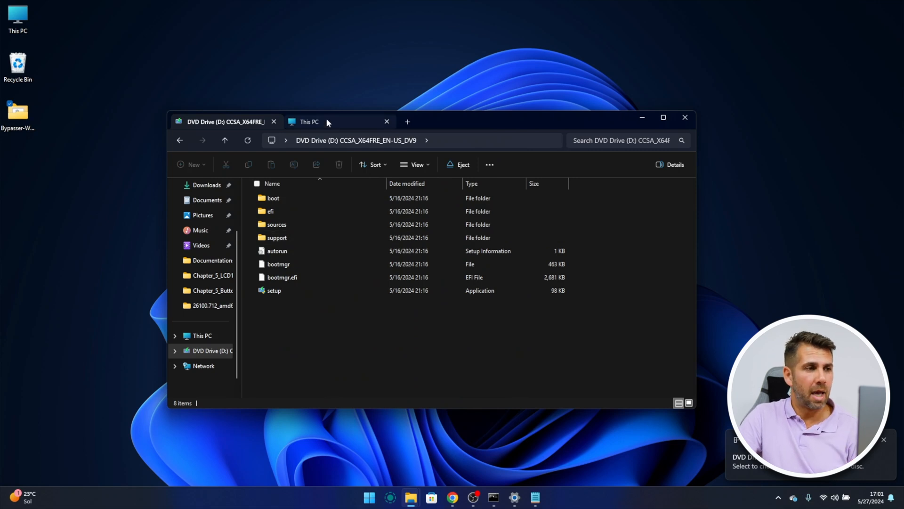
click(310, 122)
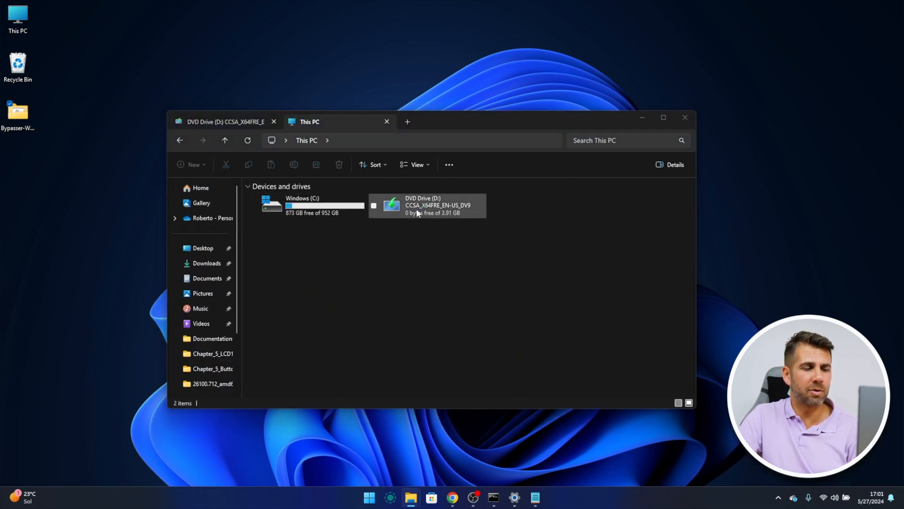
mouse_move(397, 211)
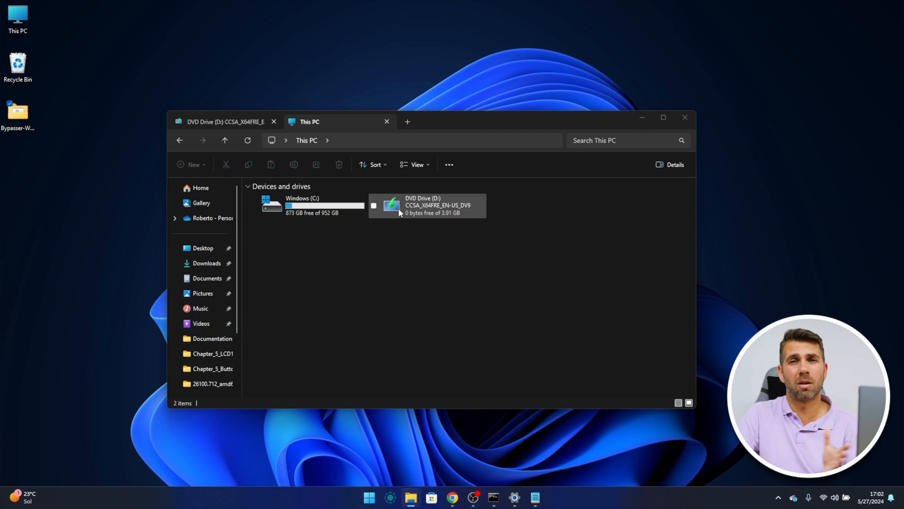
click(427, 205)
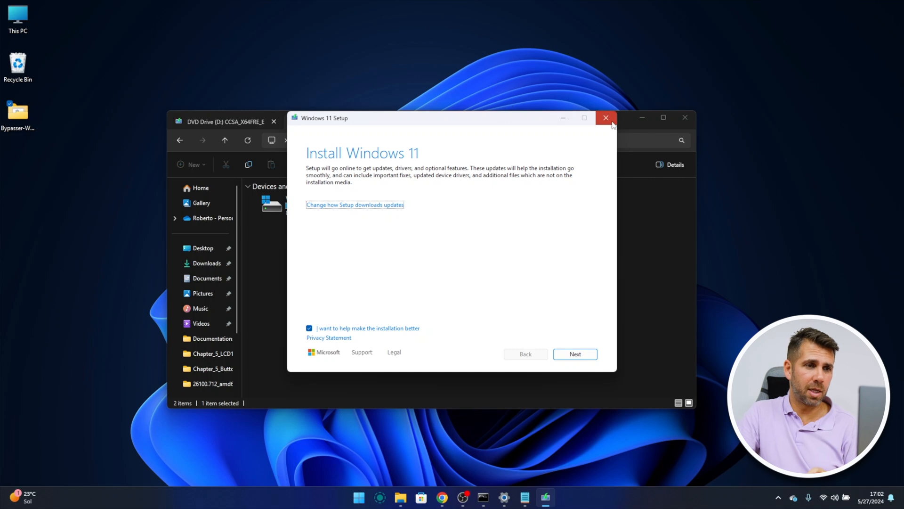
click(606, 118)
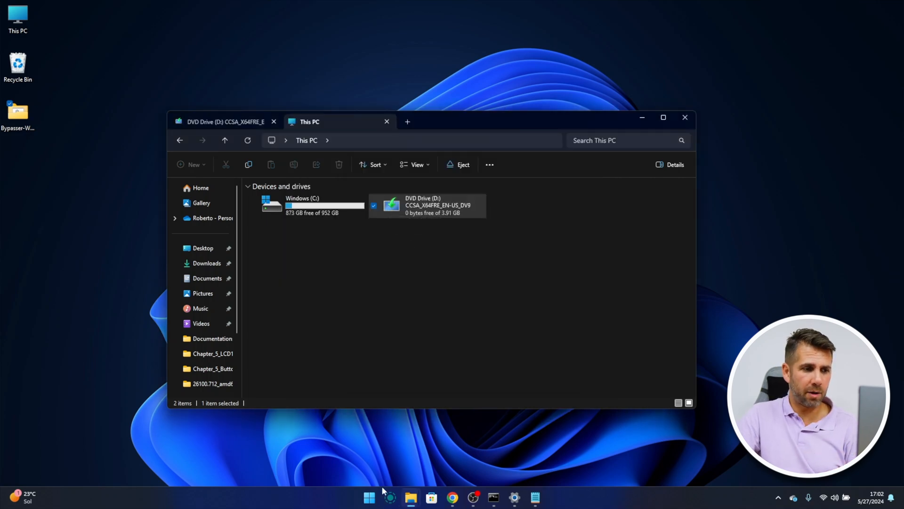
Step: Search for cmd and run Command Prompt as administrator
click(369, 497)
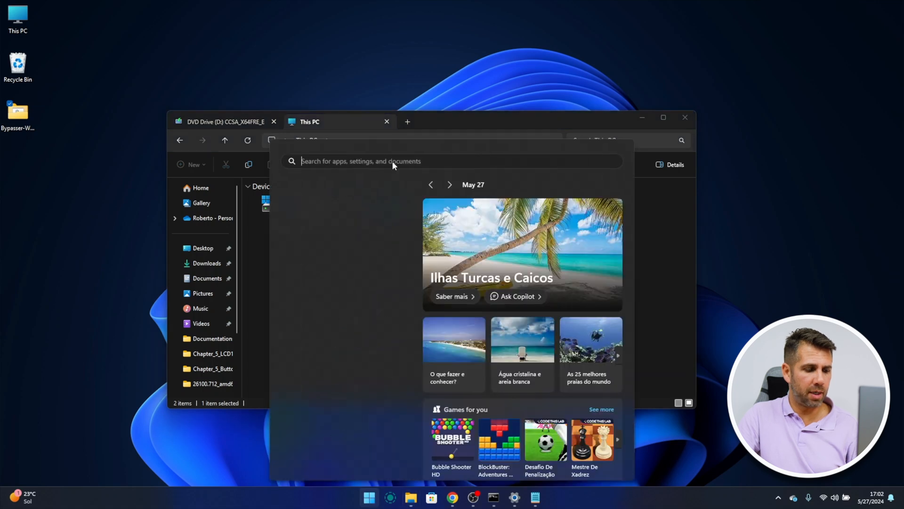
text(cmd)
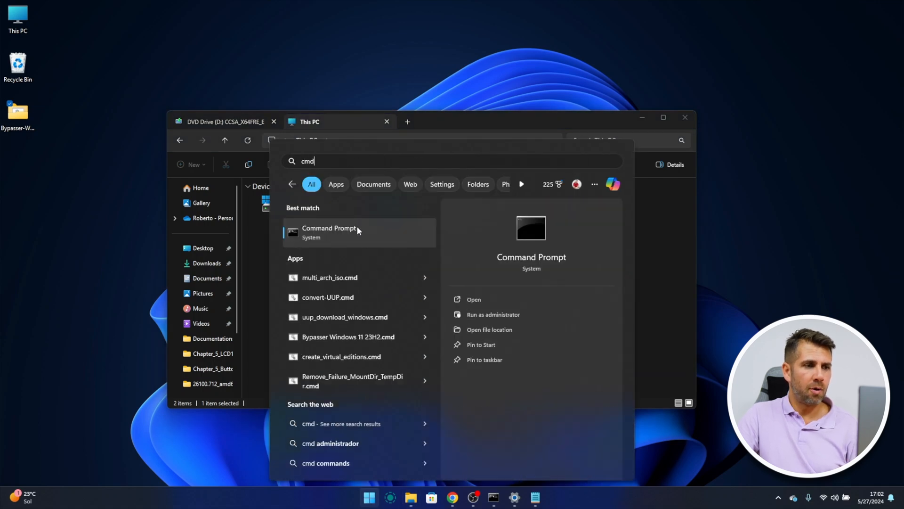
right_click(329, 232)
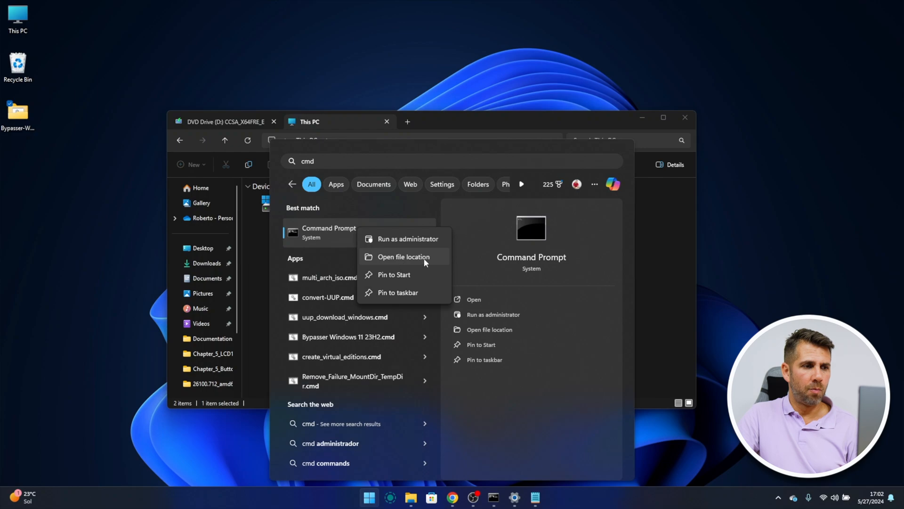
click(408, 239)
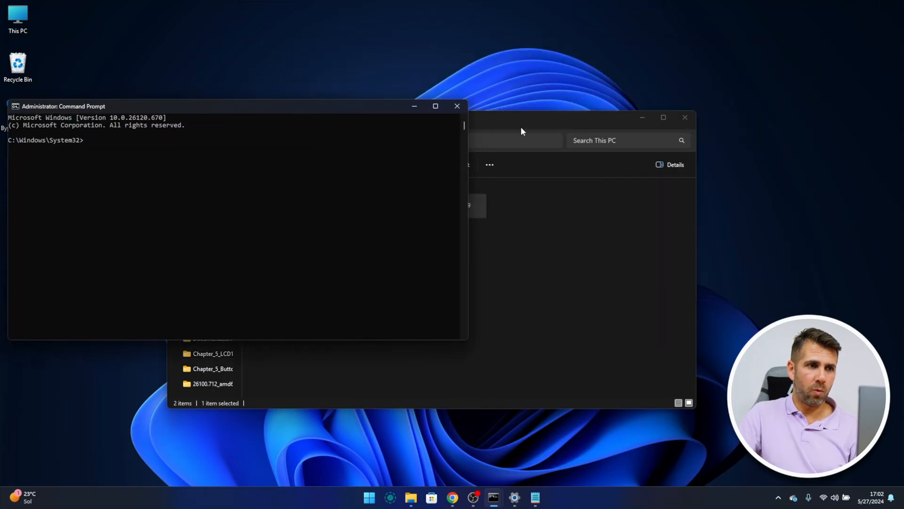
Step: Browse the mounted DVD drive to its sources folder, then return to the admin prompt
right_click(496, 236)
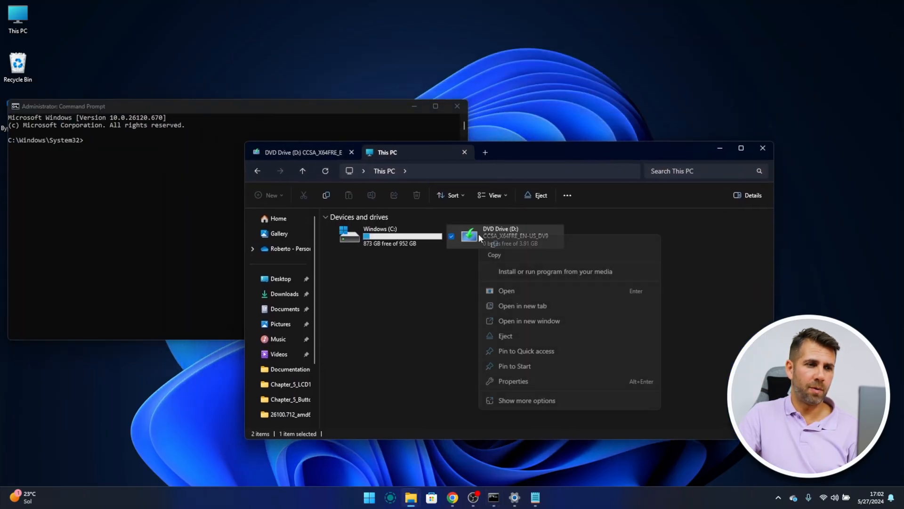
click(517, 302)
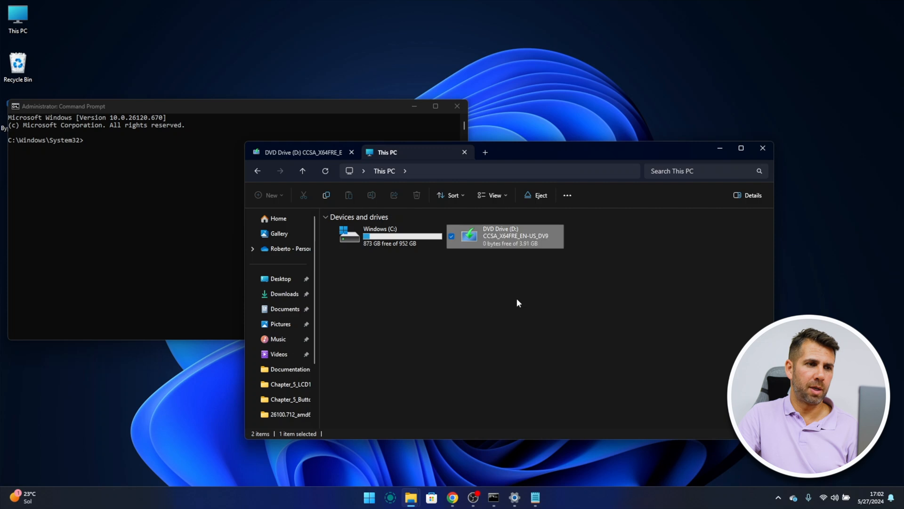
double_click(504, 235)
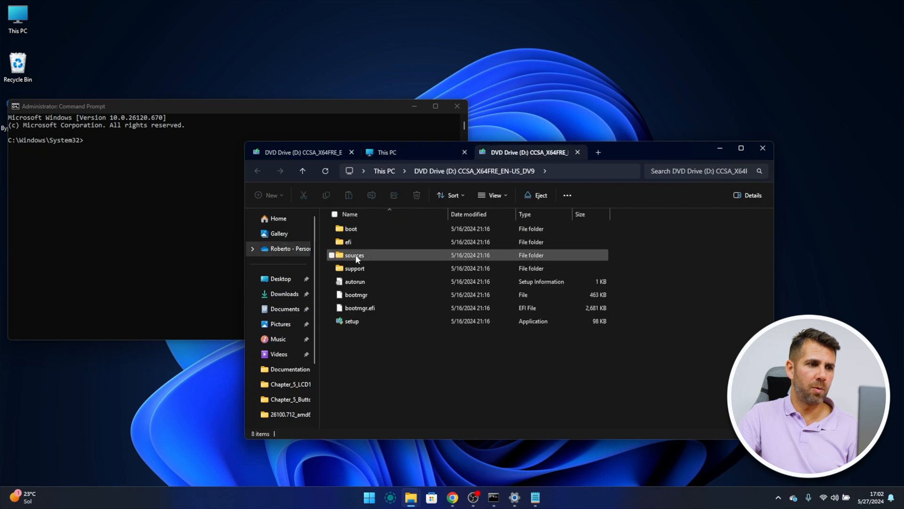
click(355, 254)
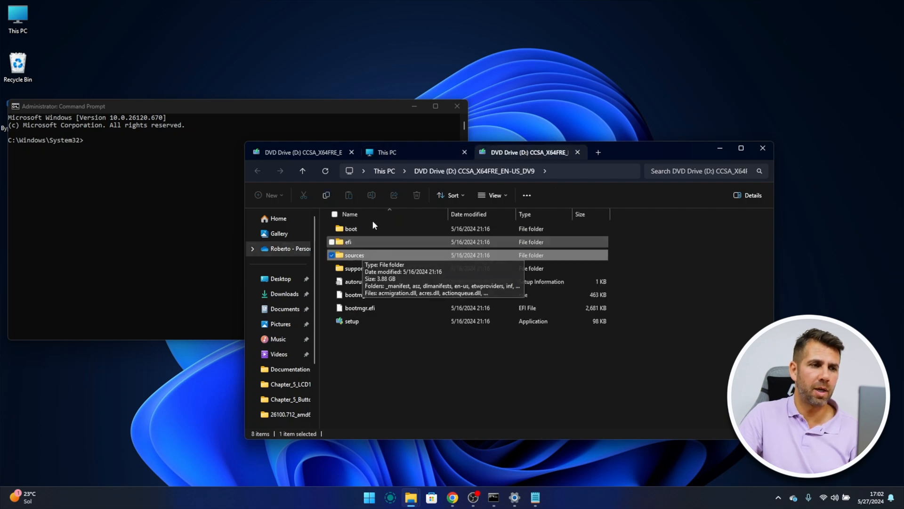
click(473, 170)
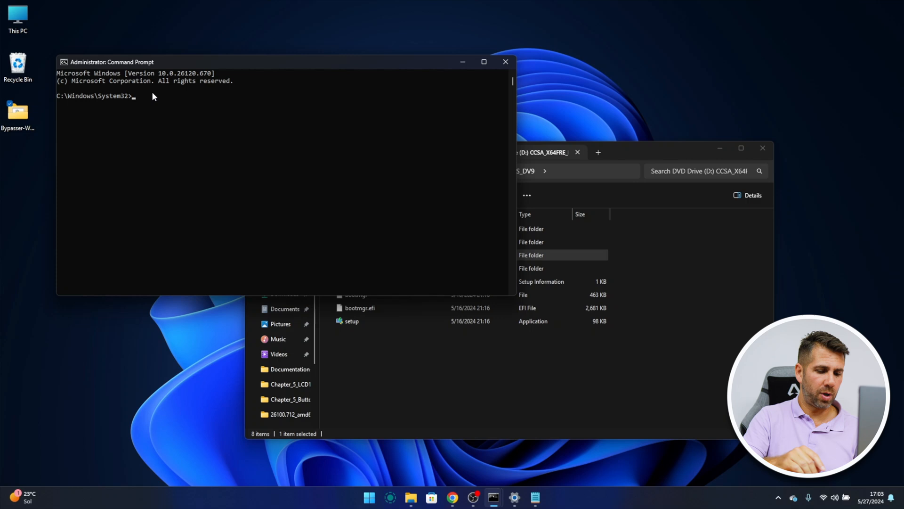
Step: Change the admin prompt to D:\sources using d: and cd sources
text(d:)
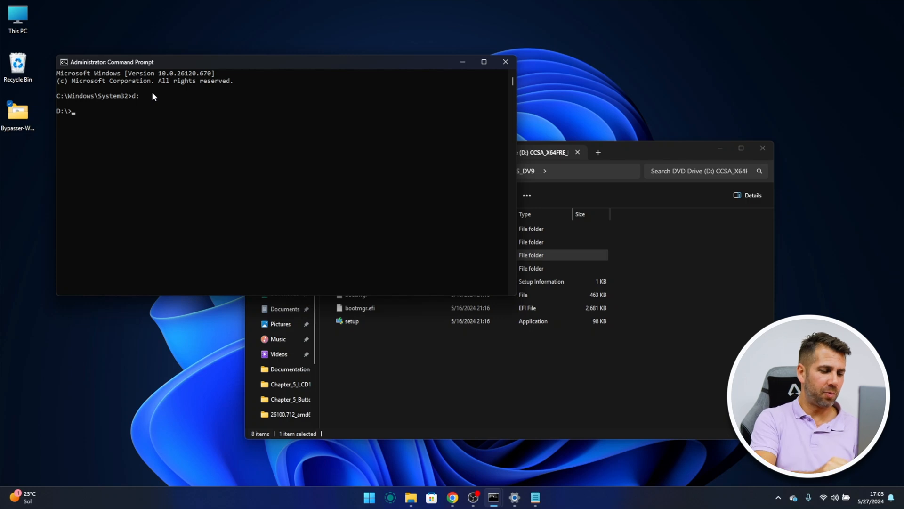
text(cd)
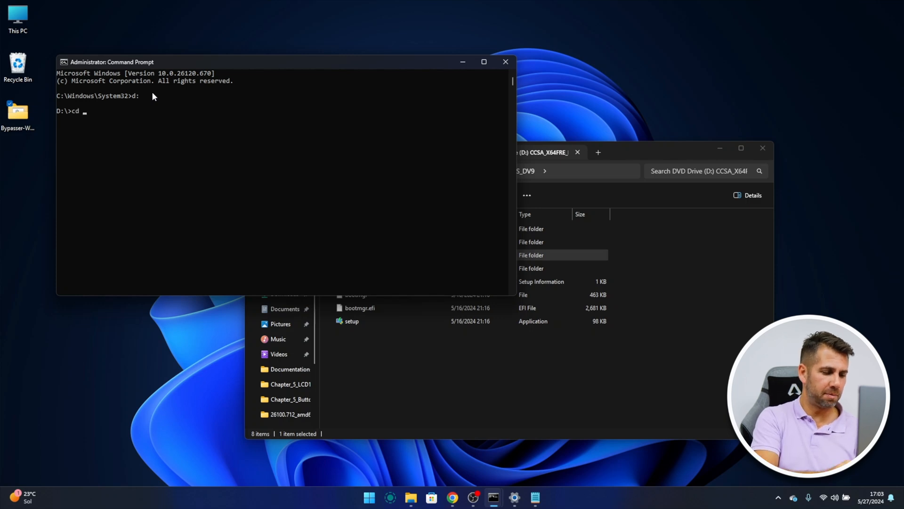
text(source)
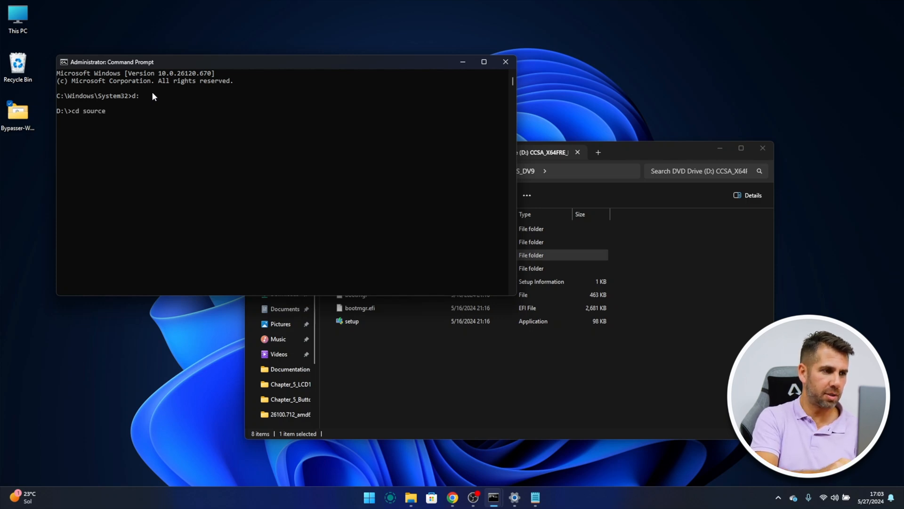
text(s)
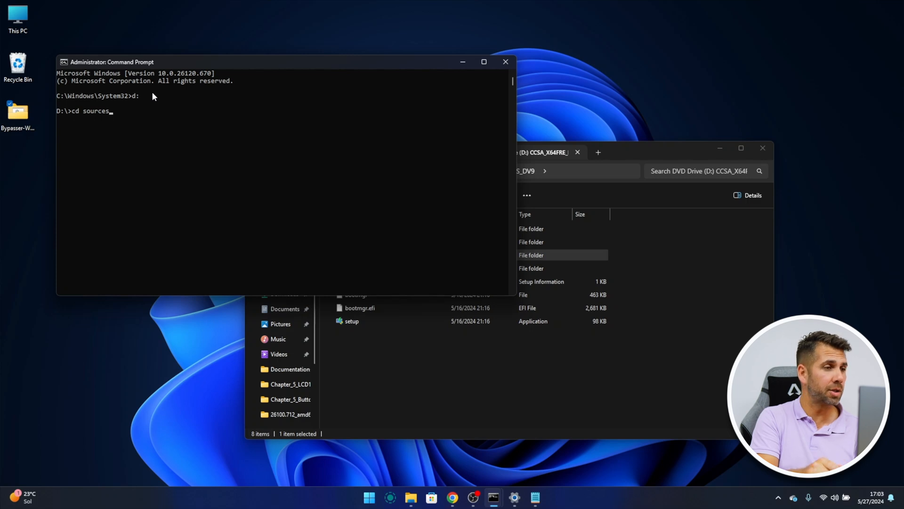
key(Return)
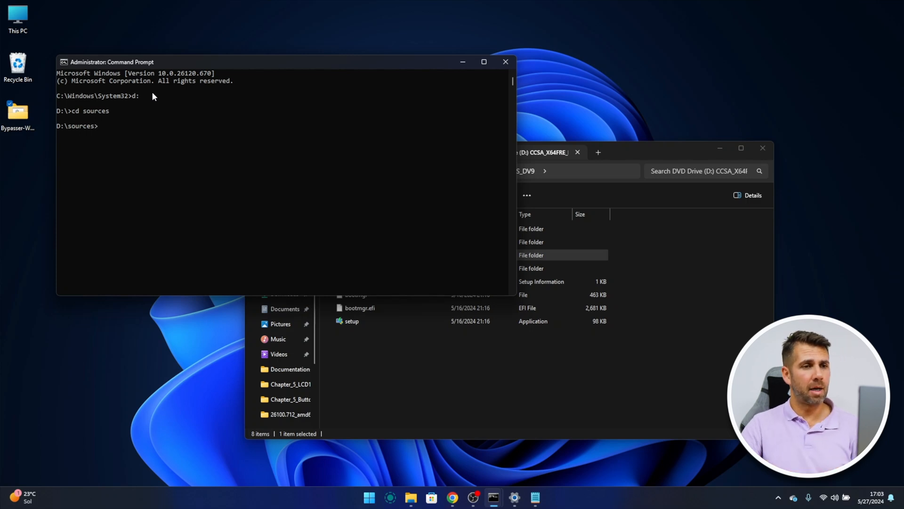
click(527, 151)
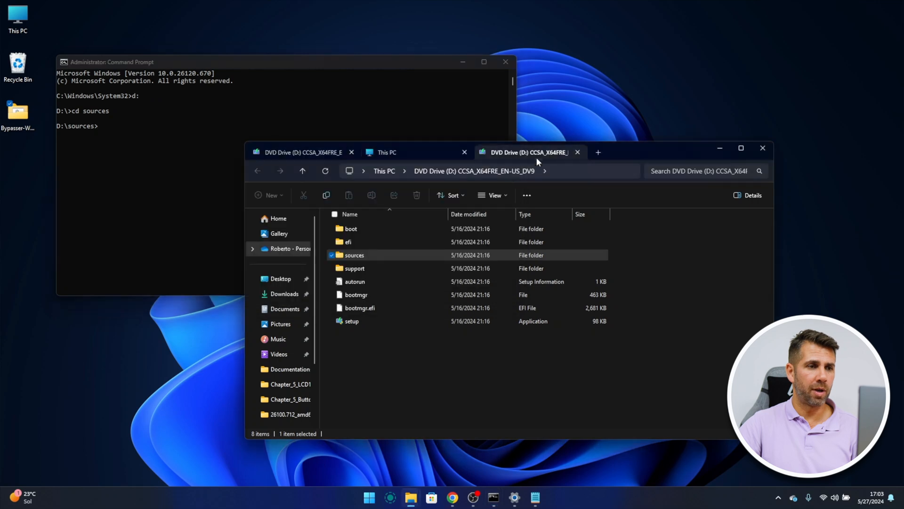
mouse_move(539, 147)
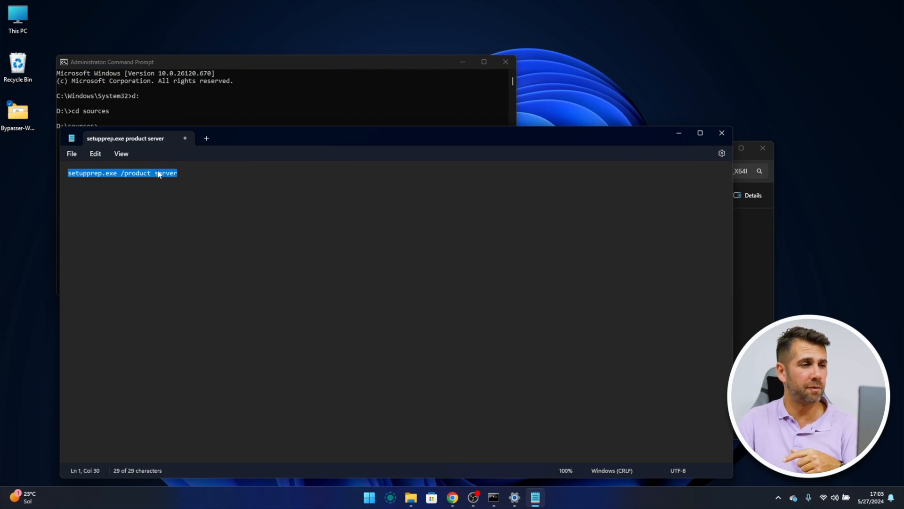
Step: Copy the 'setupprep.exe /product server' line from Notepad
right_click(158, 172)
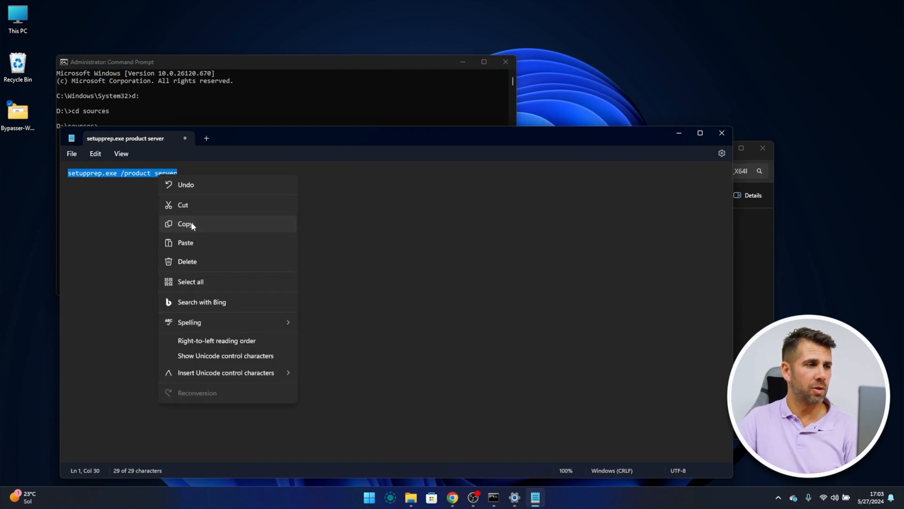
click(185, 224)
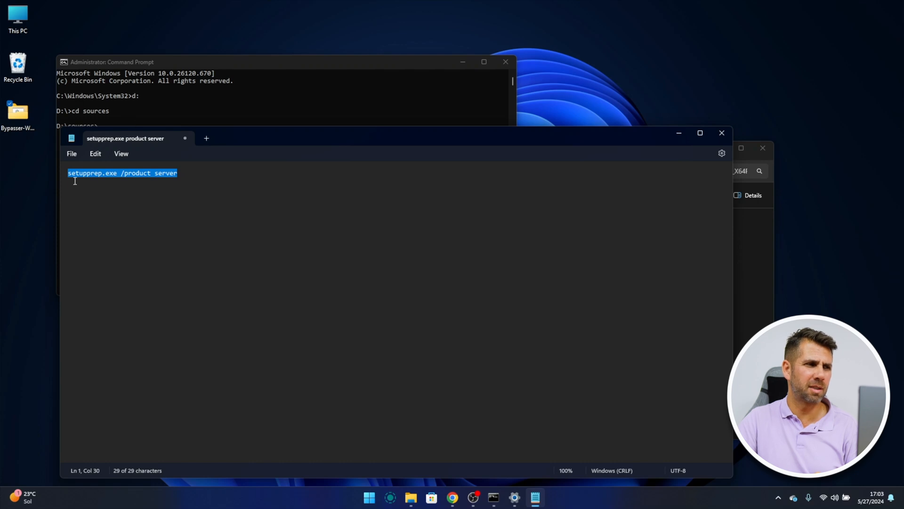
mouse_move(123, 182)
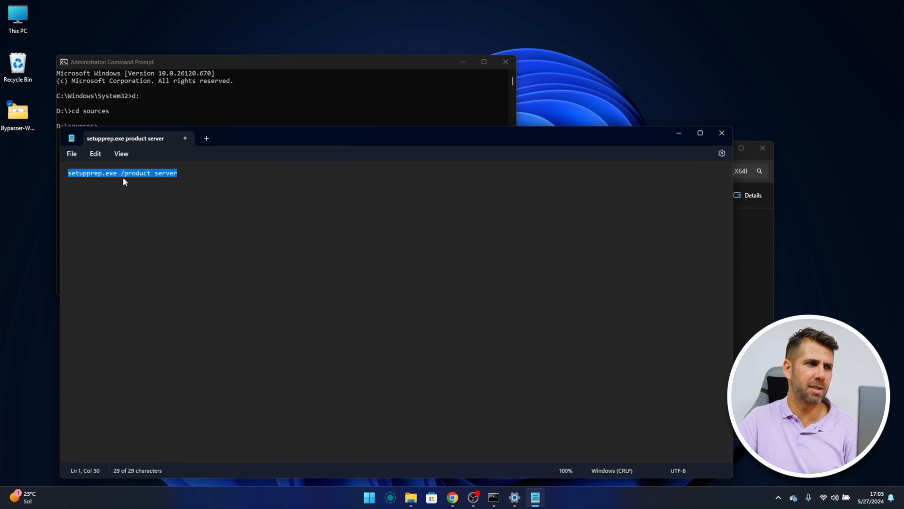
mouse_move(154, 180)
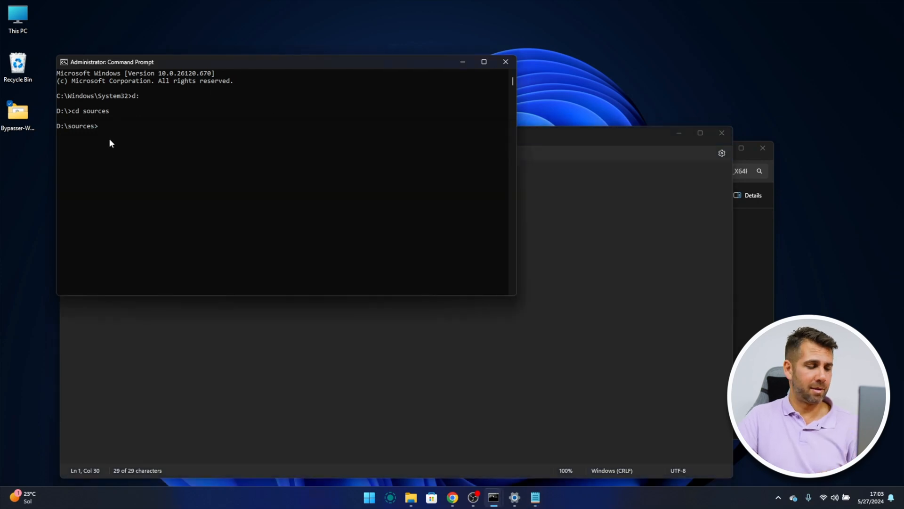
Step: Run 'setupprep.exe /product server' and continue past the Windows Server Setup start page
text(setupprep.exe /product server)
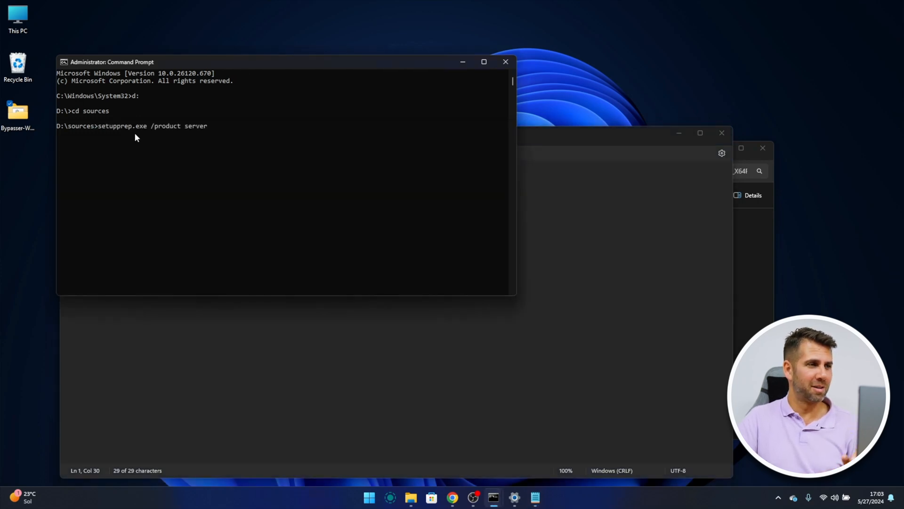
mouse_move(225, 134)
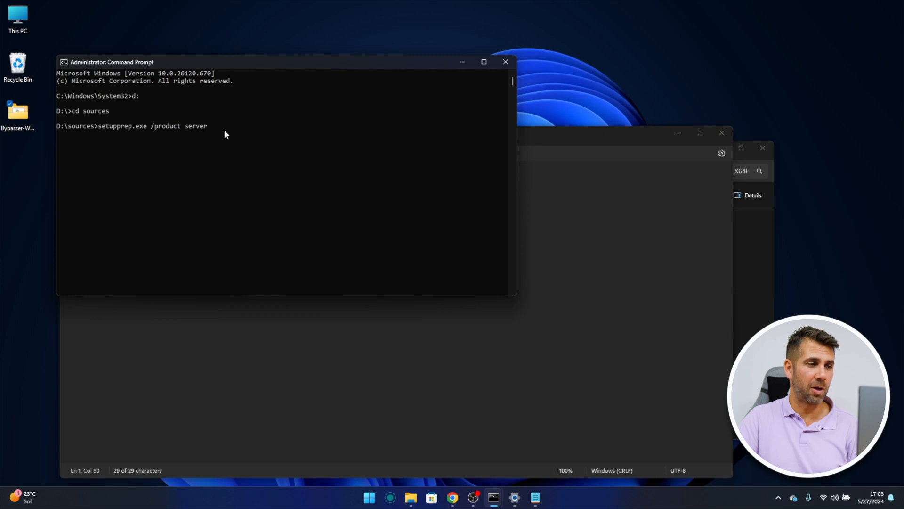
mouse_move(149, 135)
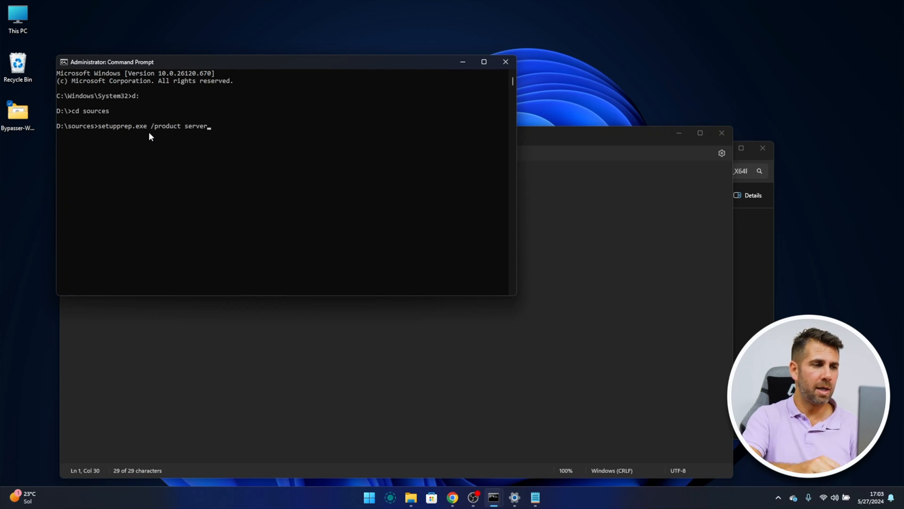
key(Return)
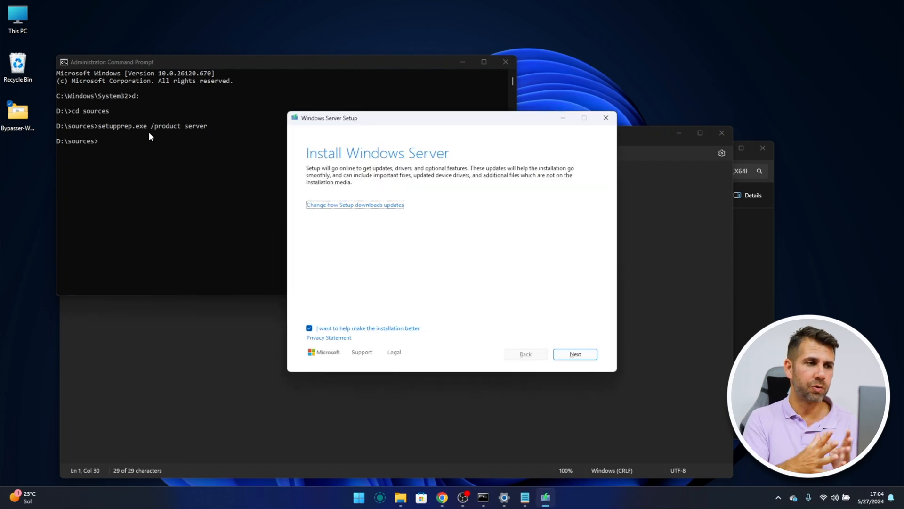
mouse_move(541, 158)
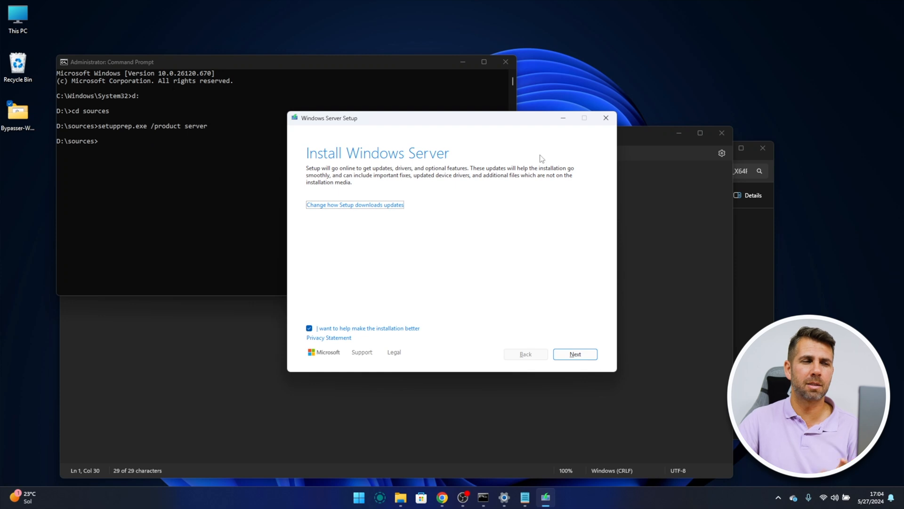
mouse_move(407, 162)
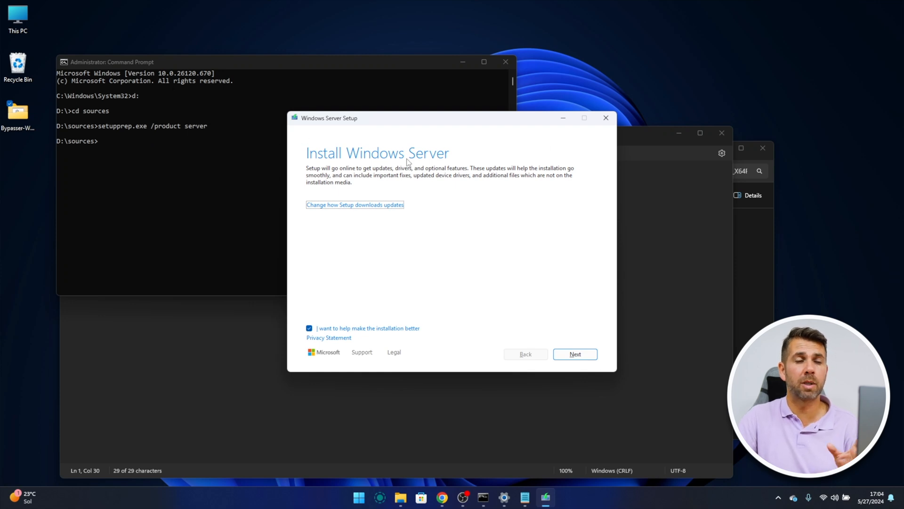
mouse_move(425, 194)
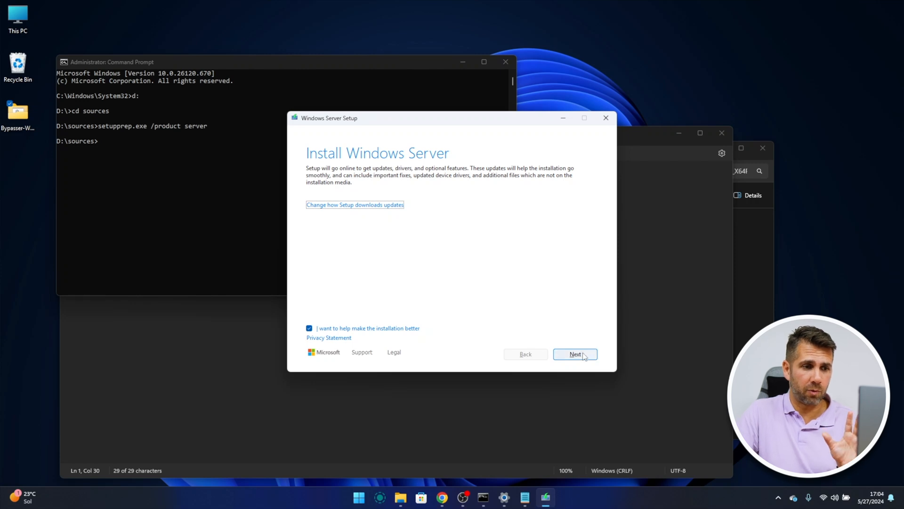
click(574, 354)
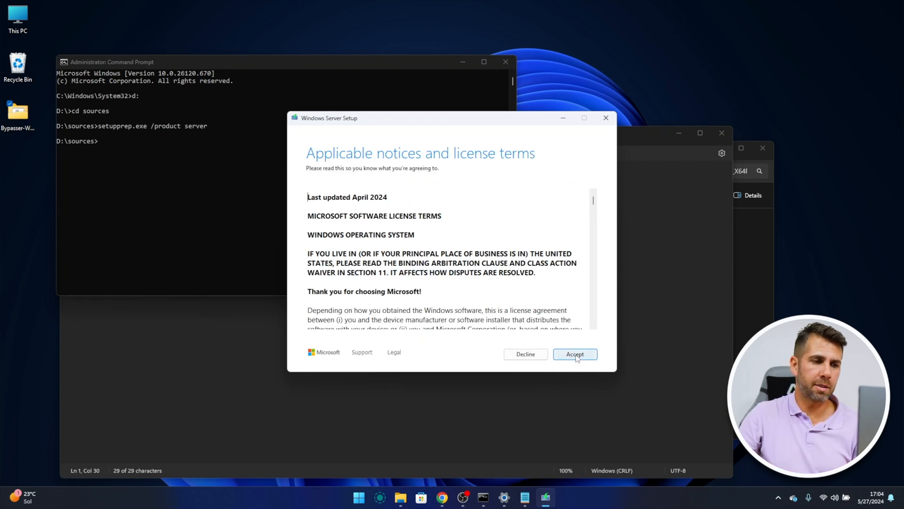
Step: Accept the license, try the other keep options, then keep files, settings, and apps
click(574, 354)
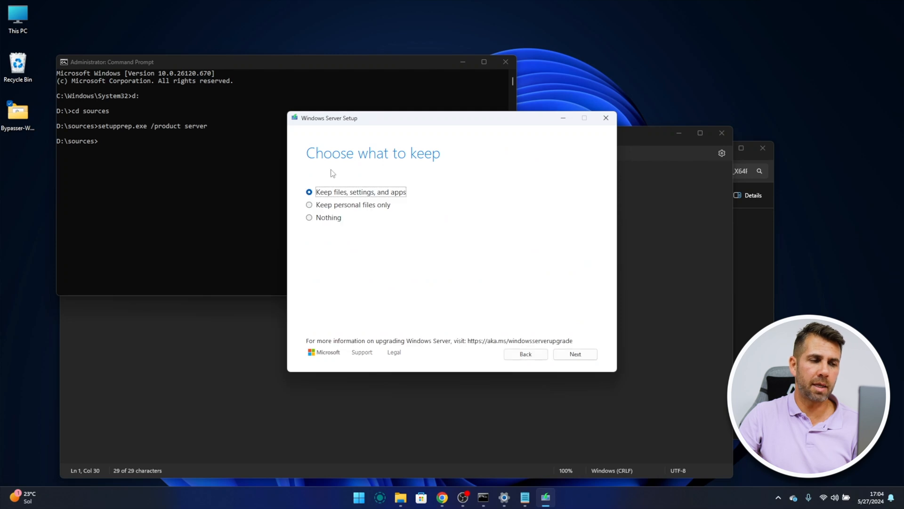
mouse_move(361, 179)
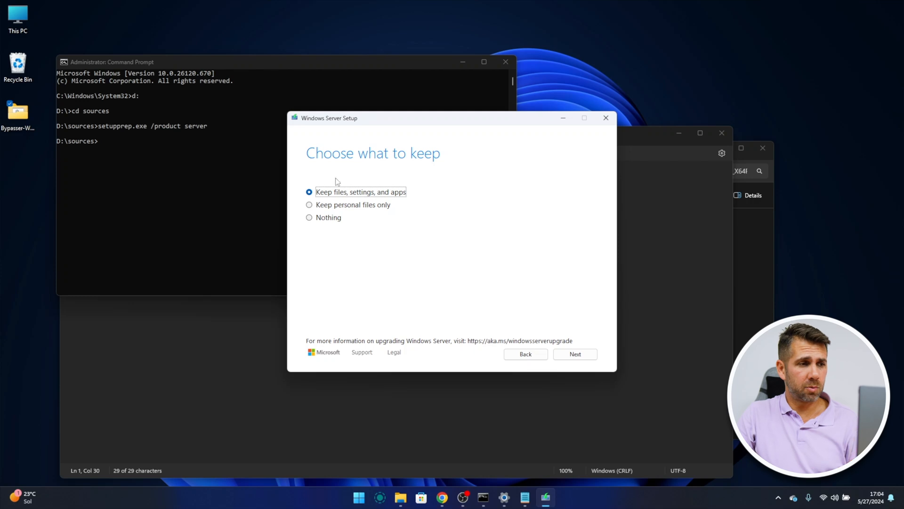
mouse_move(409, 196)
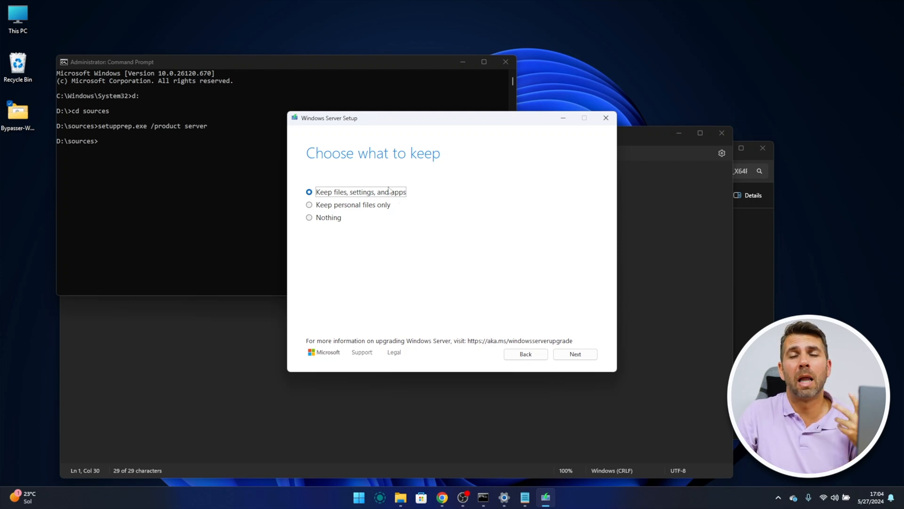
click(309, 204)
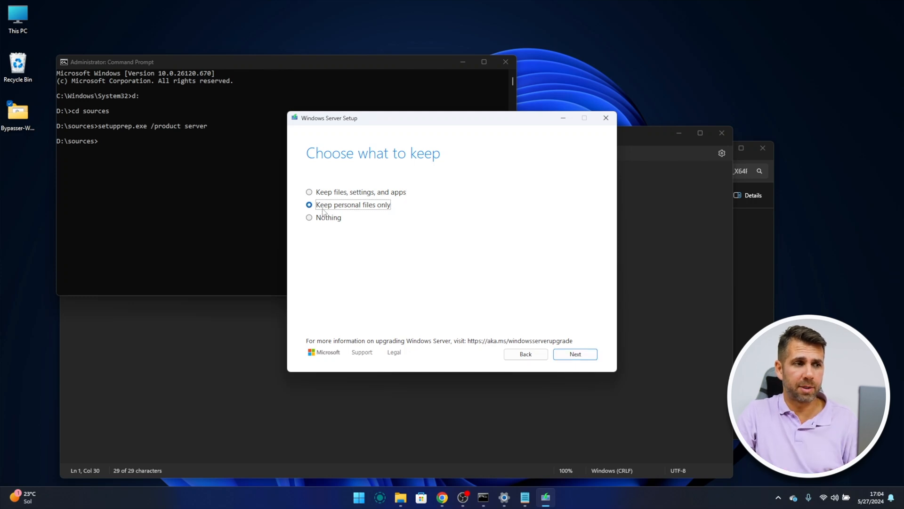
click(310, 218)
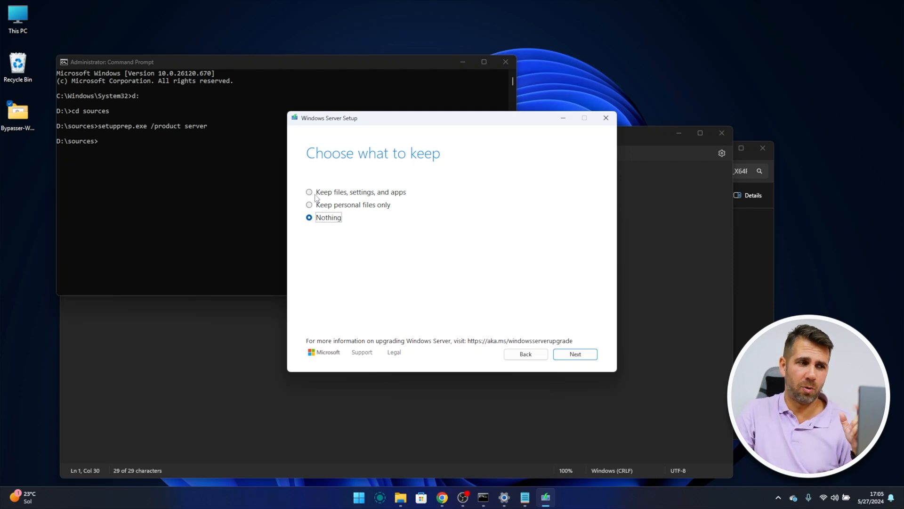
click(309, 192)
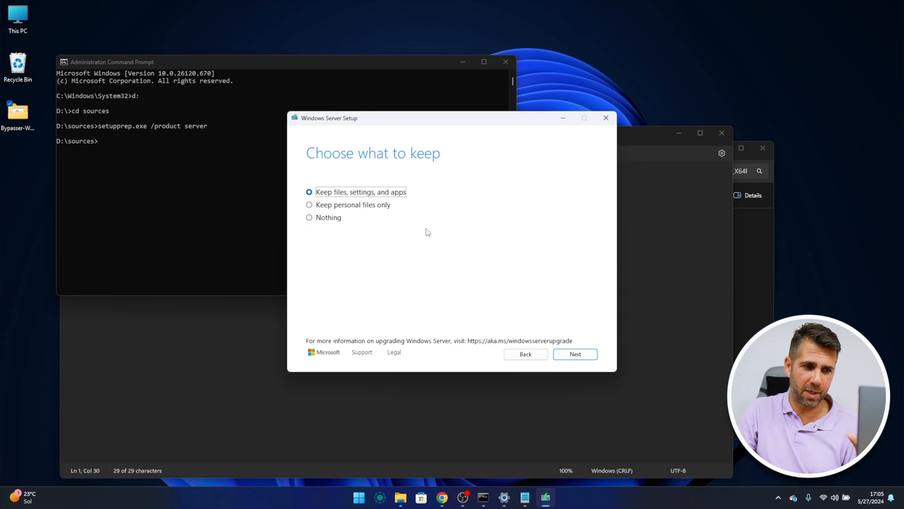
click(574, 354)
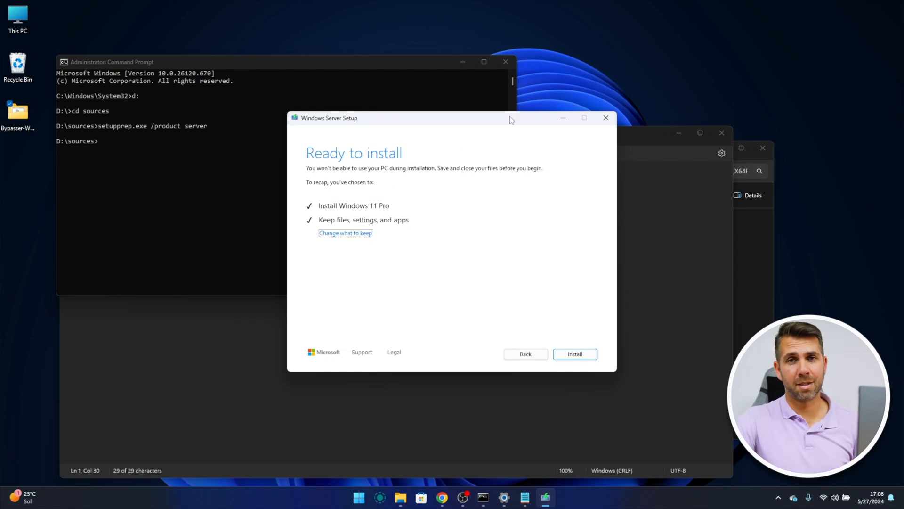
mouse_move(493, 122)
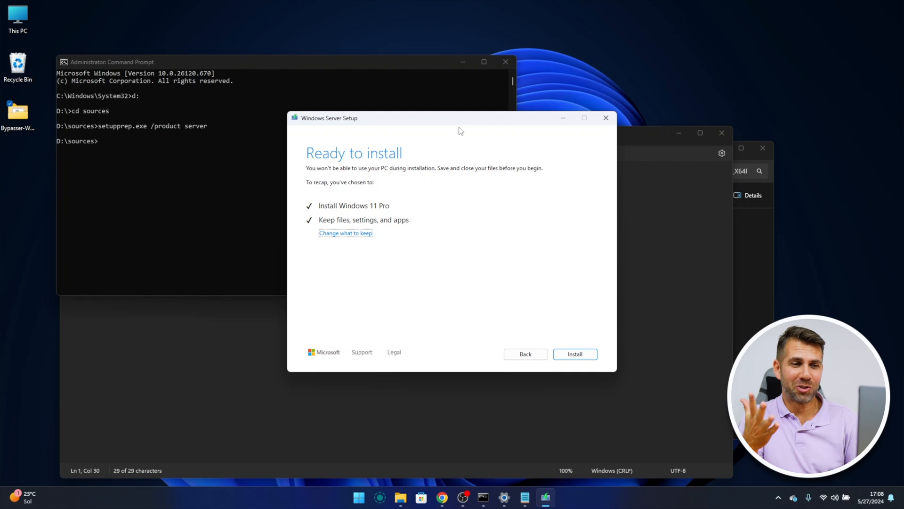
mouse_move(584, 308)
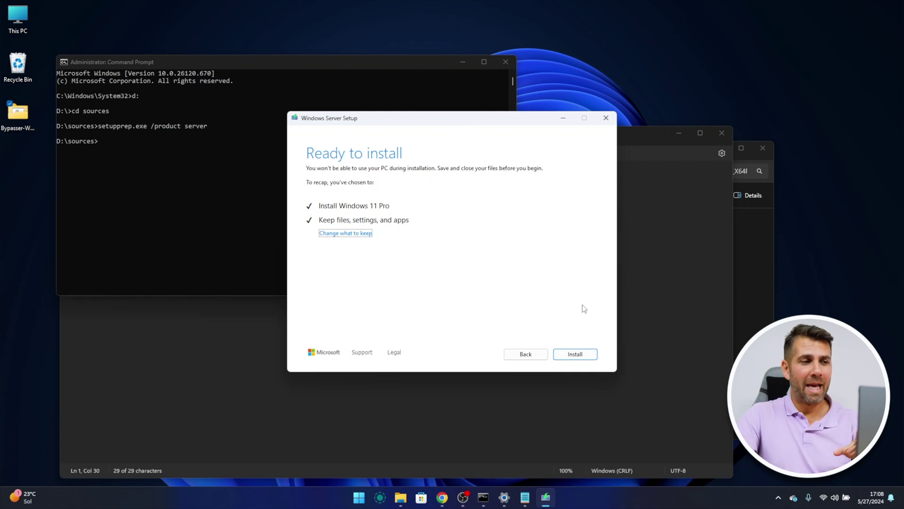
mouse_move(429, 187)
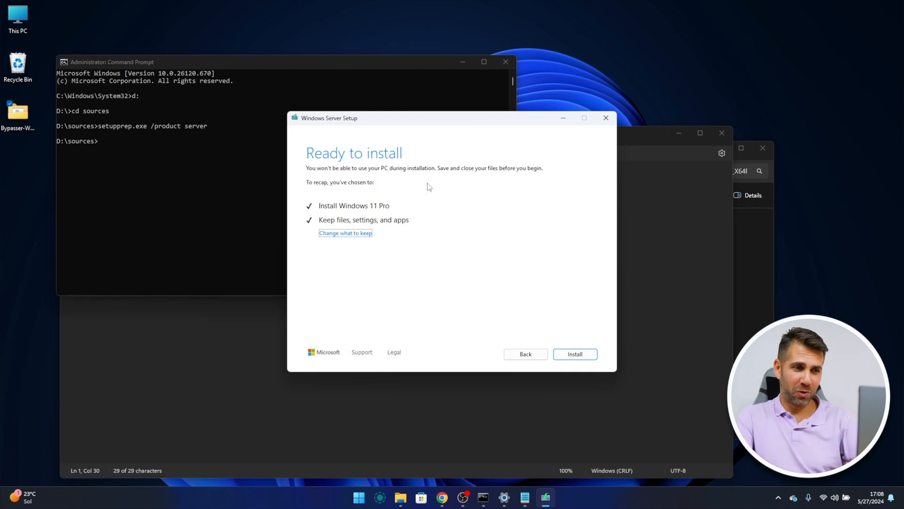
mouse_move(505, 279)
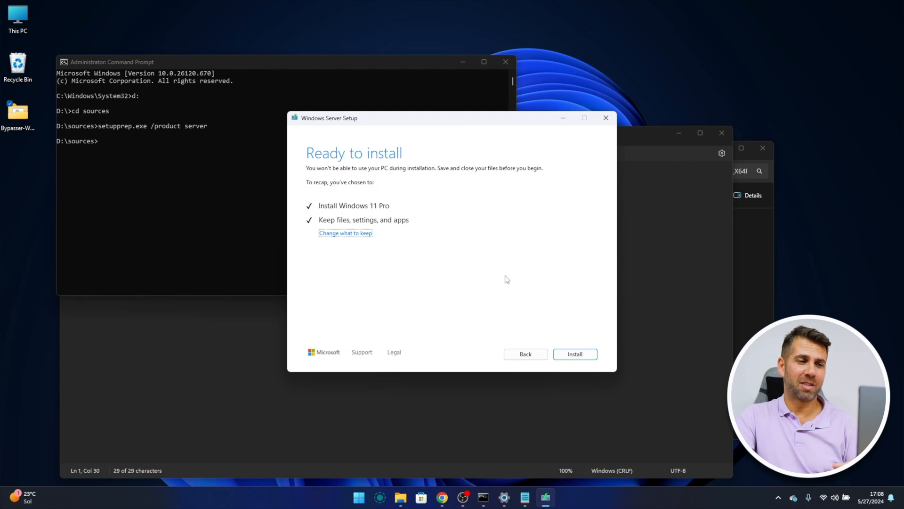
mouse_move(413, 245)
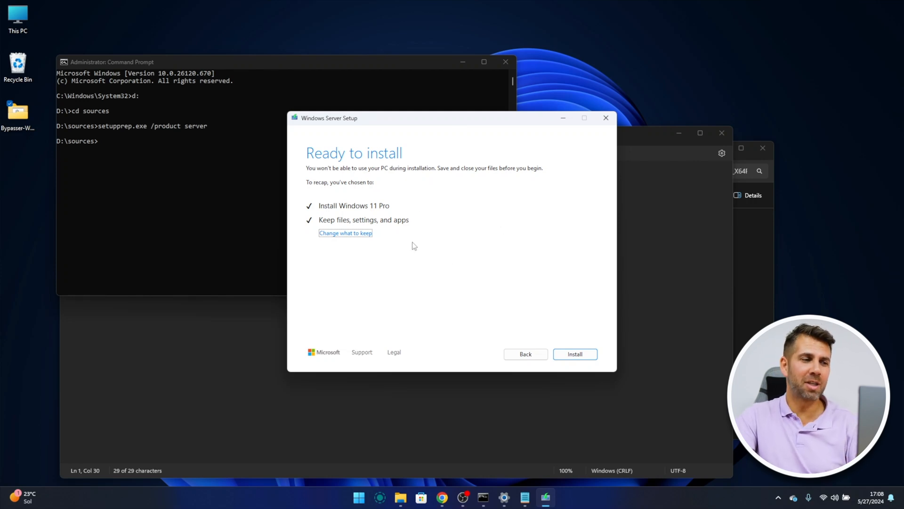
mouse_move(337, 237)
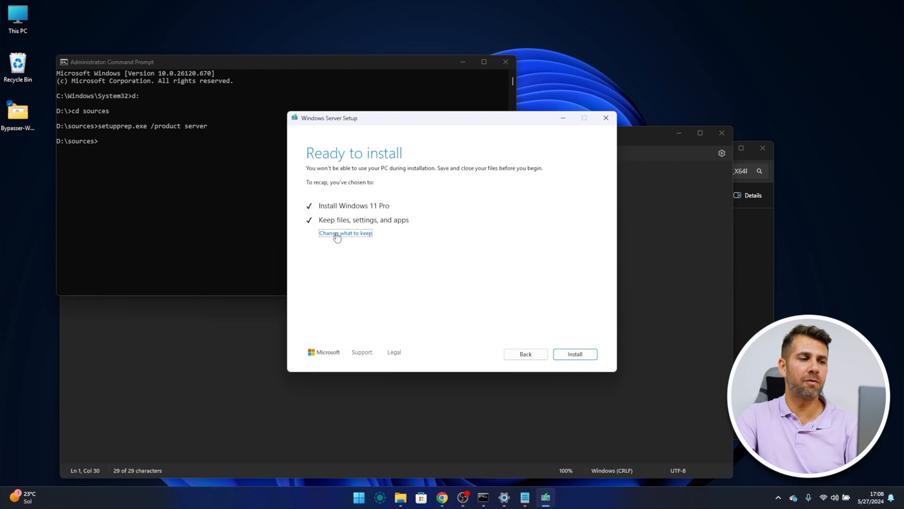
mouse_move(353, 228)
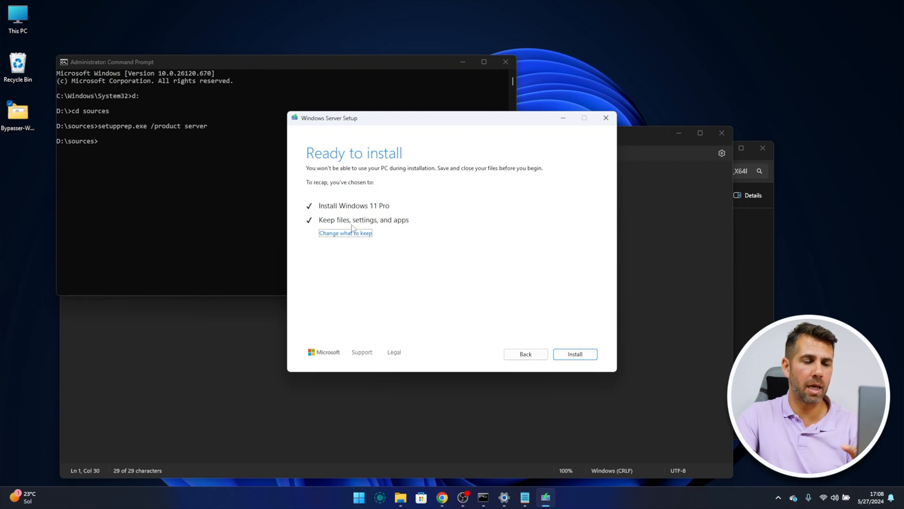
Step: Quit Windows Server Setup at Ready to install and close the Administrator Command Prompt
click(605, 118)
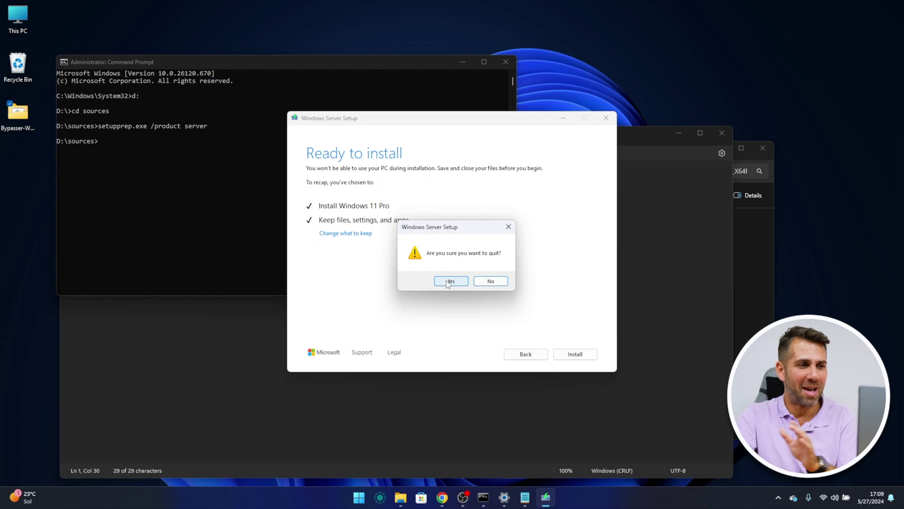
click(450, 281)
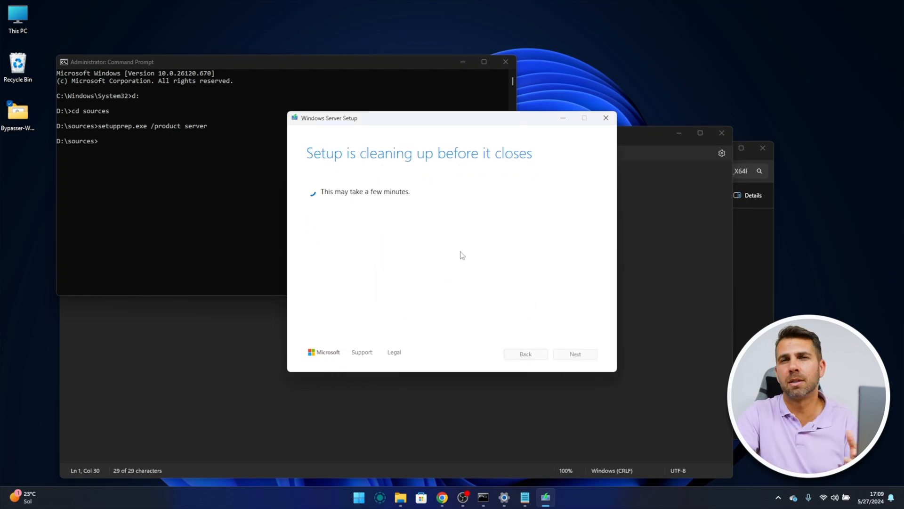
click(605, 118)
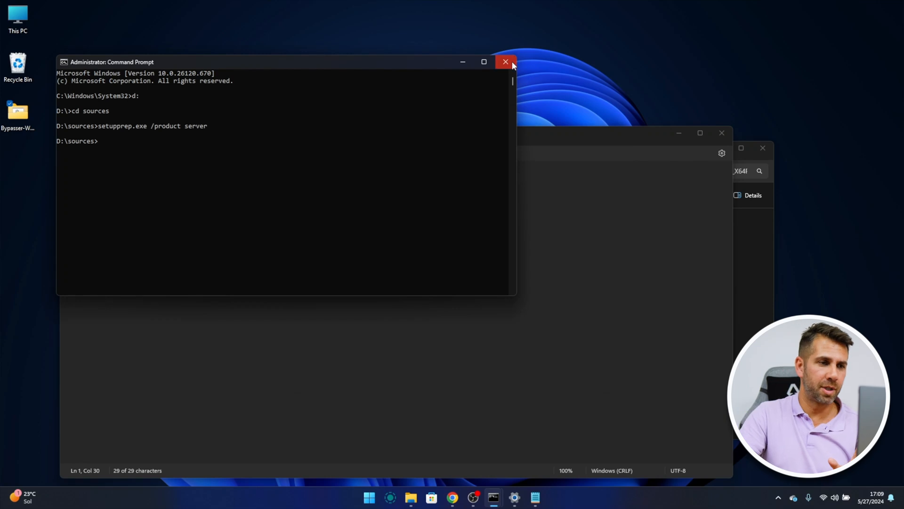
click(505, 62)
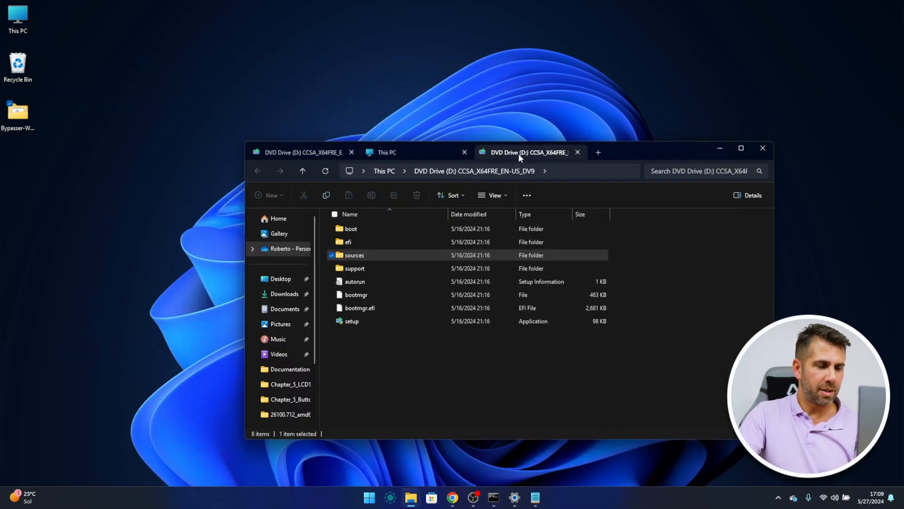
Step: Close the duplicate DVD Drive (D:) tab and select Windows (C:) and DVD Drive (D:)
click(387, 152)
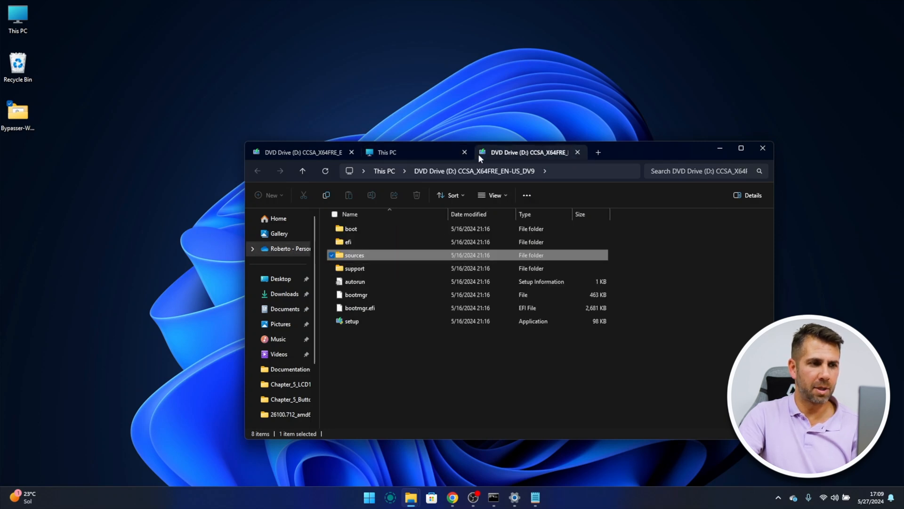
click(386, 152)
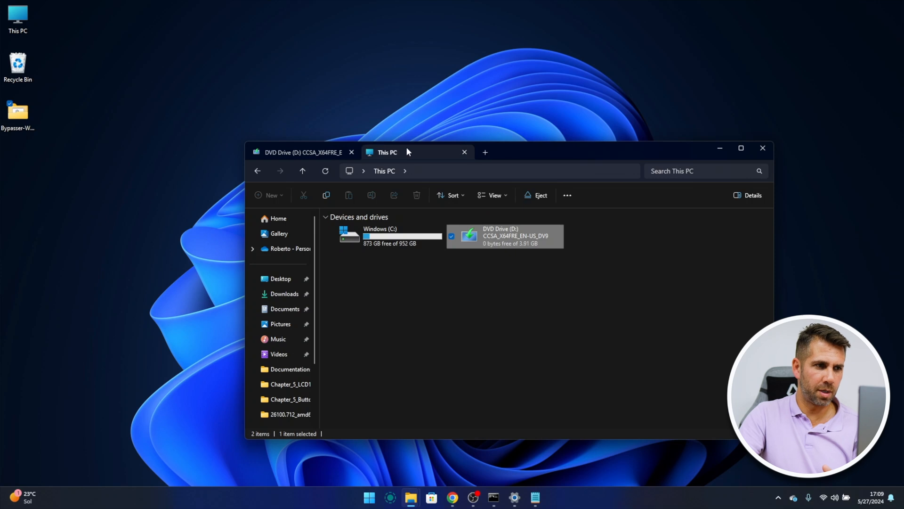
click(384, 236)
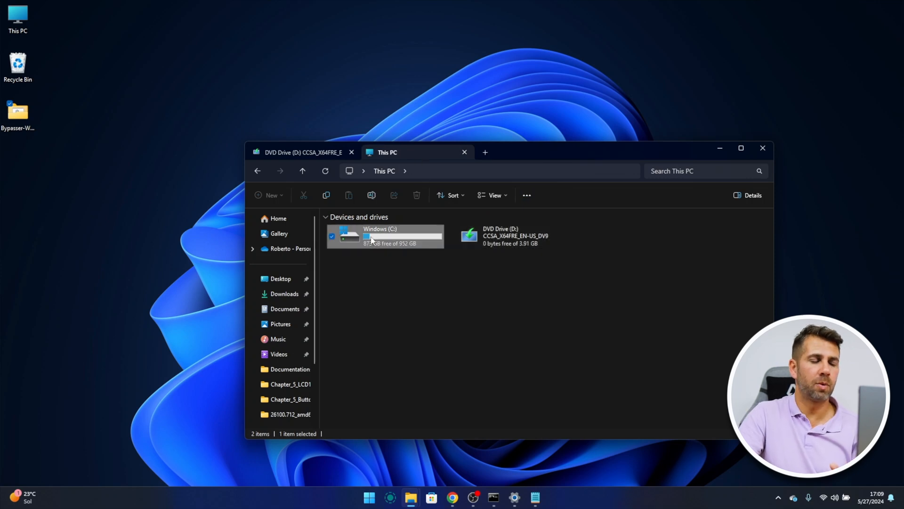
click(505, 236)
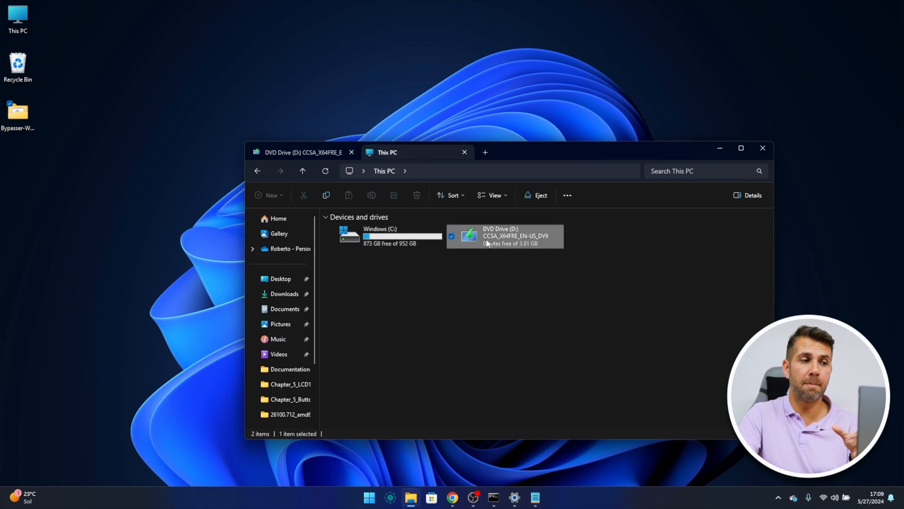
mouse_move(491, 241)
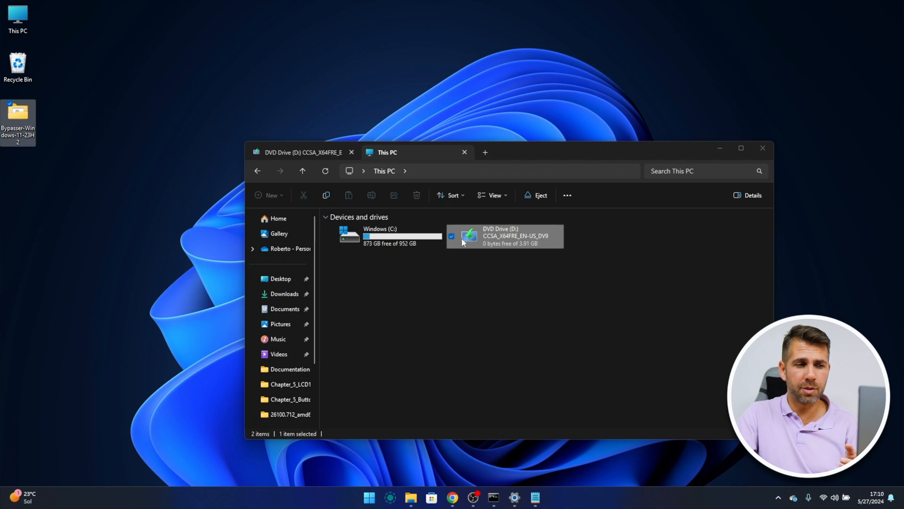
mouse_move(471, 238)
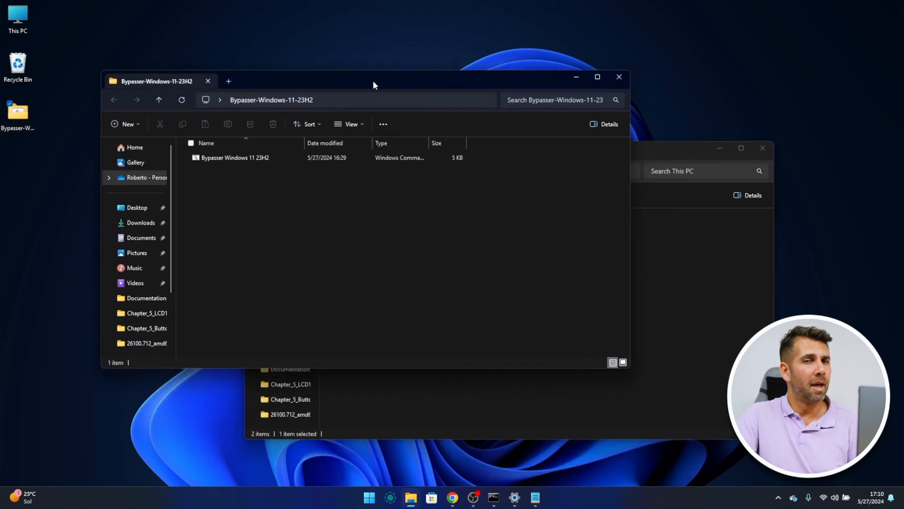
Step: Focus the Bypasser-Windows-11-23H2 folder window and open the Bypasser Windows 11 23H2 script
click(234, 158)
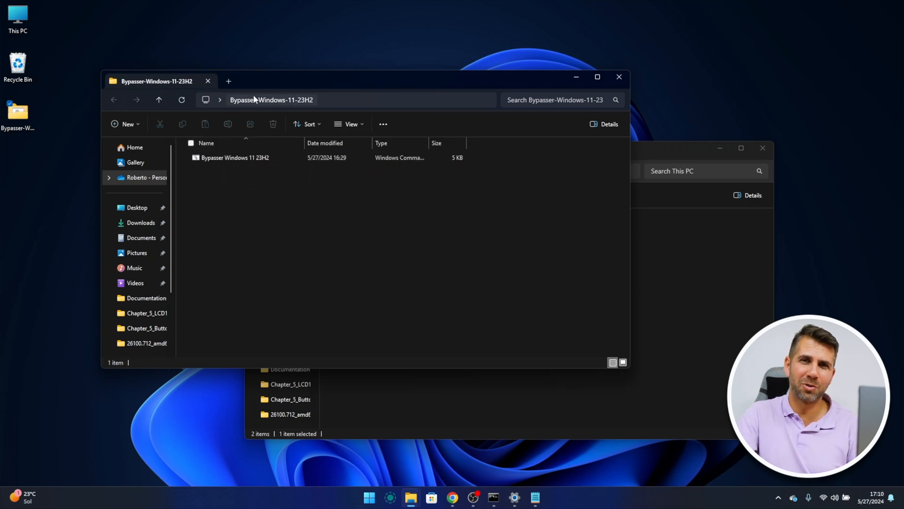
mouse_move(282, 94)
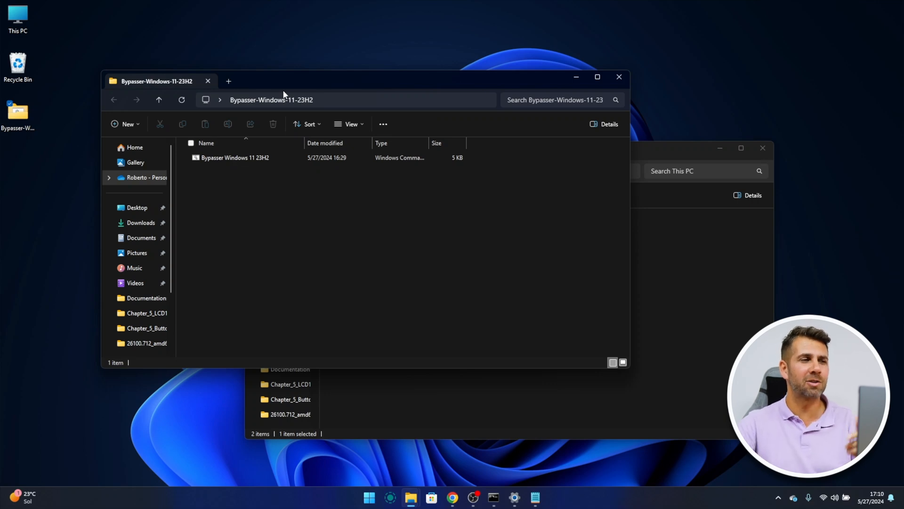
mouse_move(236, 157)
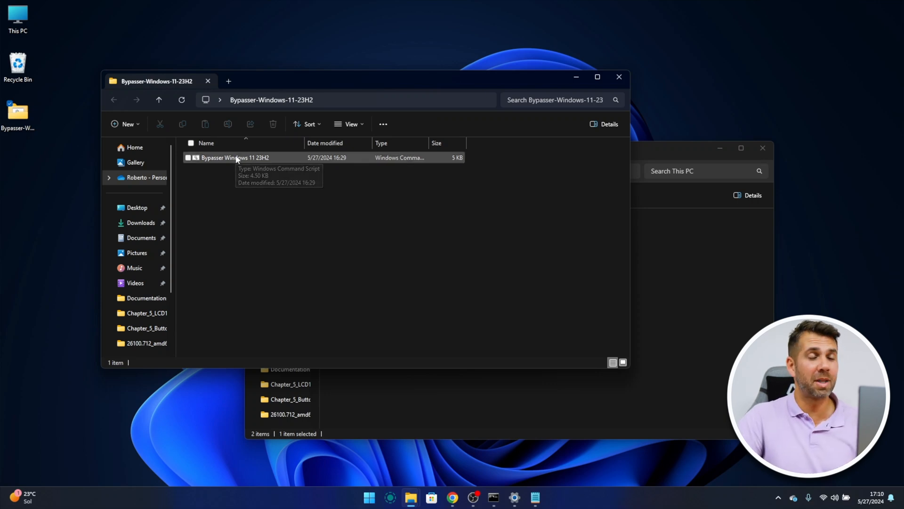
mouse_move(265, 174)
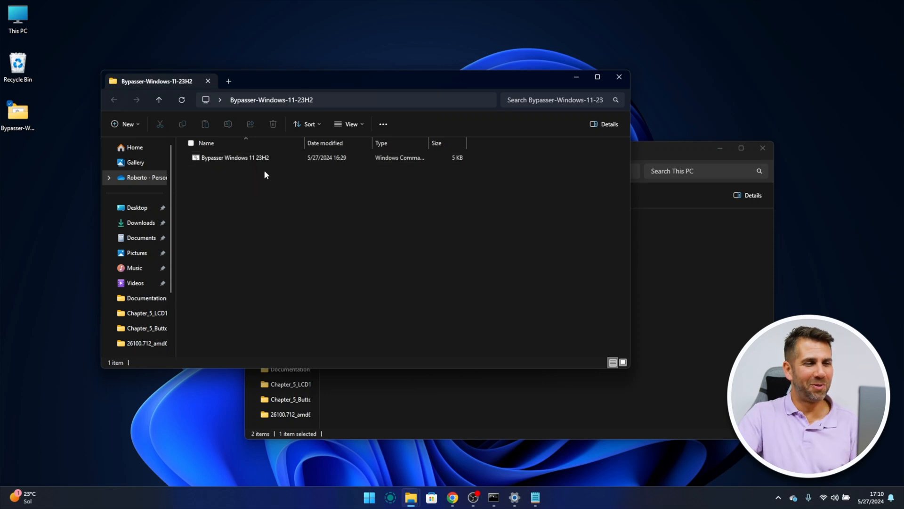
click(235, 157)
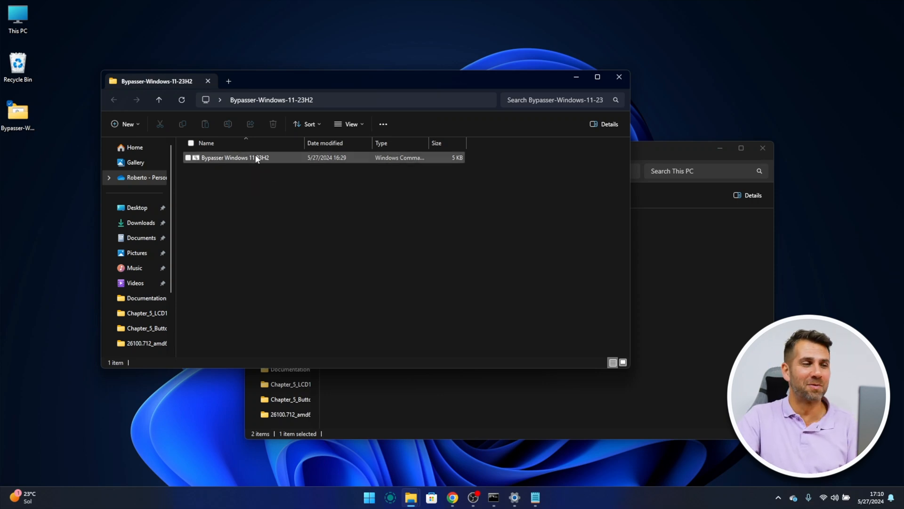
click(237, 157)
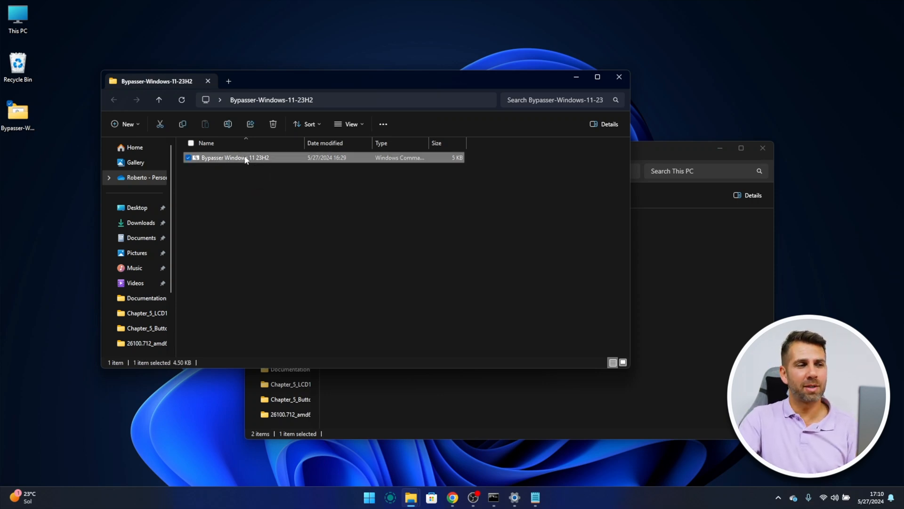
double_click(234, 157)
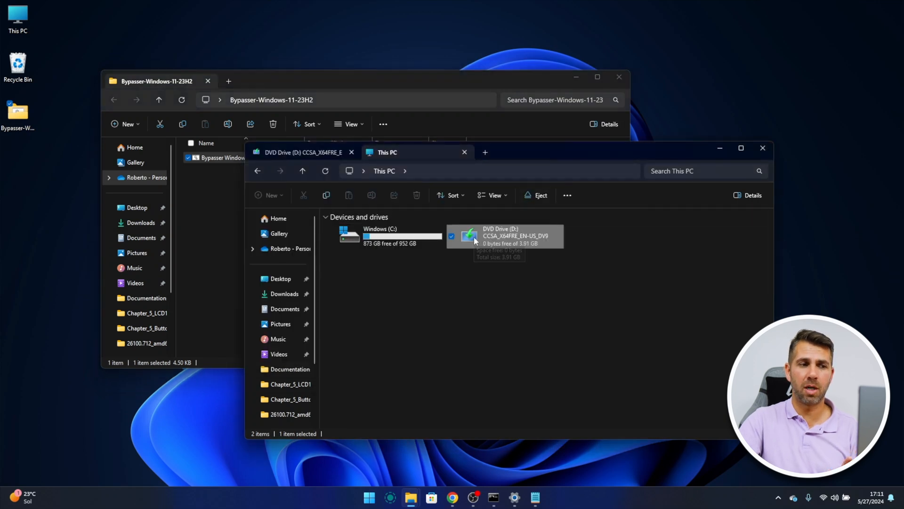
mouse_move(473, 237)
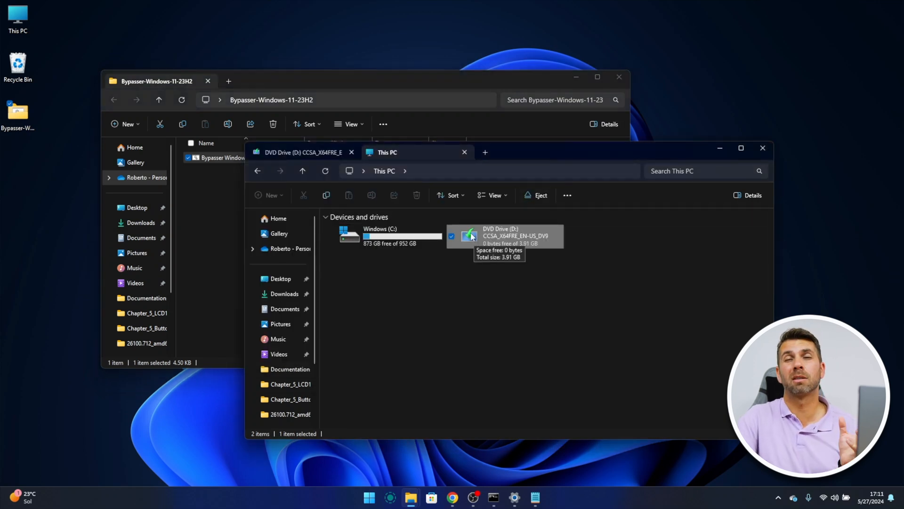
mouse_move(471, 229)
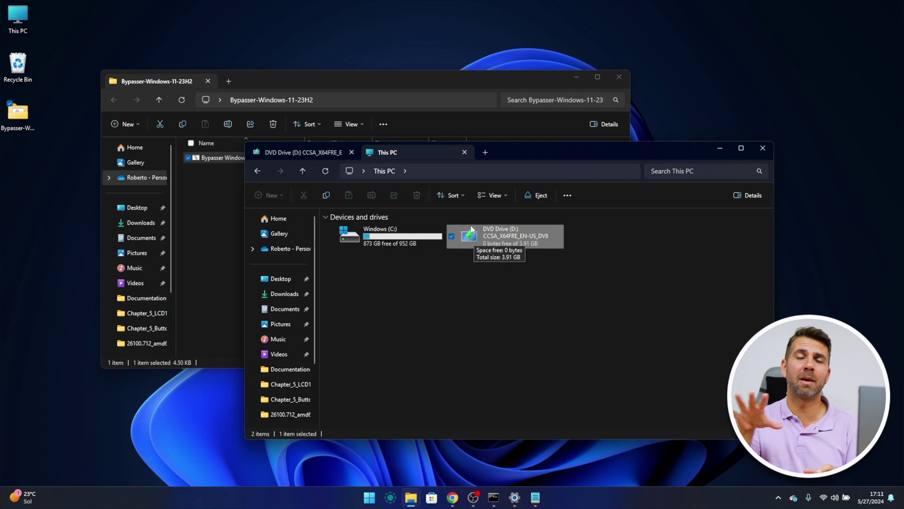
mouse_move(488, 68)
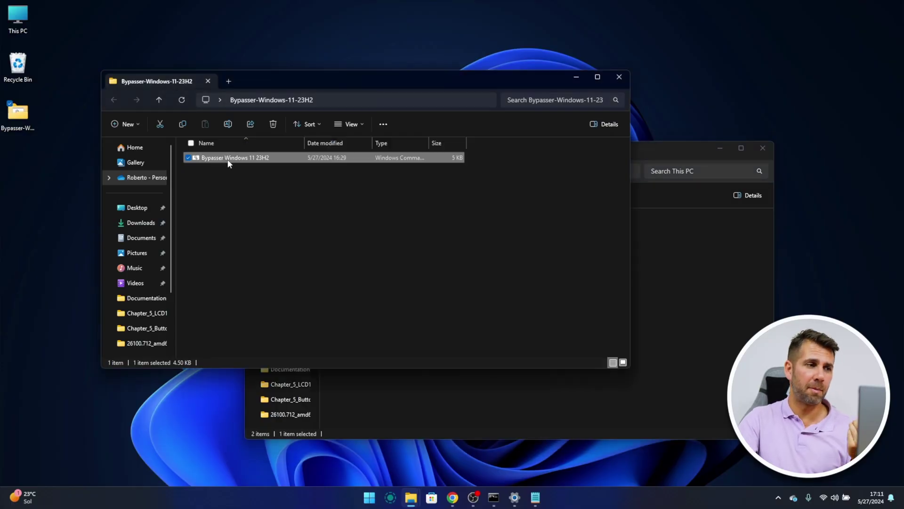
Step: Run the Bypasser Windows 11 23H2 script as administrator from its context menu
right_click(235, 157)
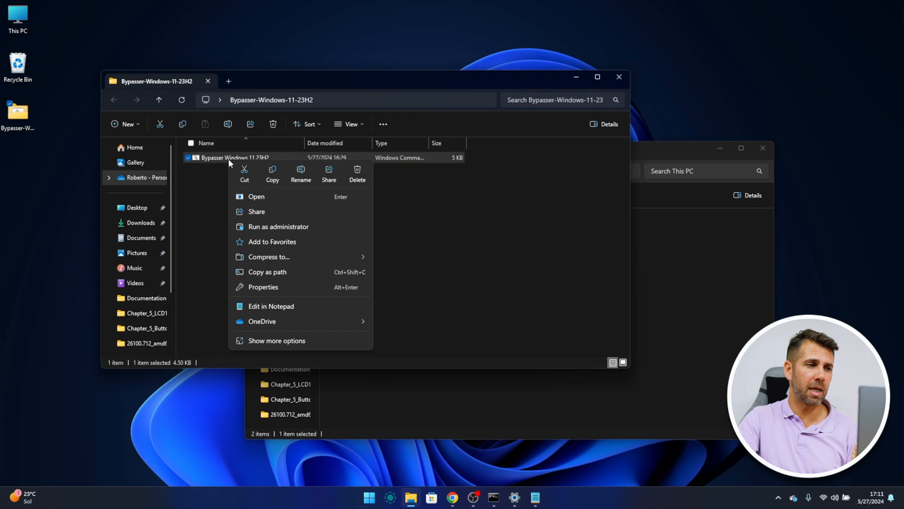
click(279, 226)
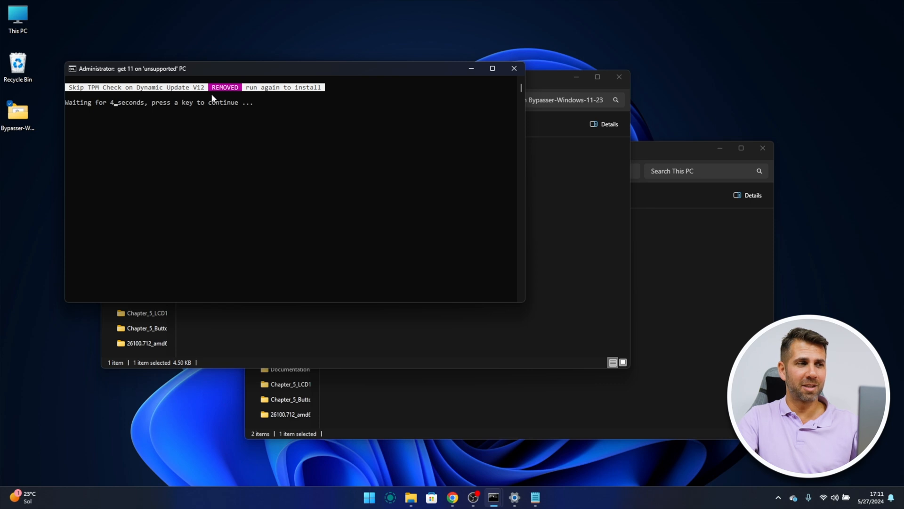